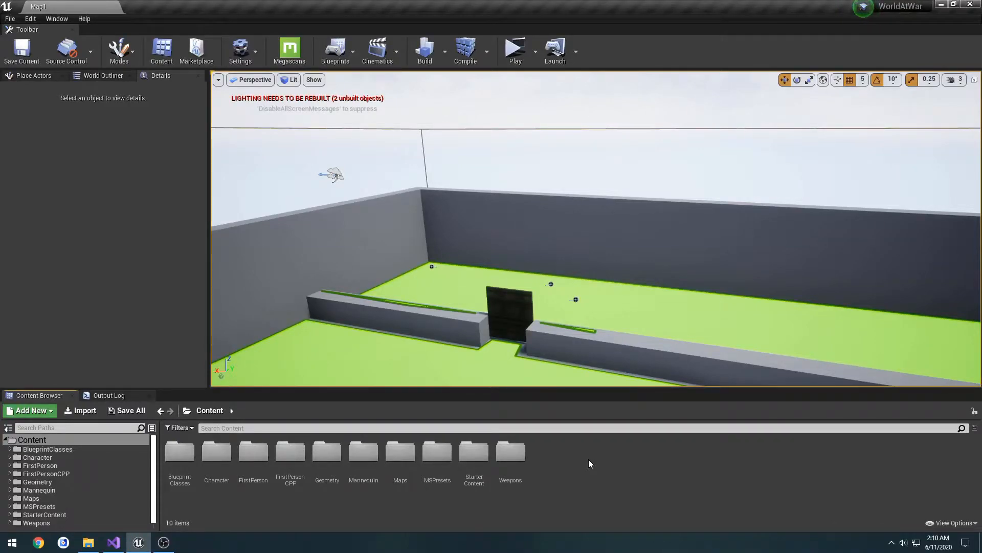
Review BP_Weapon1911's fire animation and ammo defaults in Weapons > 1911, then close it.
left_click(36, 522)
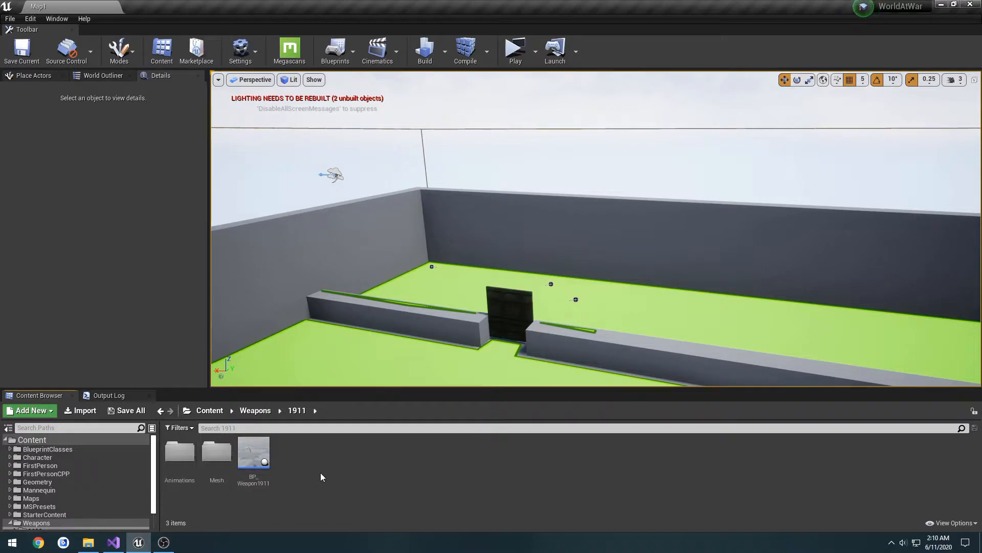
mouse_move(261, 452)
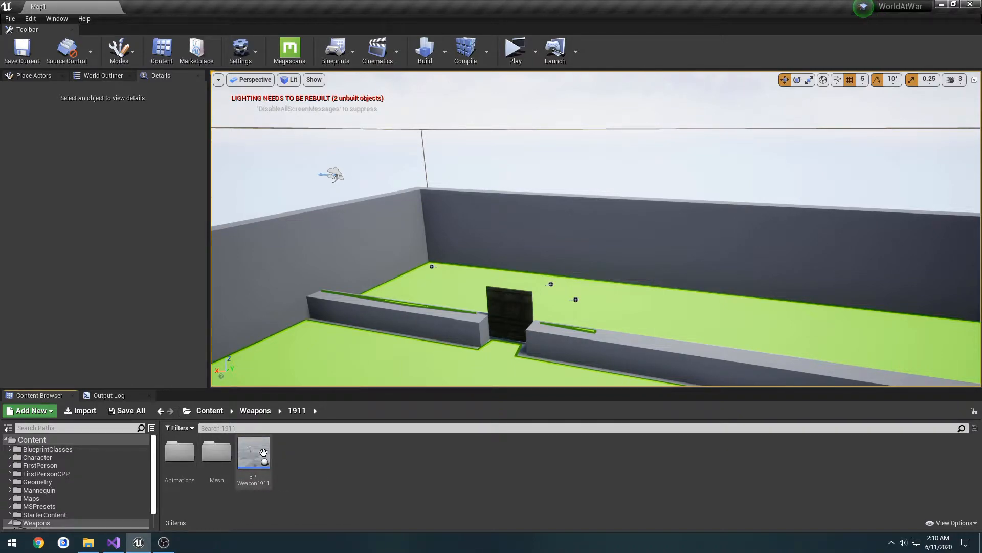
mouse_move(261, 449)
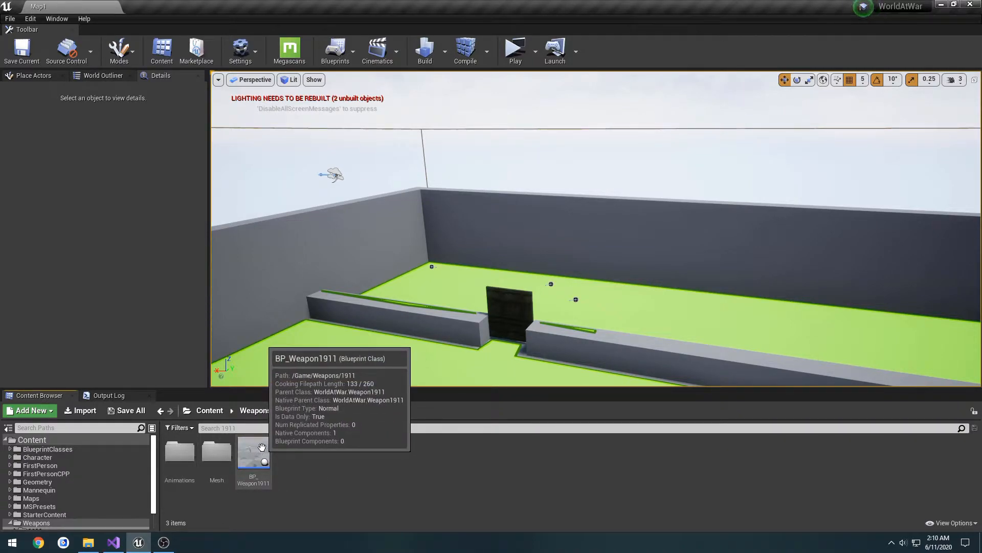
double_click(253, 454)
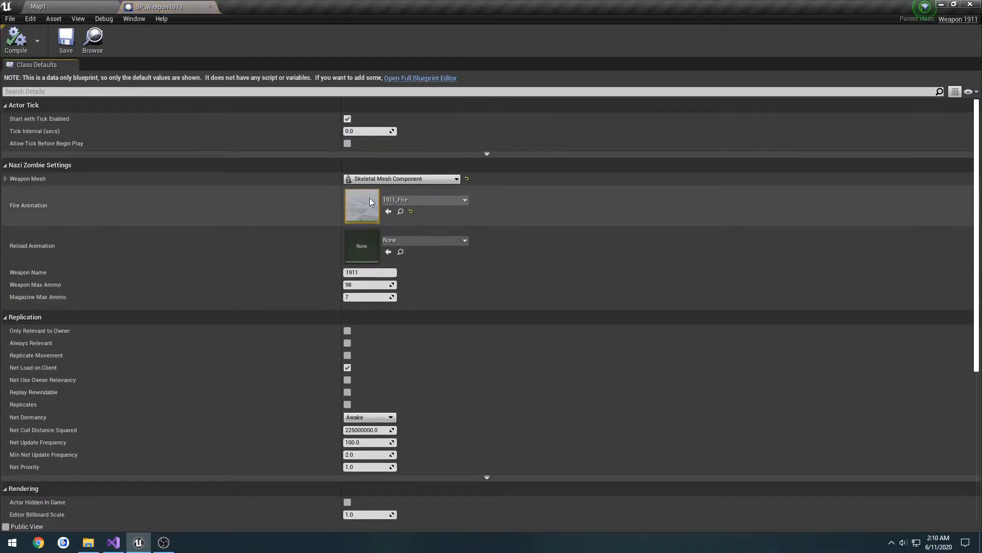
left_click(420, 78)
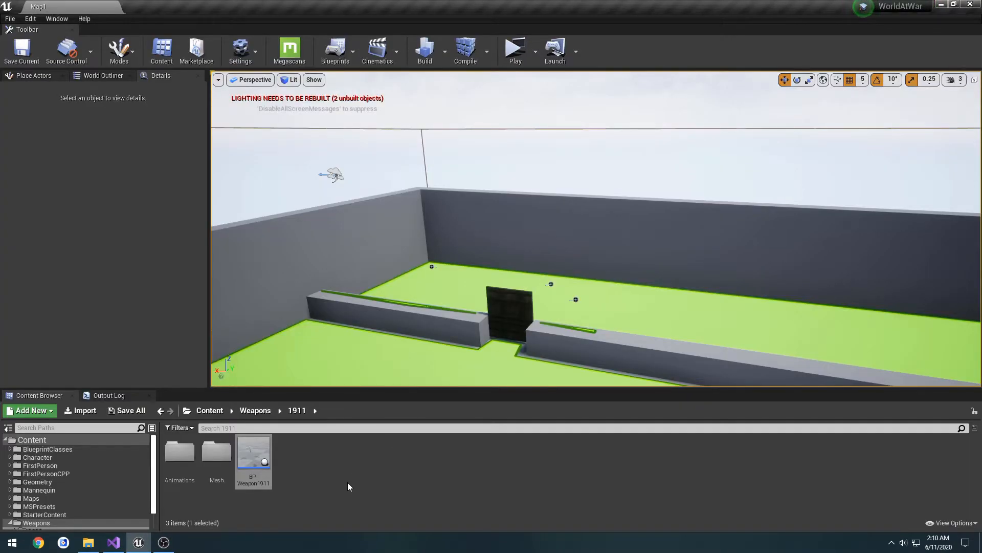
Open BP_CharacterBase from the BlueprintClasses > Player folder.
left_click(47, 448)
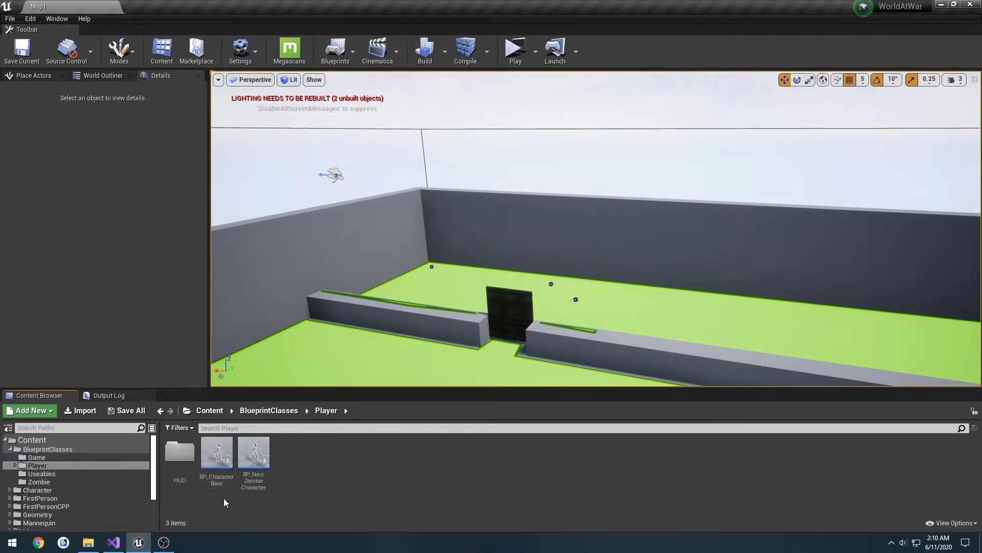
left_click(217, 452)
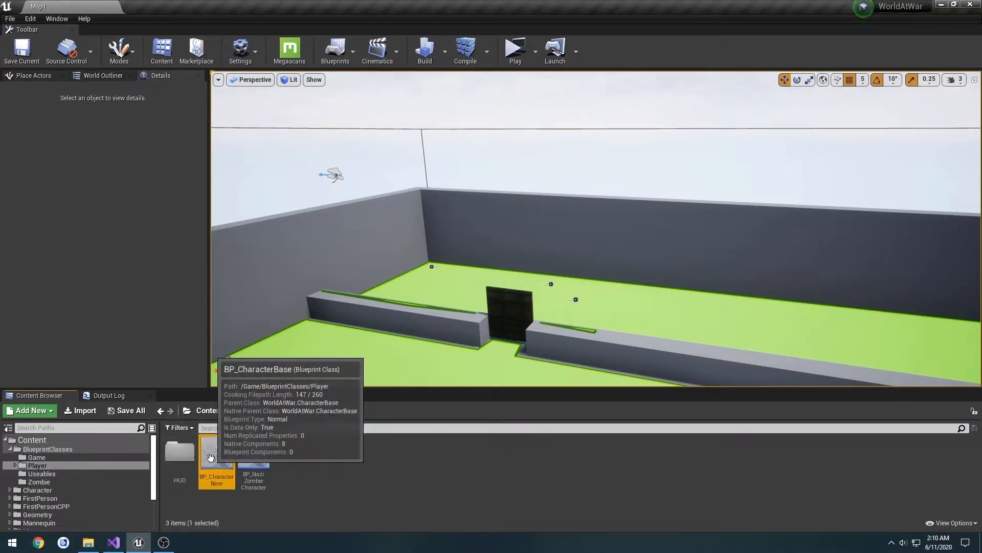
double_click(216, 453)
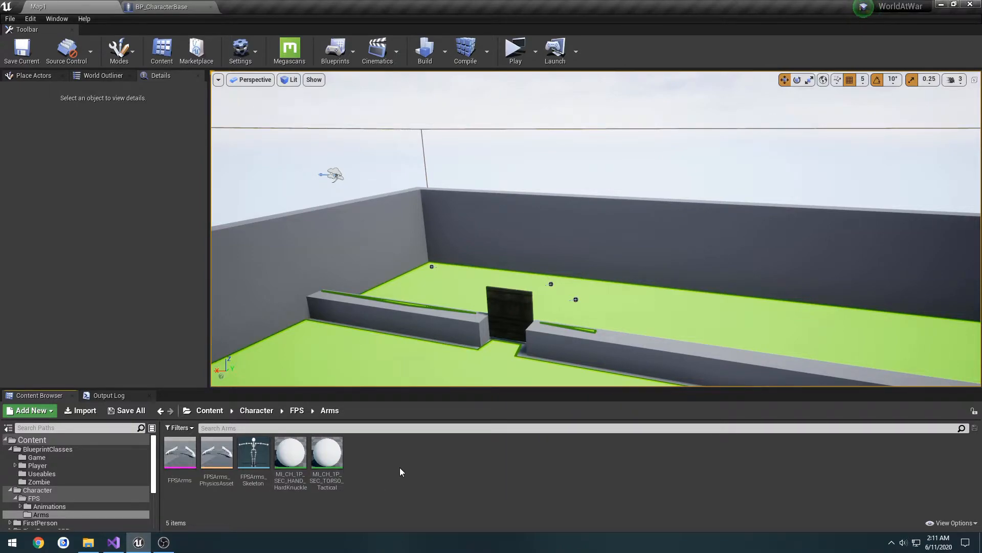
Open CharacterBase.h from Solution Explorer in Visual Studio.
left_click(113, 543)
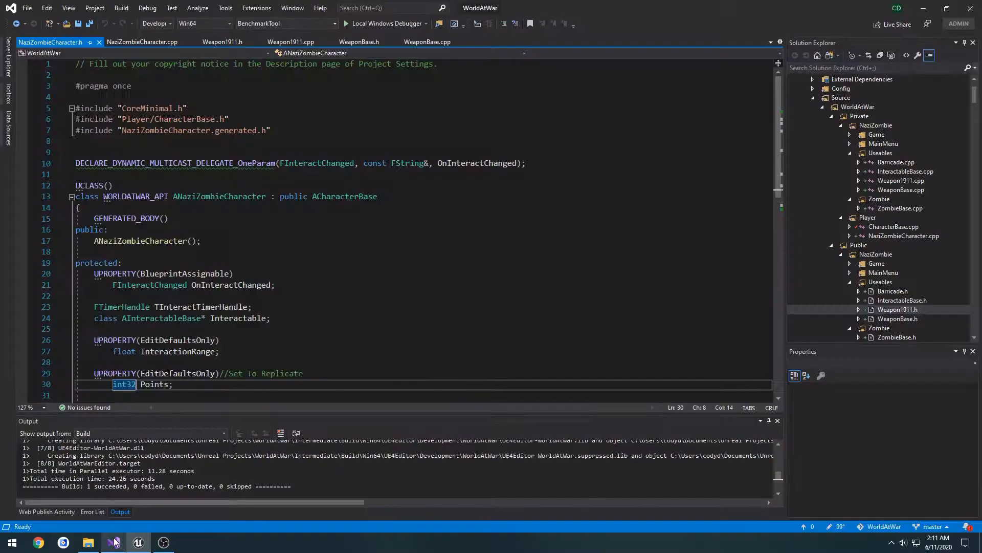
mouse_move(50, 46)
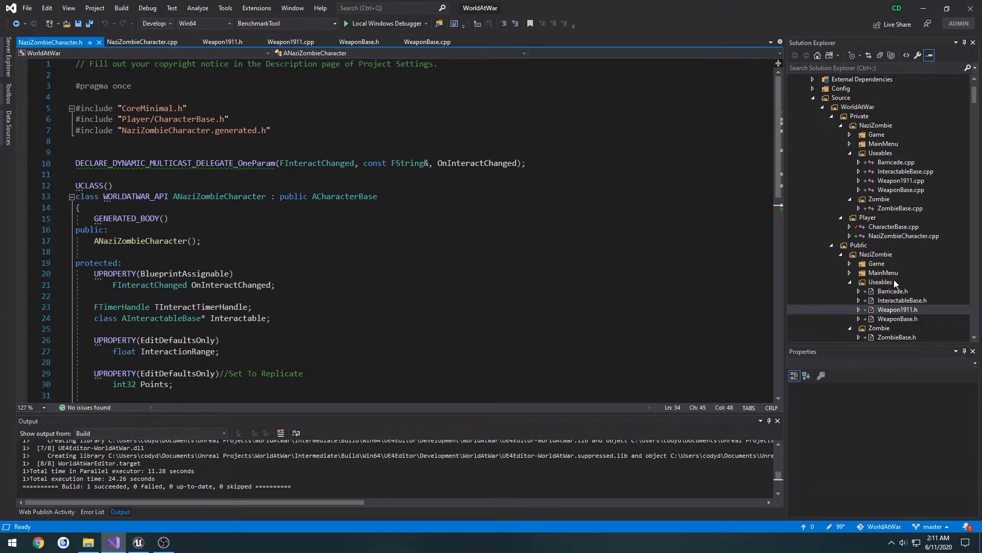
scroll("down", 3)
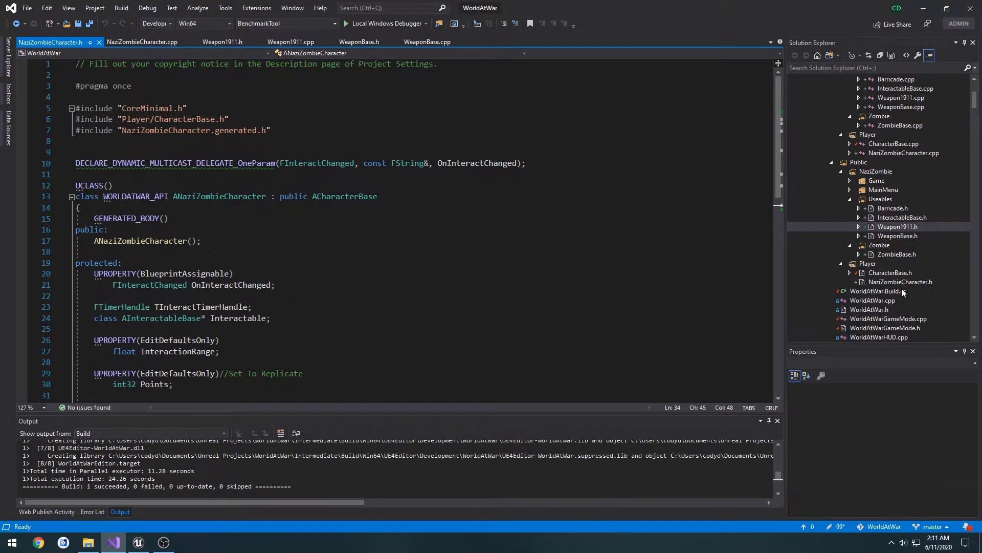
left_click(890, 272)
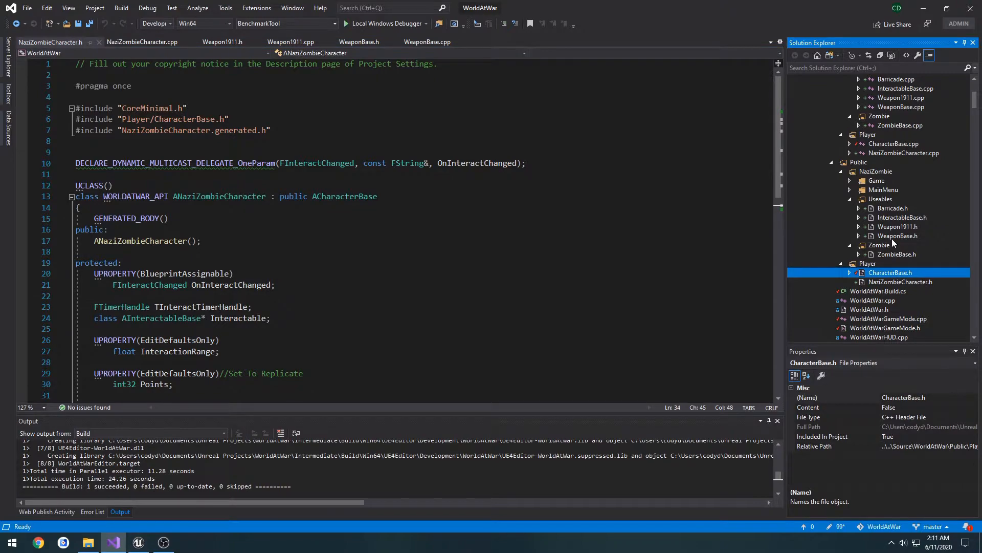
double_click(890, 272)
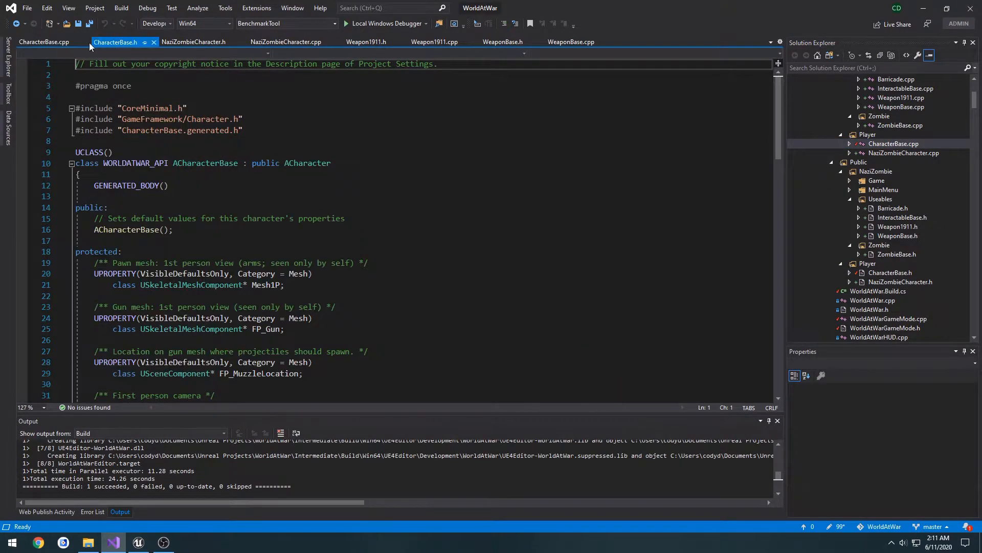
Delete the FP_Gun, muzzle location, projectile class, fire sound and fire animation declarations.
scroll("down", 3)
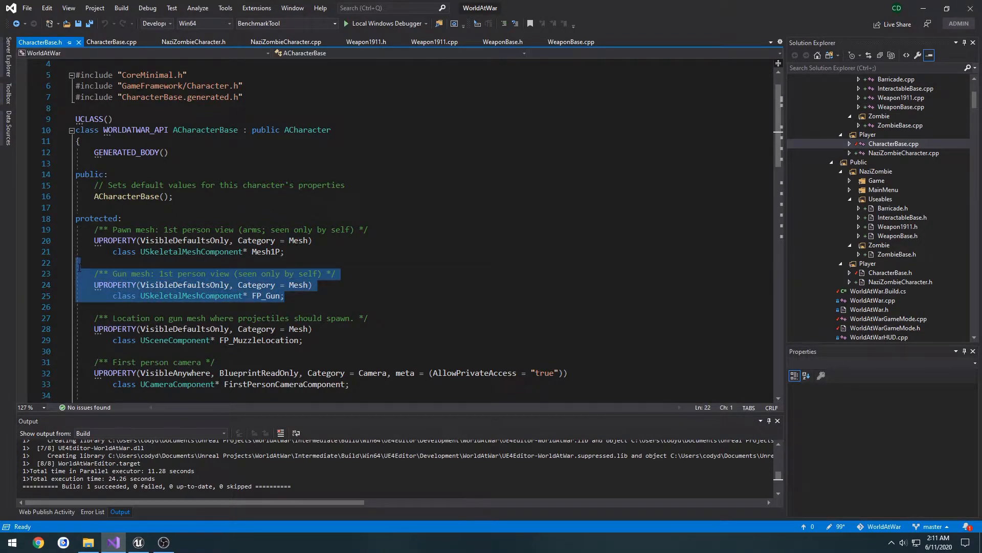
key("Delete")
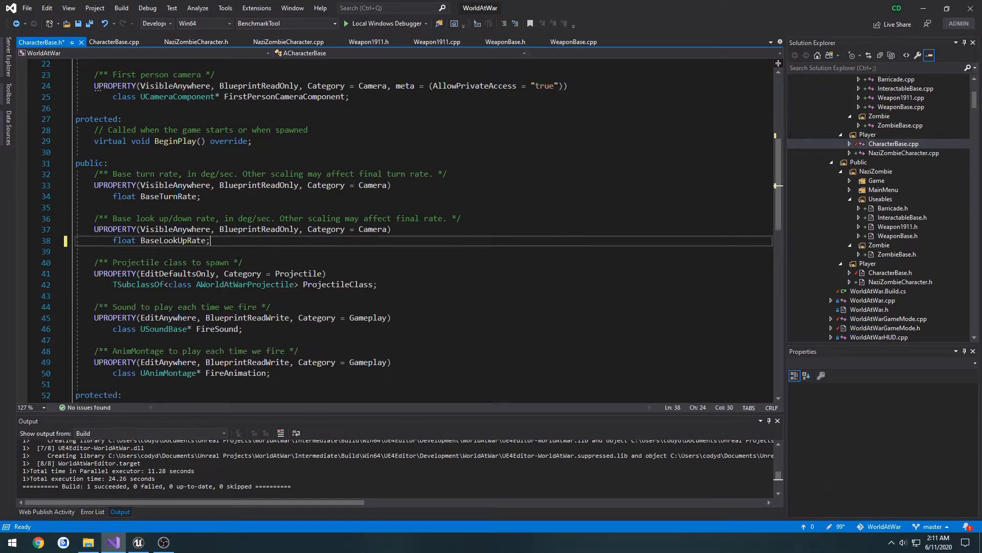
left_click_drag(94, 262, 376, 284)
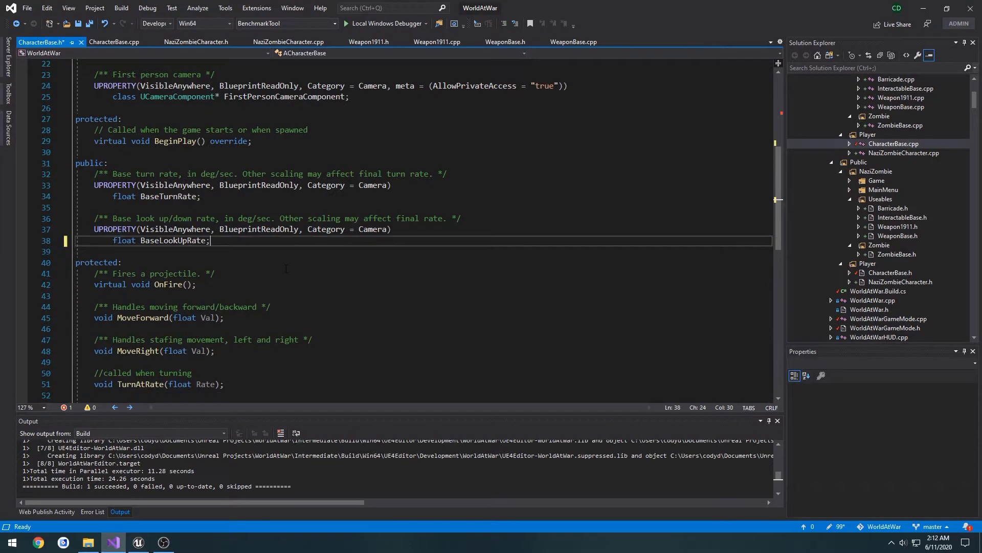
scroll("down", 3)
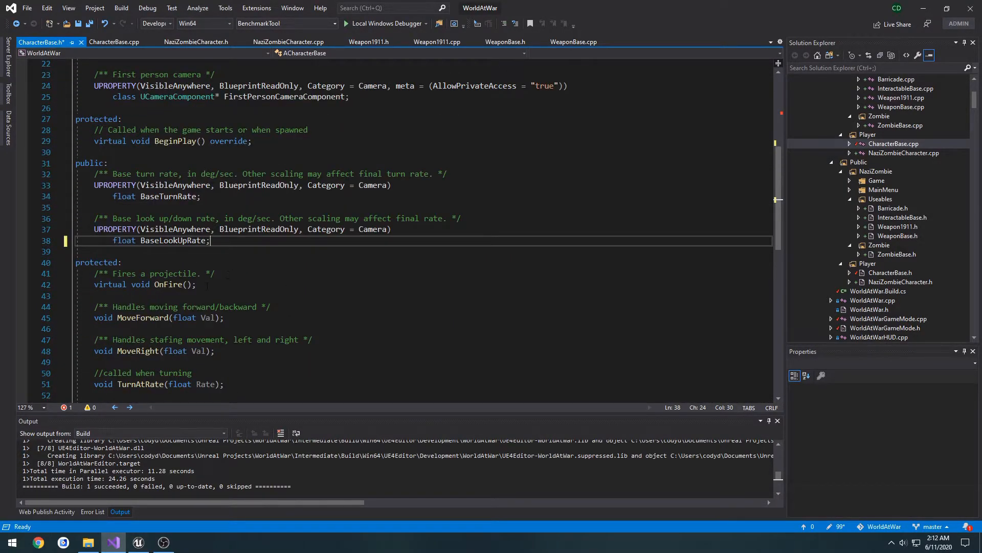
left_click(203, 284)
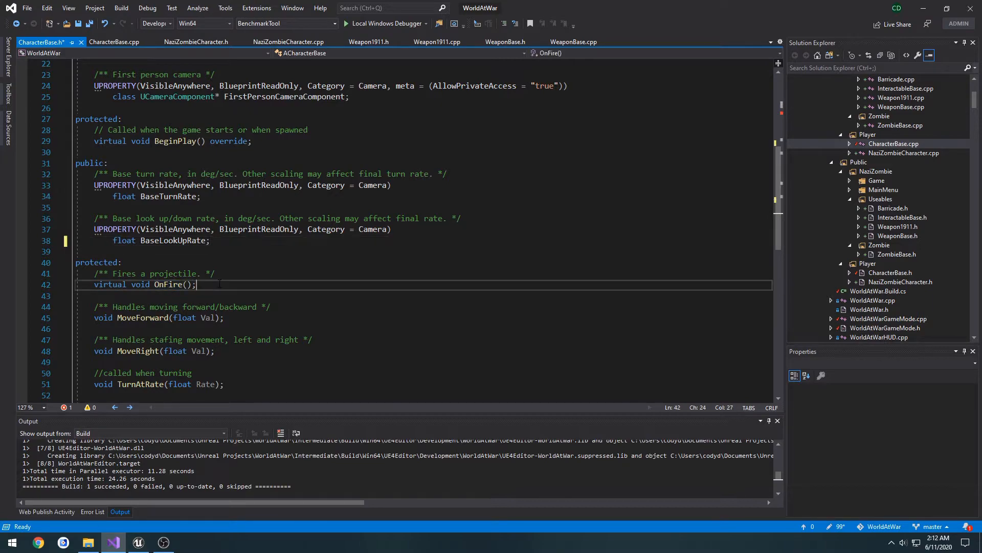
mouse_move(114, 43)
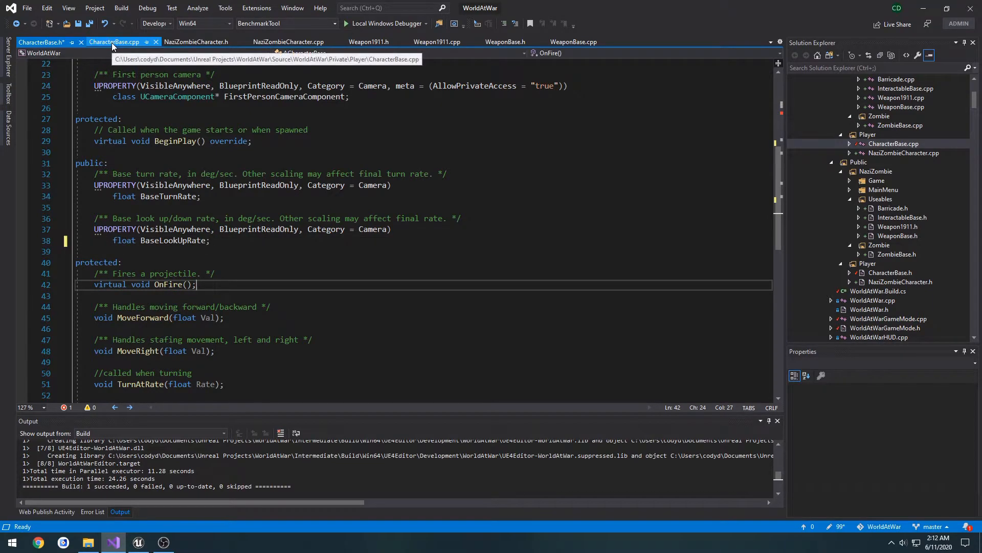
In CharacterBase.cpp, remove FP_Gun and muzzle constructor code and comment out the BeginPlay attach line.
left_click(118, 41)
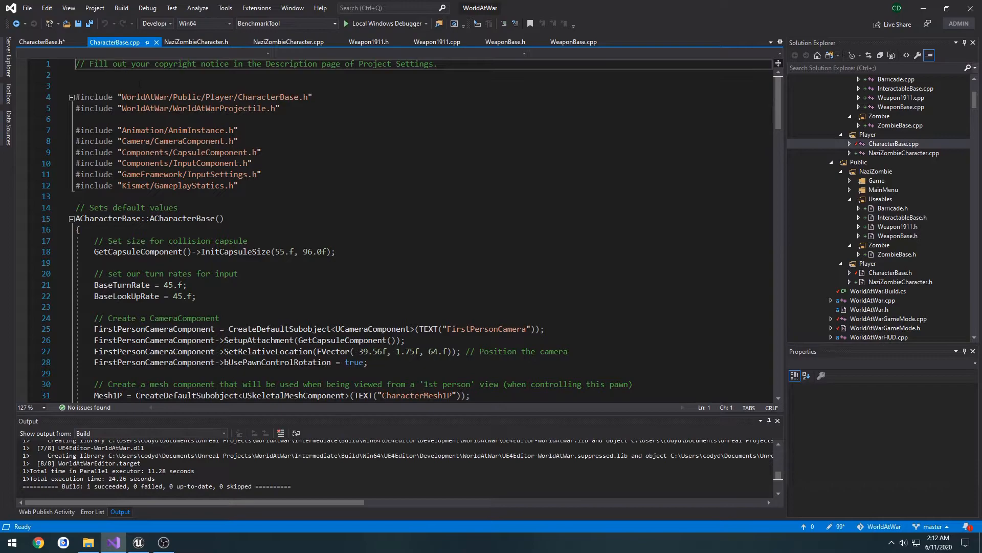
scroll("down", 3)
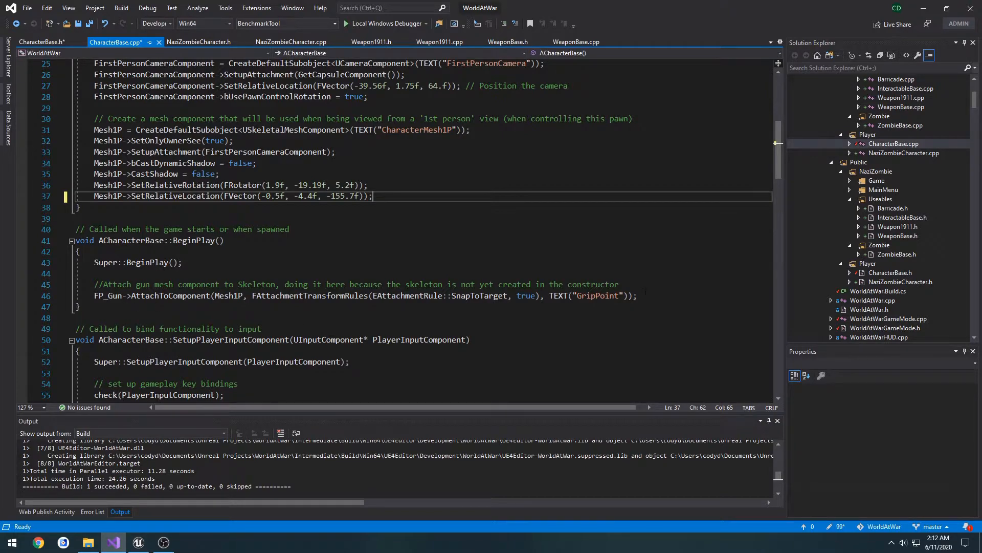
left_click_drag(92, 284, 646, 295)
type("//")
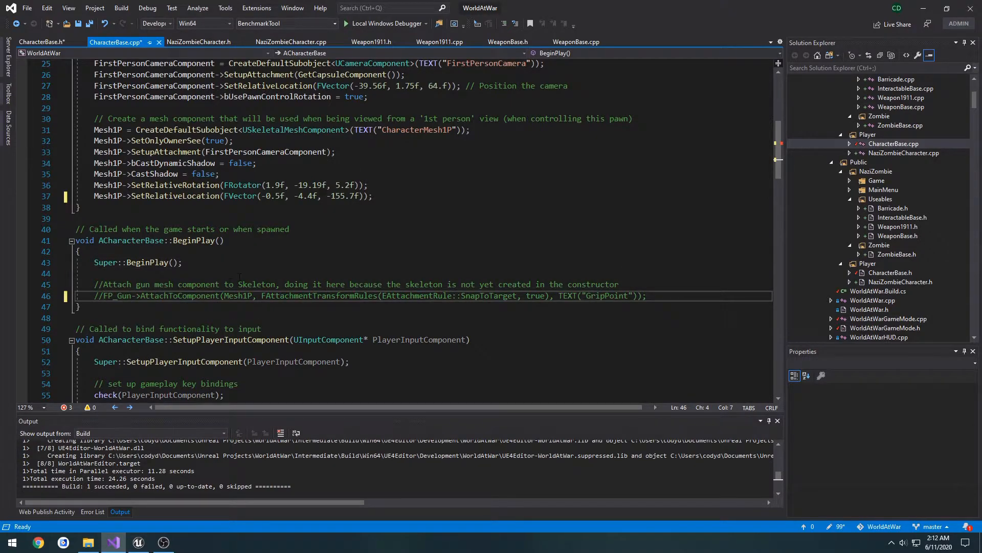
scroll("down", 3)
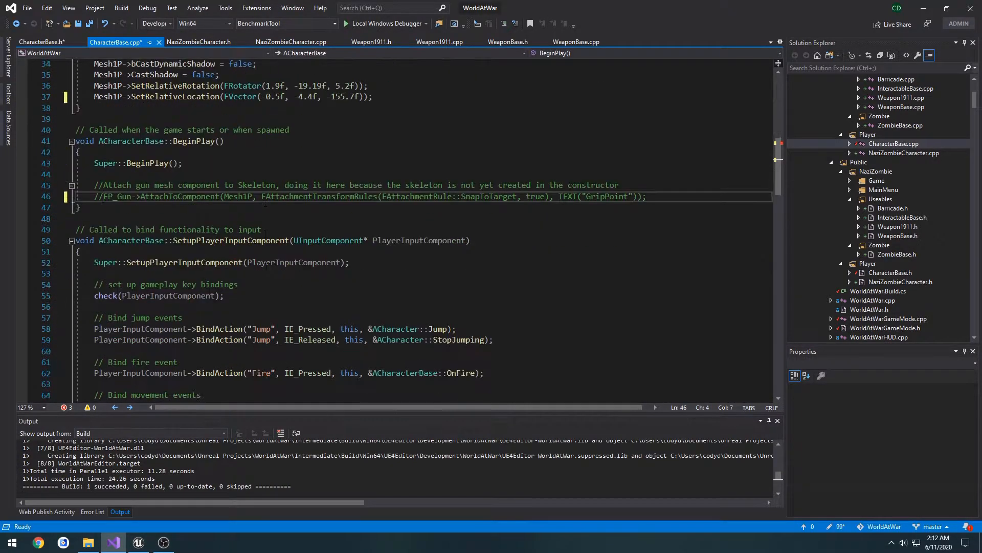
scroll("down", 3)
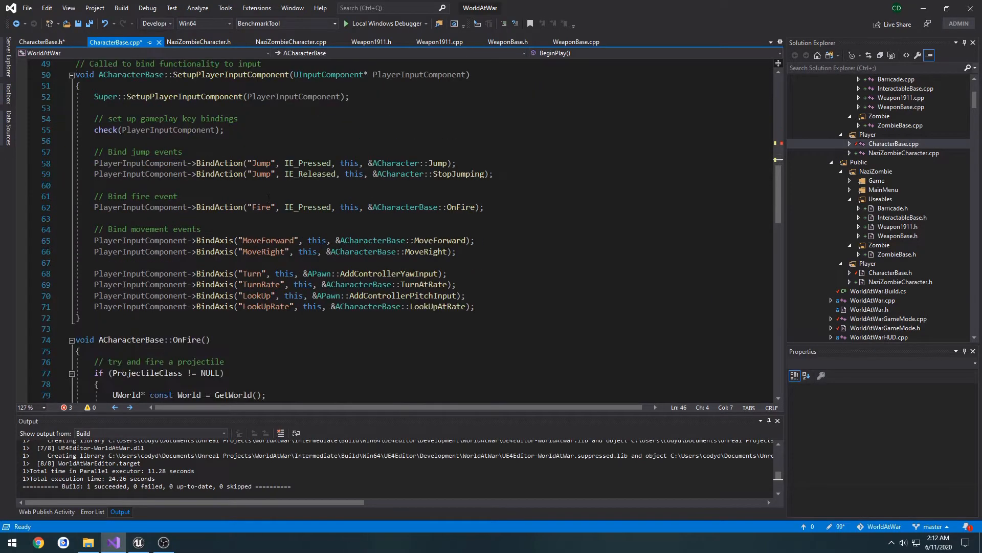
scroll("down", 3)
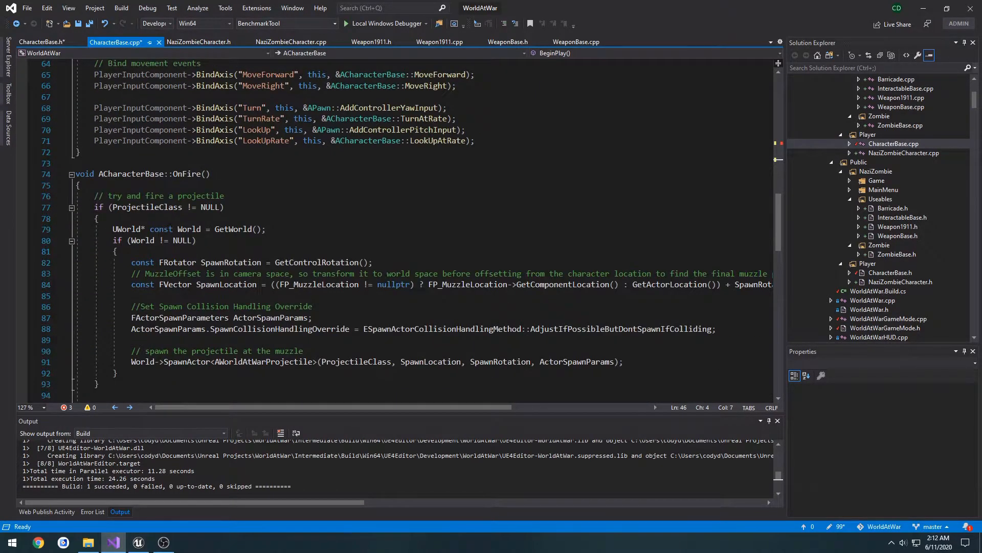
scroll("down", 3)
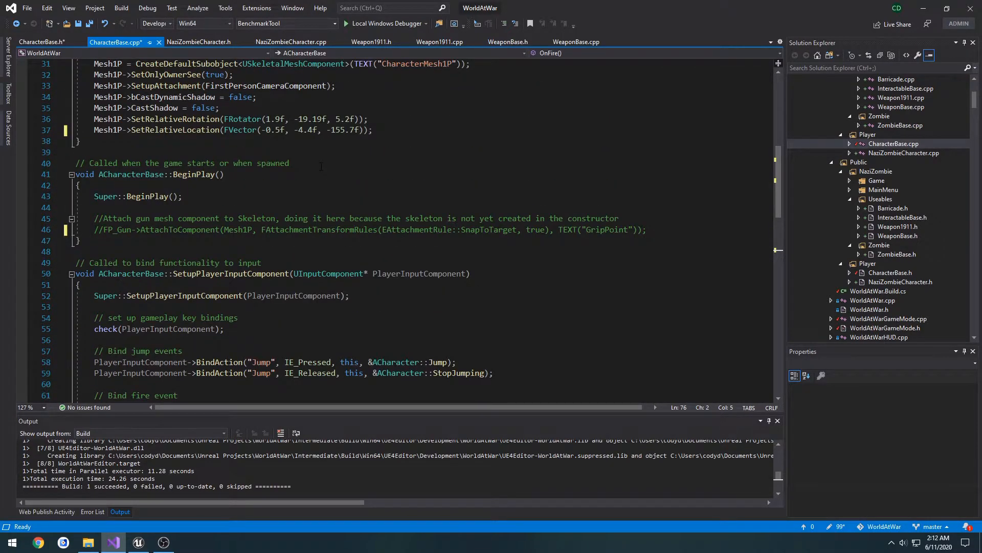
Look over NaziZombieCharacter.cpp's gun attachment and line-trace code, then return to CharacterBase.cpp.
left_click(292, 42)
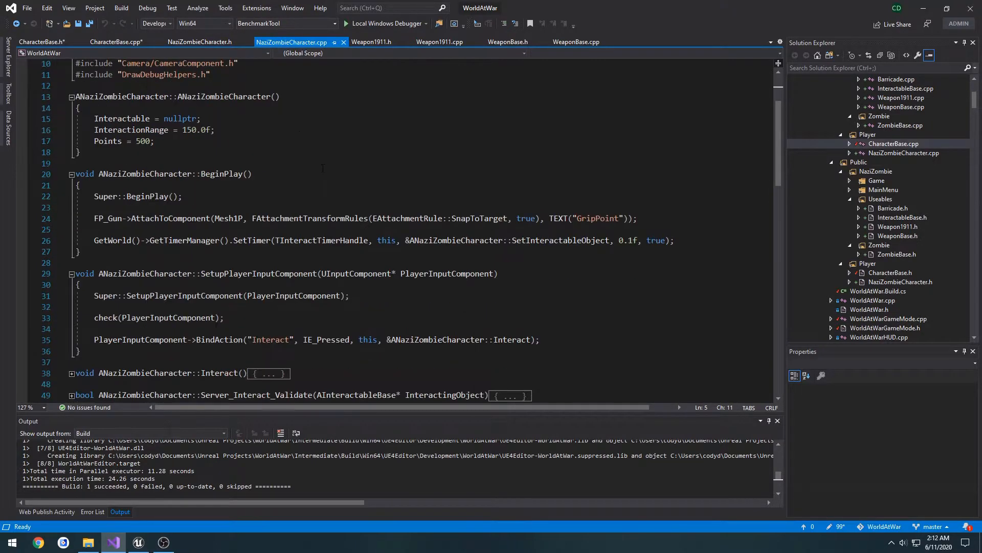
scroll("down", 3)
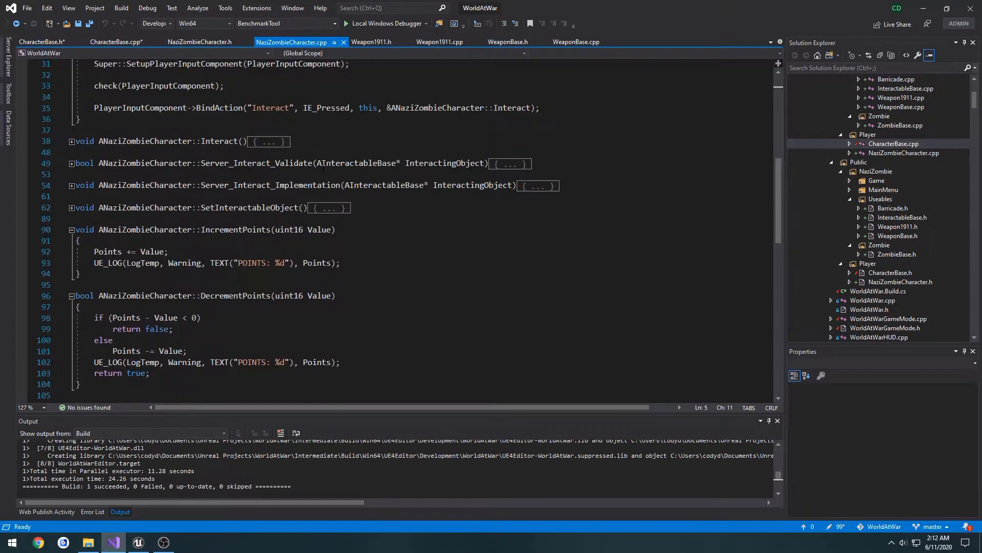
scroll("down", 3)
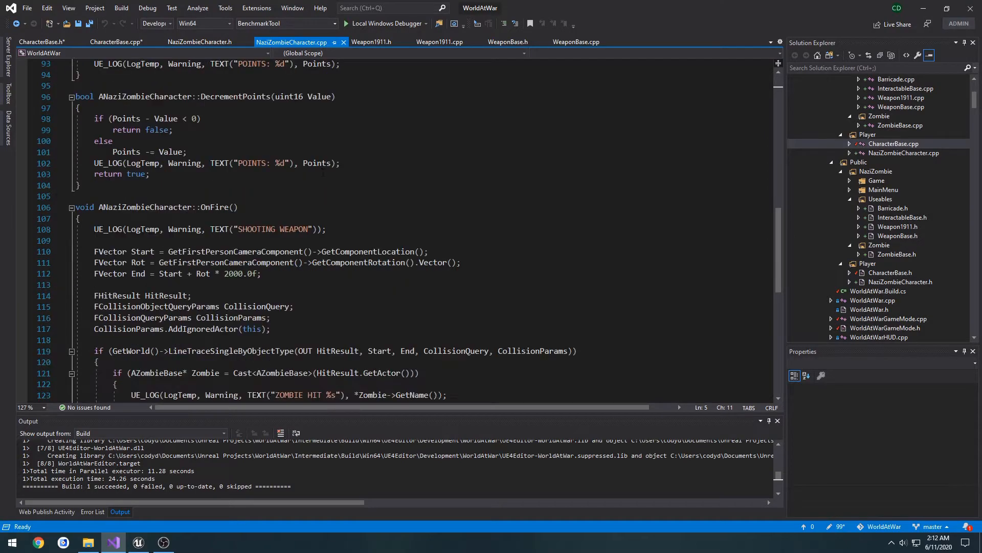
left_click(112, 42)
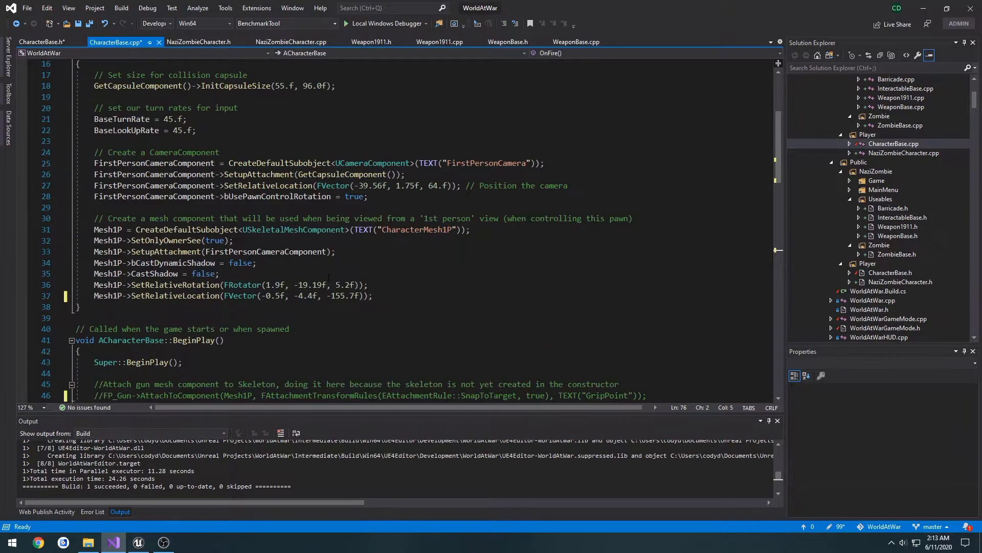
left_click(38, 41)
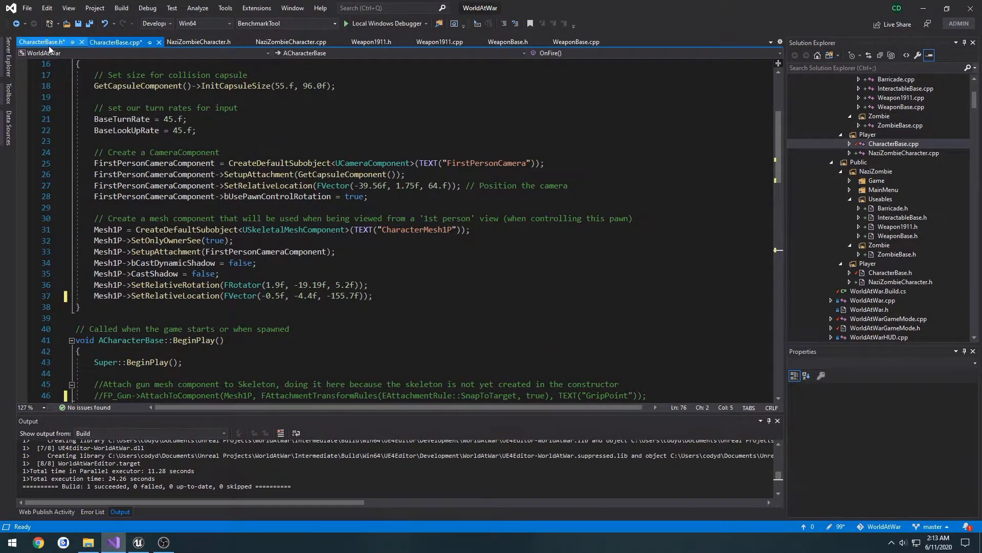
Declare AWeaponBase* CurrentWeapon and int32 WeaponIndex below the camera property.
left_click(46, 42)
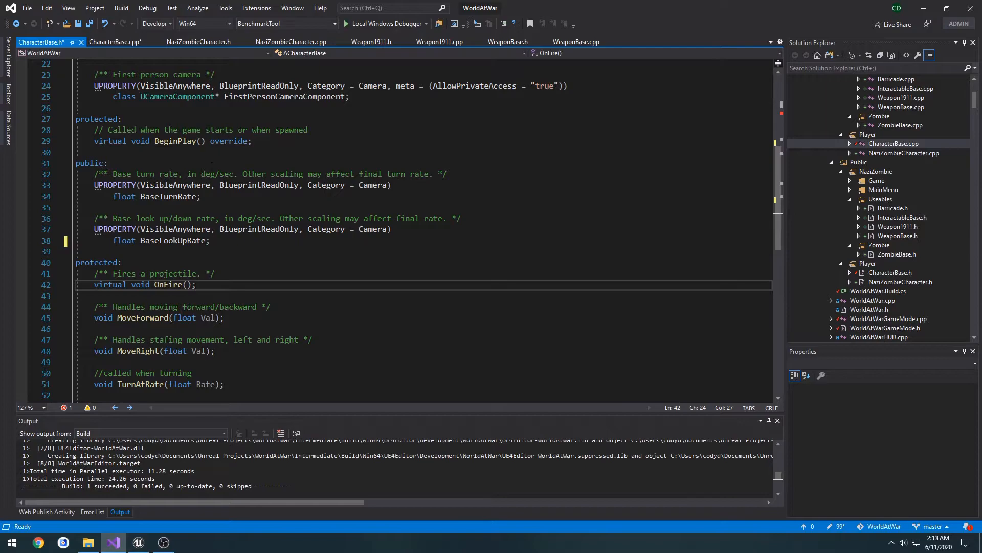
scroll("up", 3)
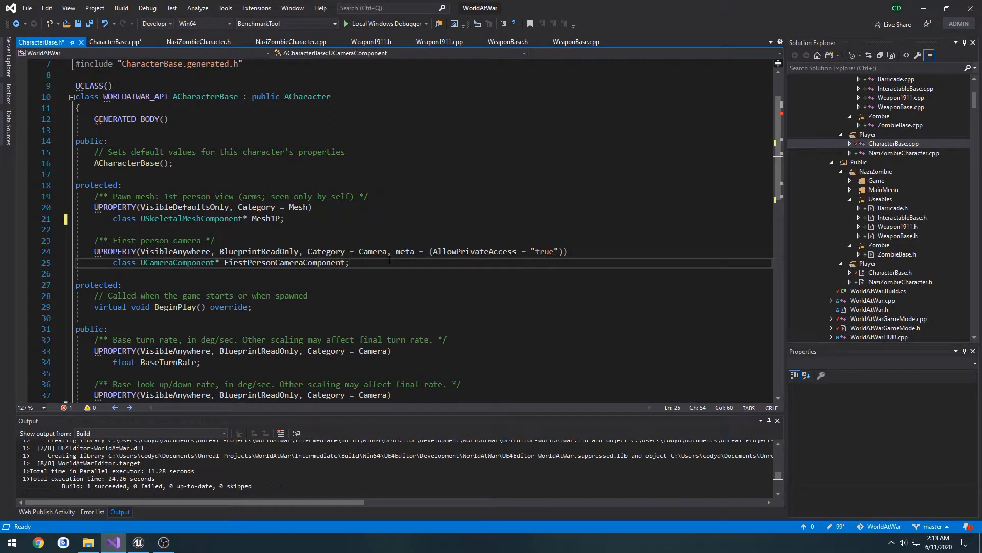
key("Enter")
type("class")
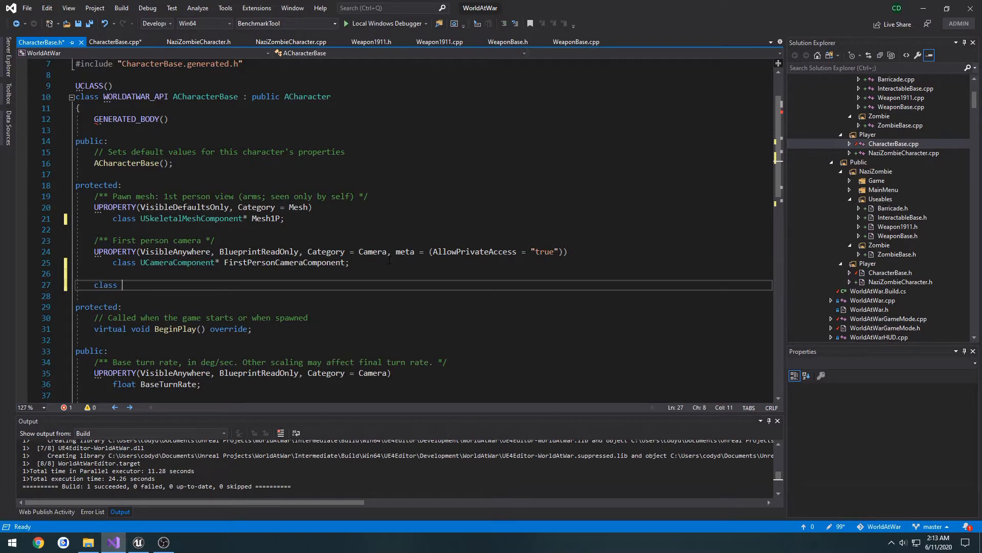
type("AWeaponB")
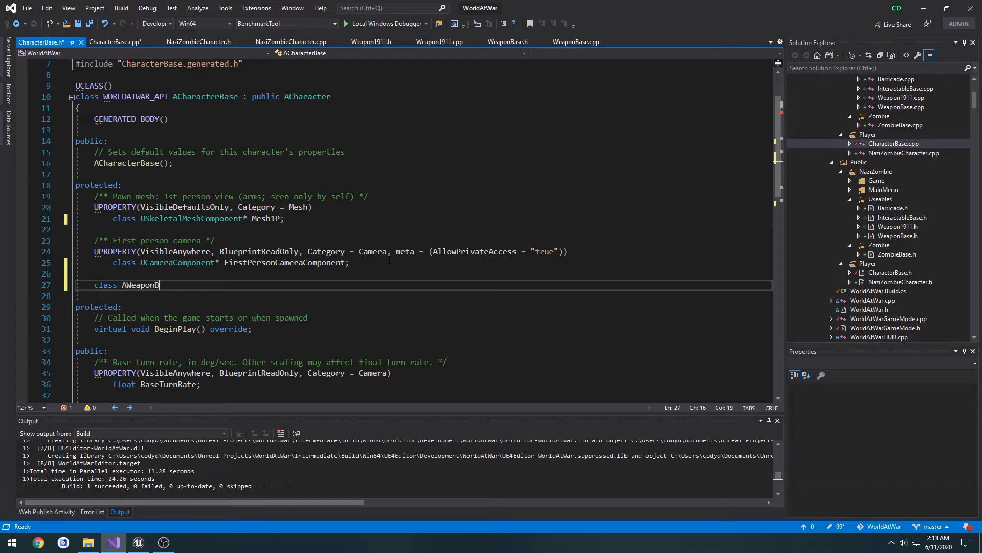
type("ase*")
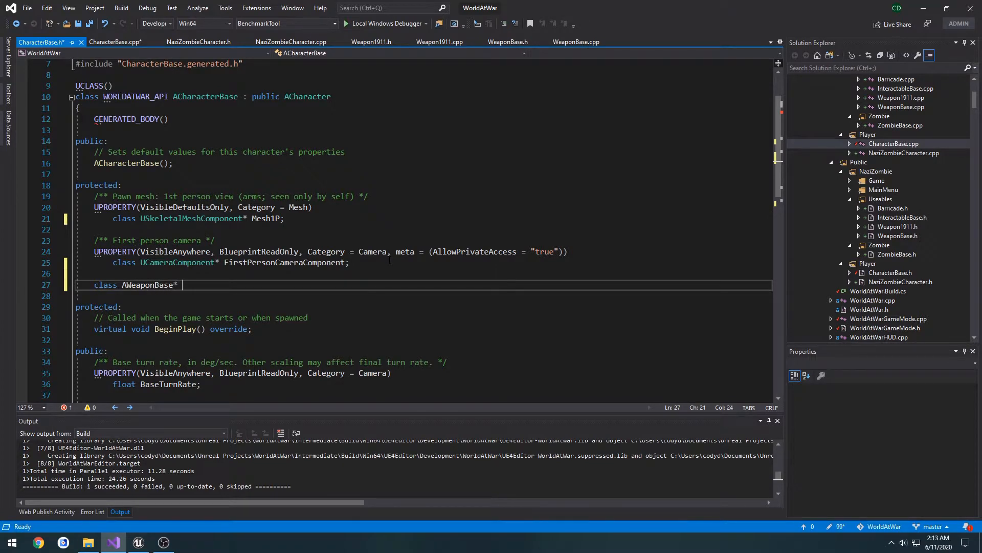
type("CurrentWe")
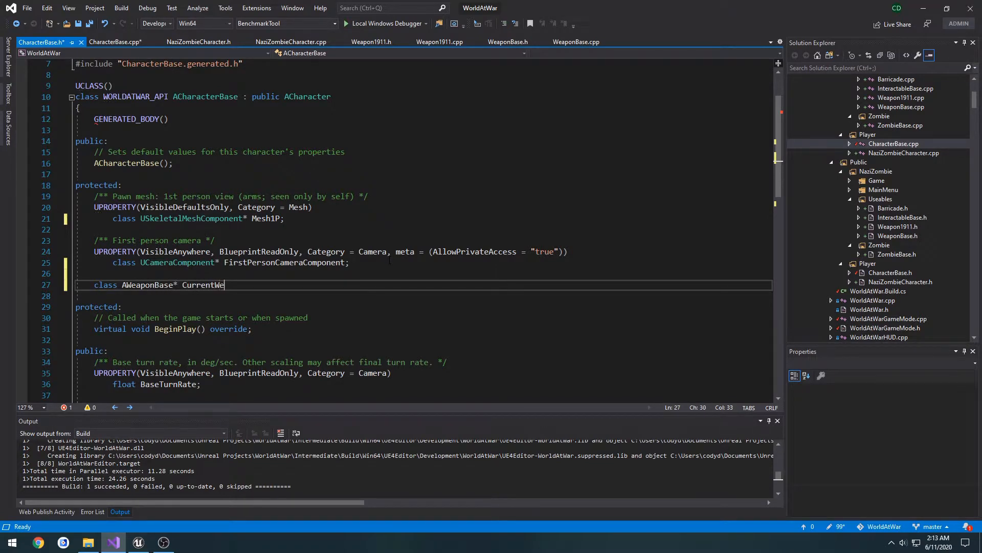
type("apon;")
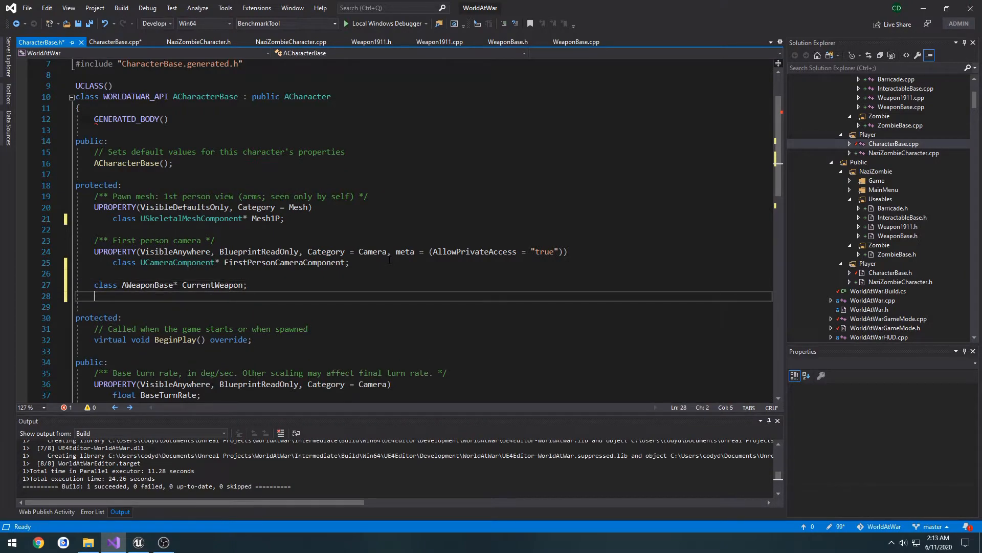
type("int")
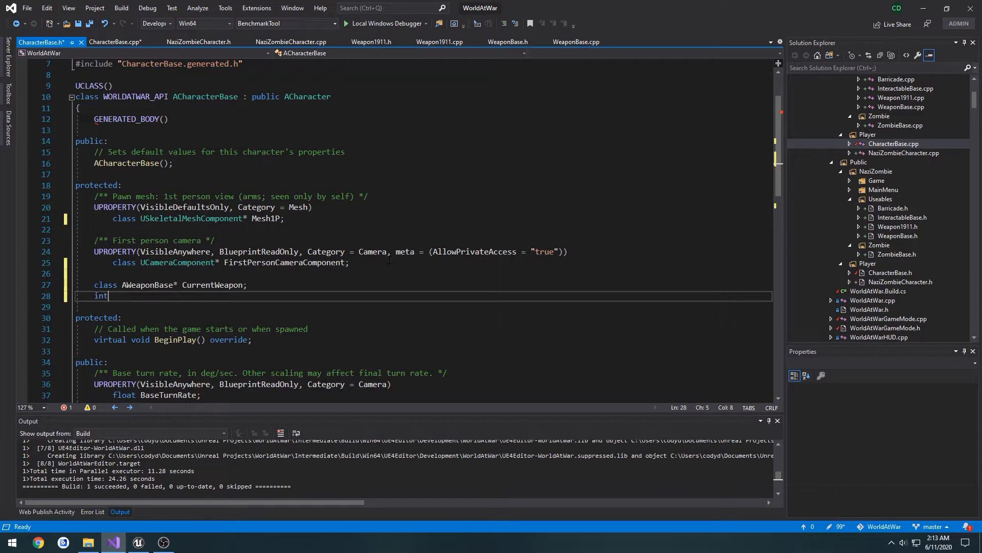
type("32")
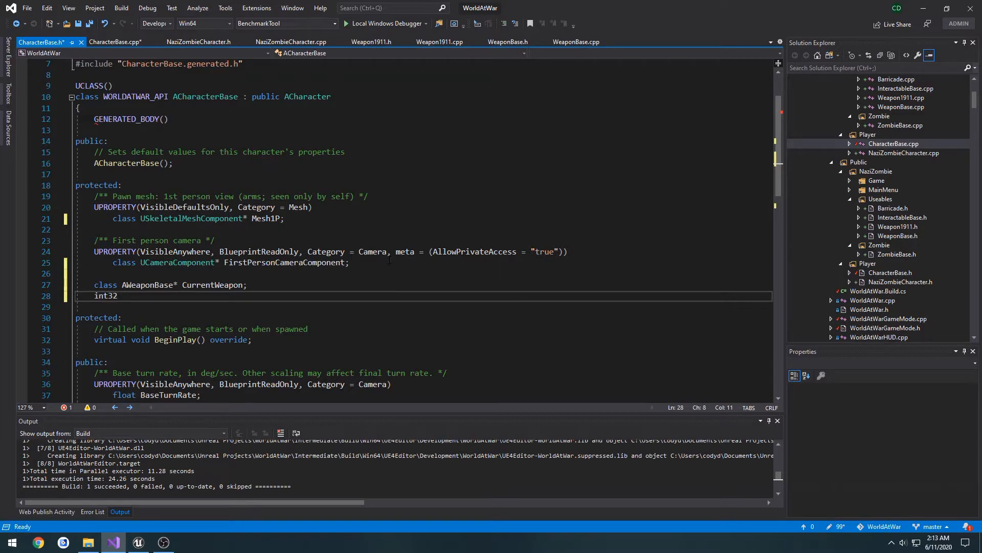
type("Weapo")
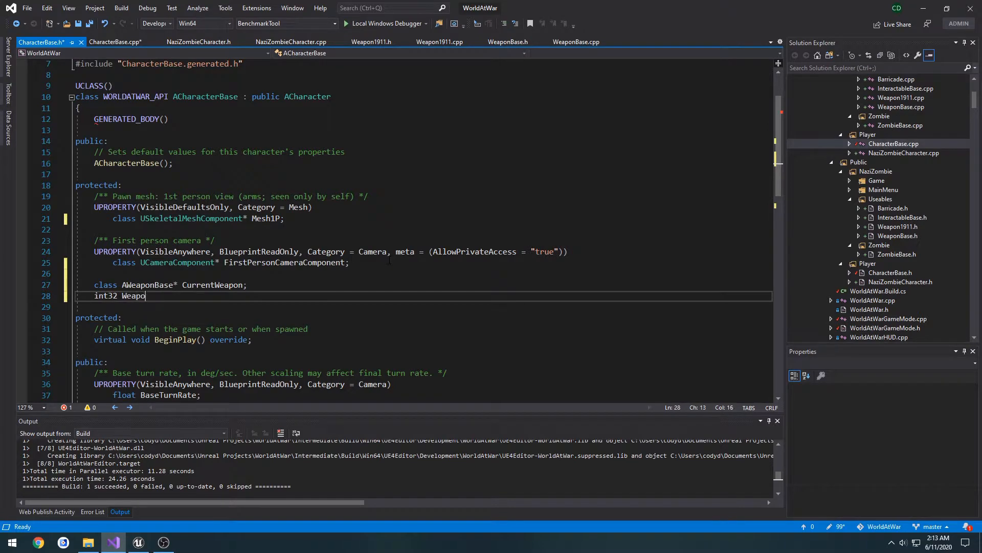
type("nIndex;")
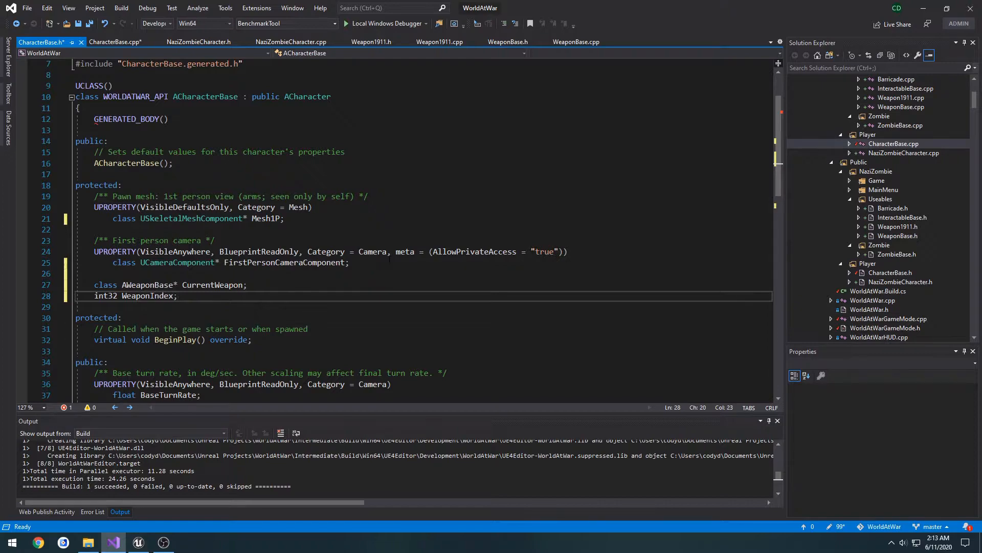
Add the TArray<AWeaponBase*> WeaponArray declaration and select the WeaponIndex name.
key("Enter")
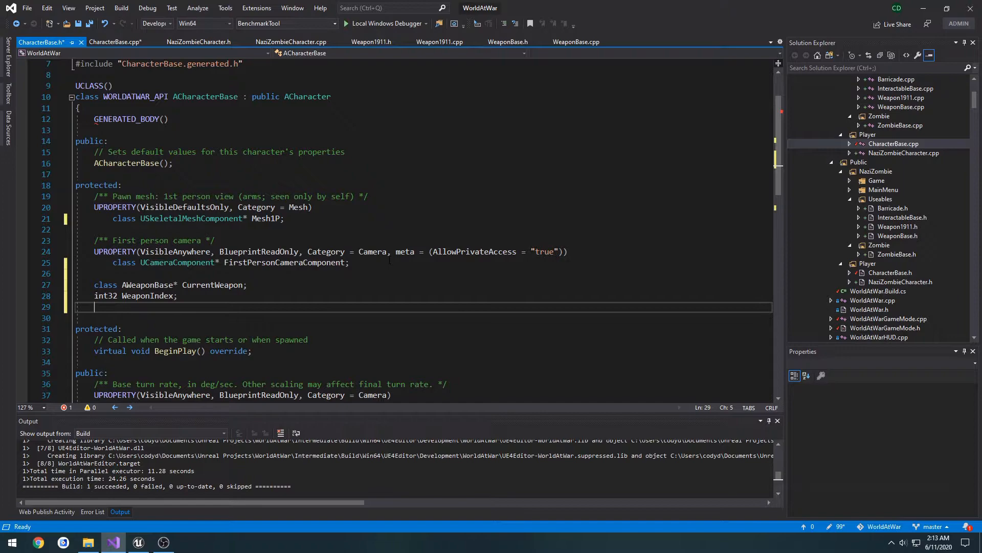
type("TArray<")
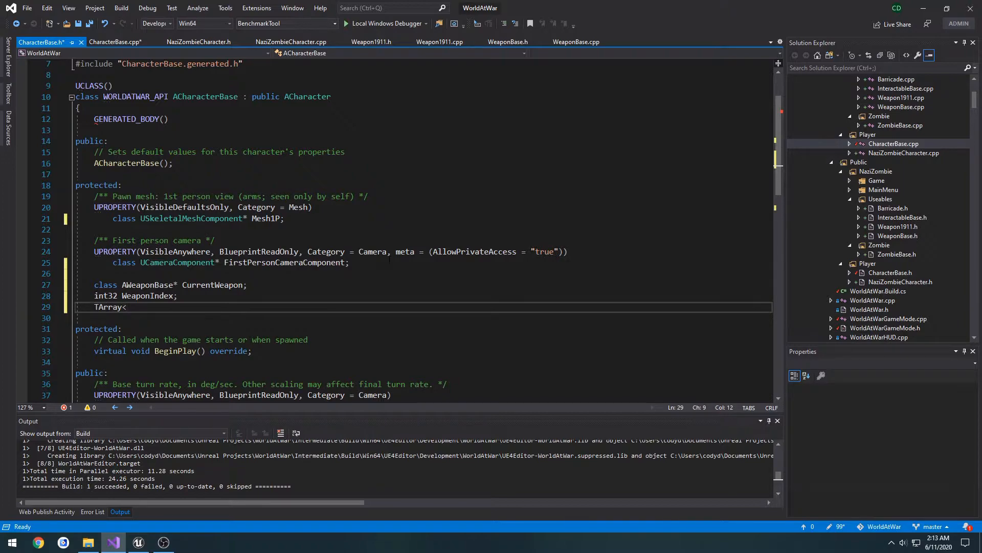
type("AWeaponBase")
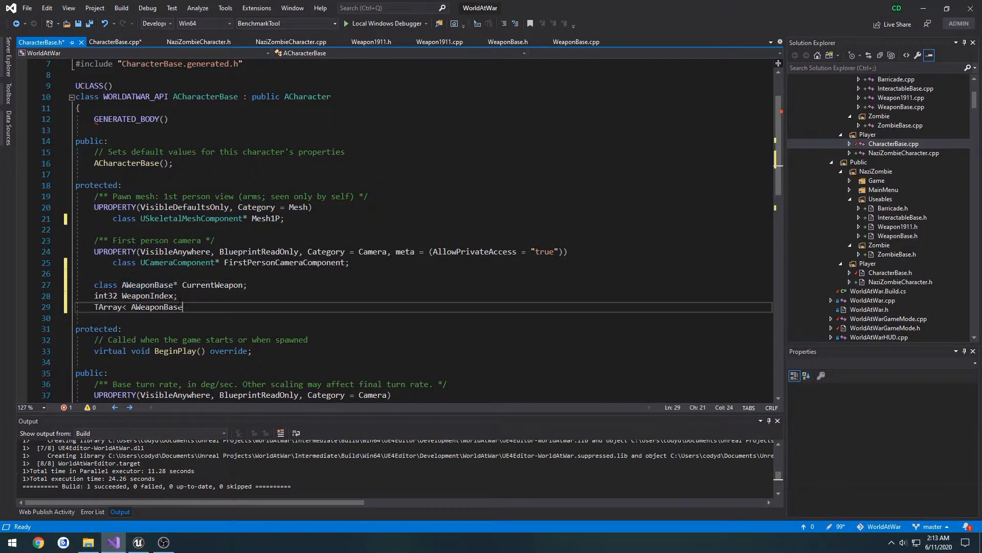
type("*>")
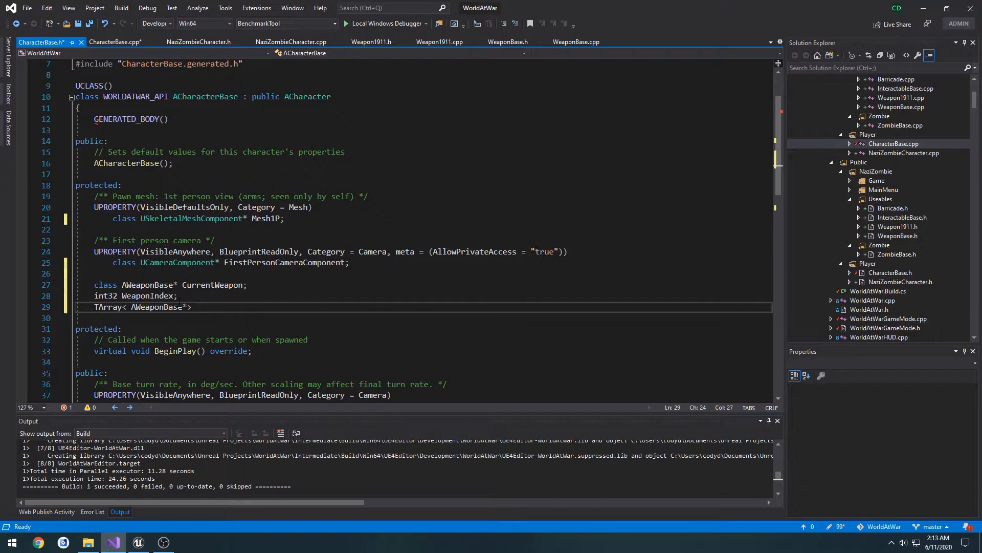
type("Weapon")
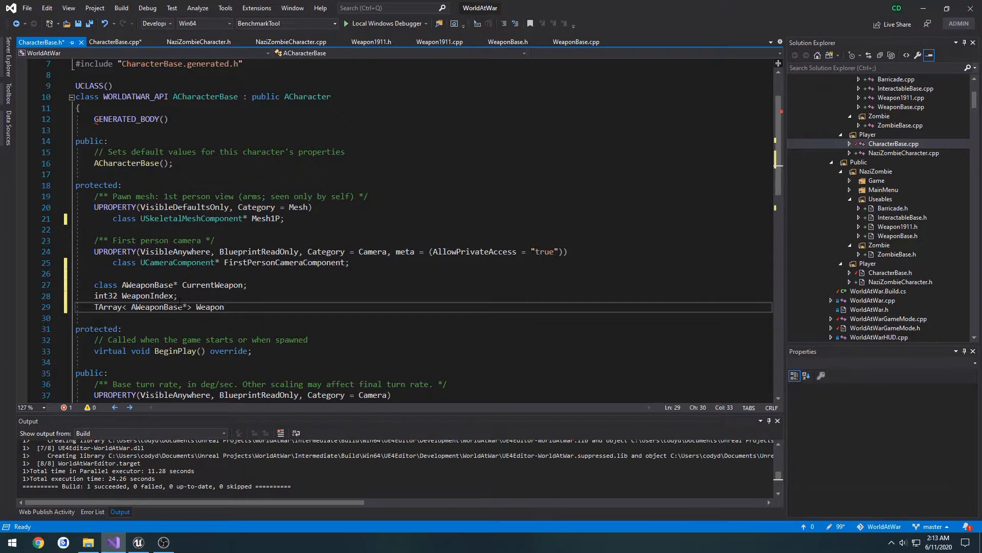
type("Array;")
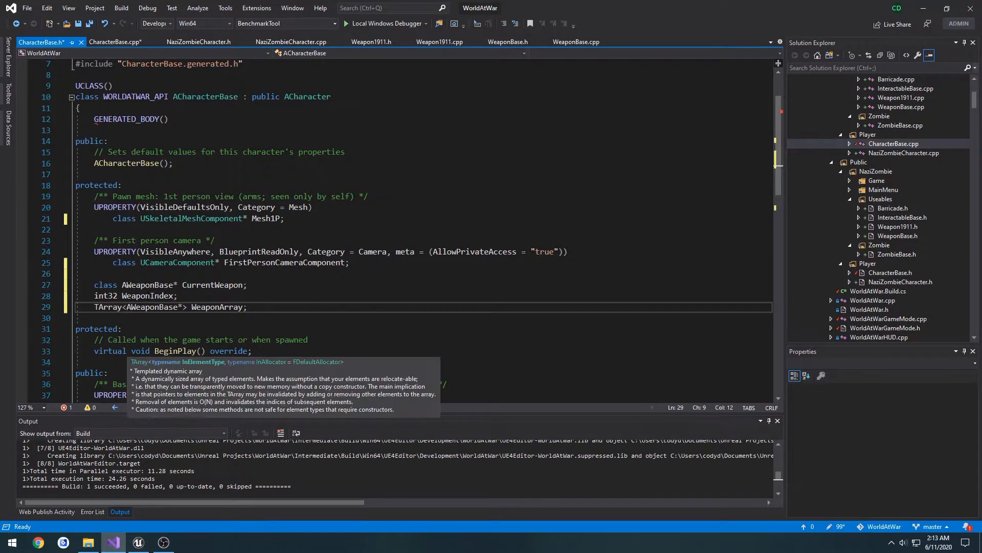
double_click(147, 295)
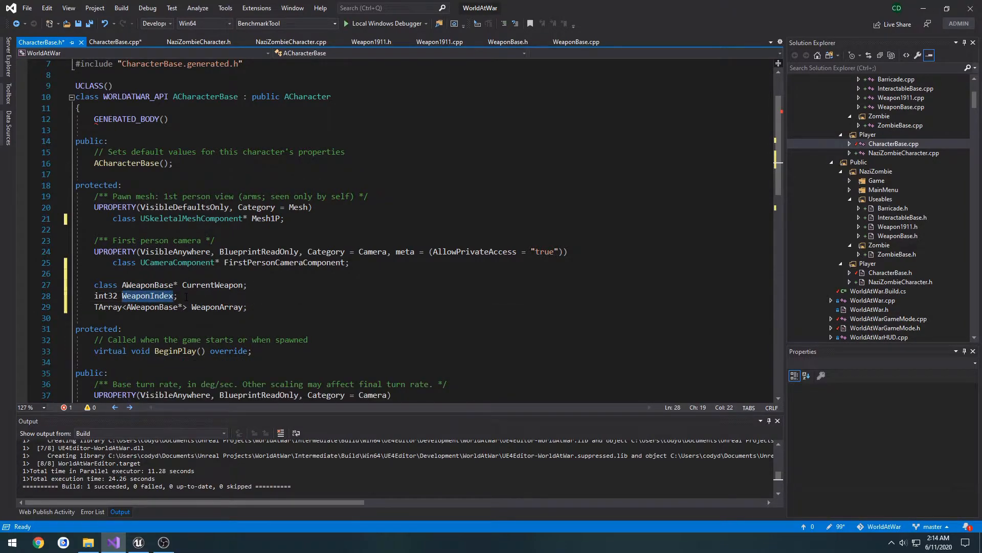
Add 'WeaponIndex = 0;' to the CharacterBase constructor and return to the header.
left_click(124, 42)
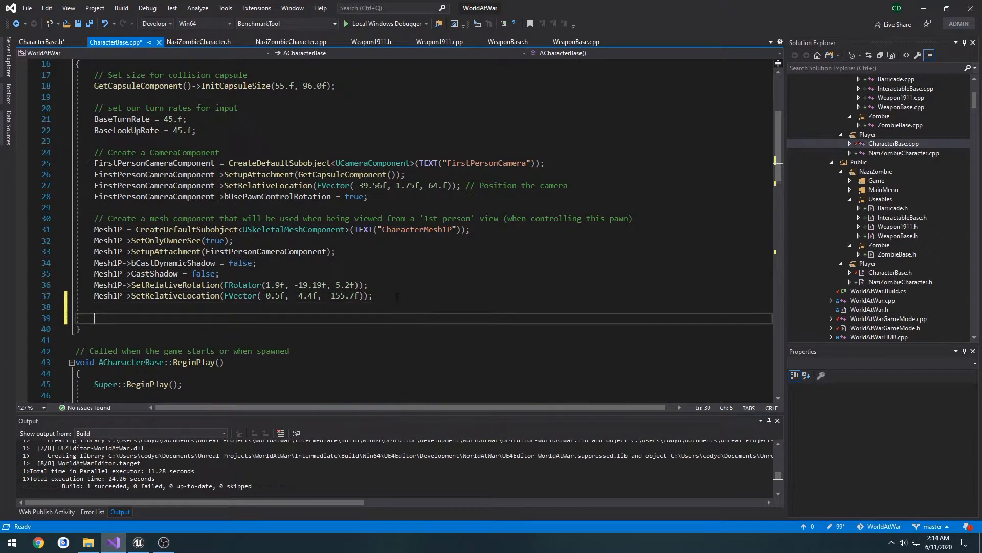
type("WeaponIndex = 0;")
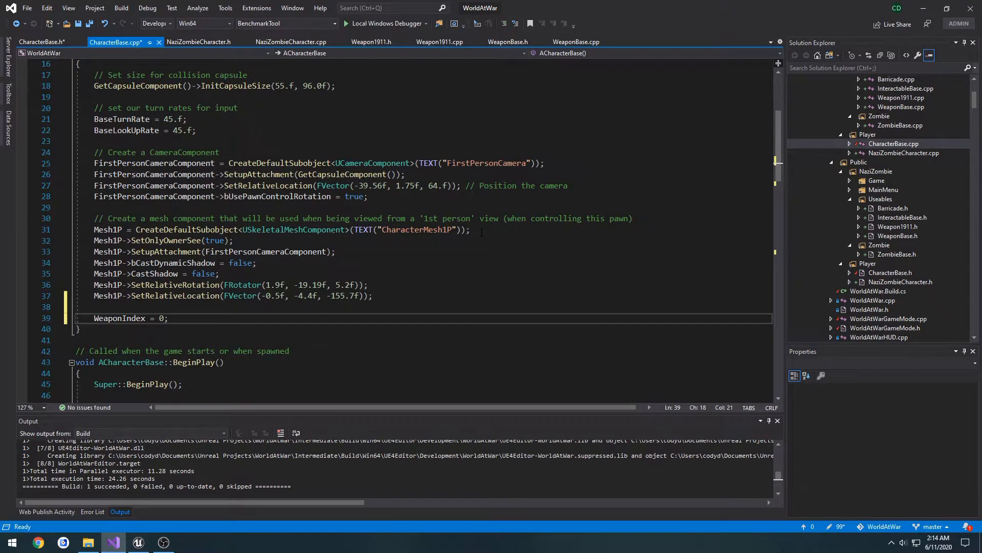
left_click(40, 42)
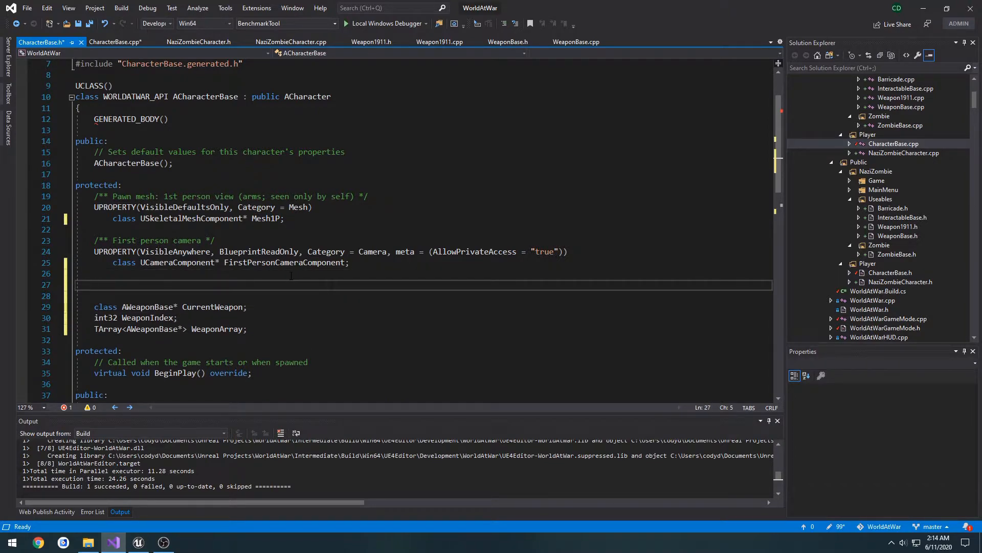
Add UPROPERTY(EditAnywhere, Category="Nazi Zombie Settings") TSubclassOf<class AWeaponBase> StartingWeaponClass above CurrentWeapon.
type("UPROPERT")
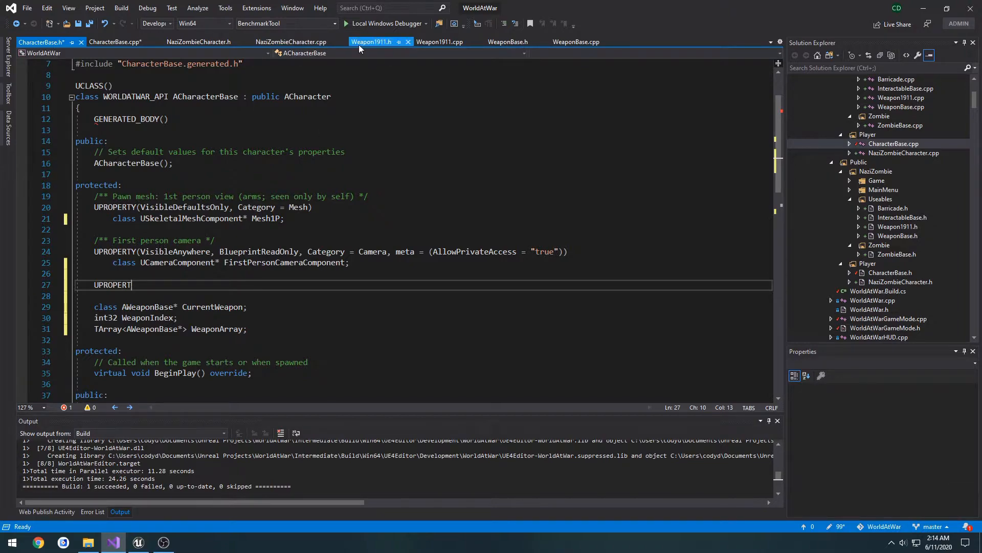
left_click(507, 42)
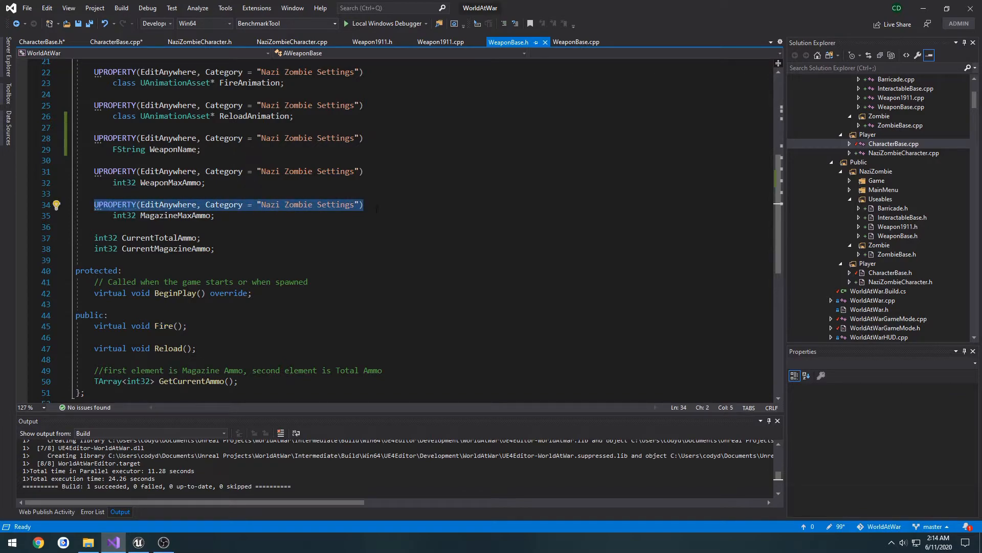
left_click(42, 42)
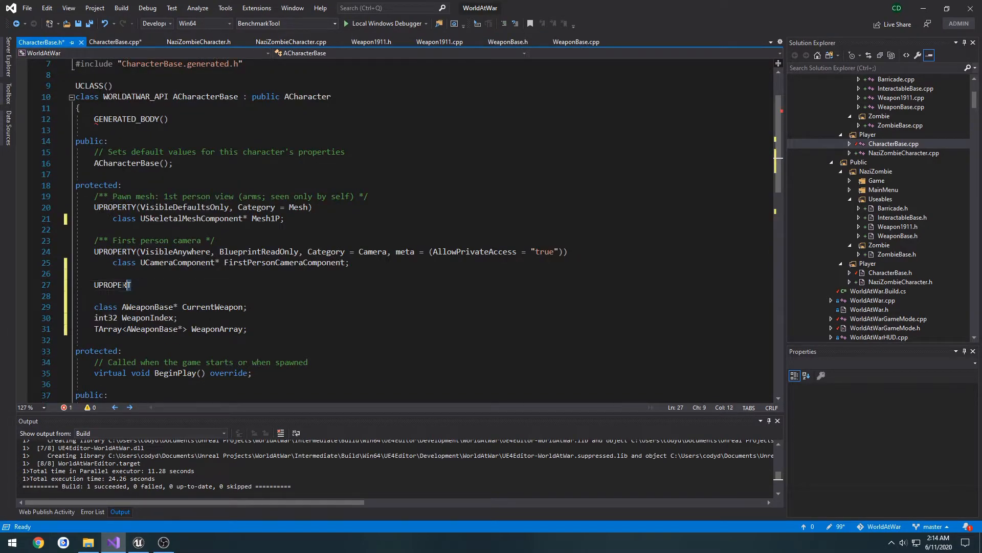
type("(EditAnywhere, Category = \"Nazi Zombie Settings\")")
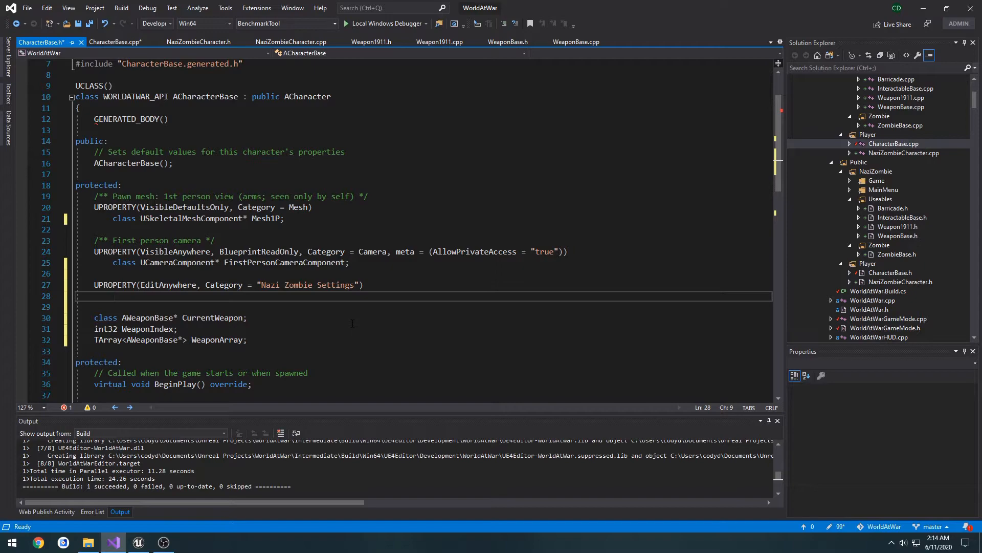
double_click(148, 317)
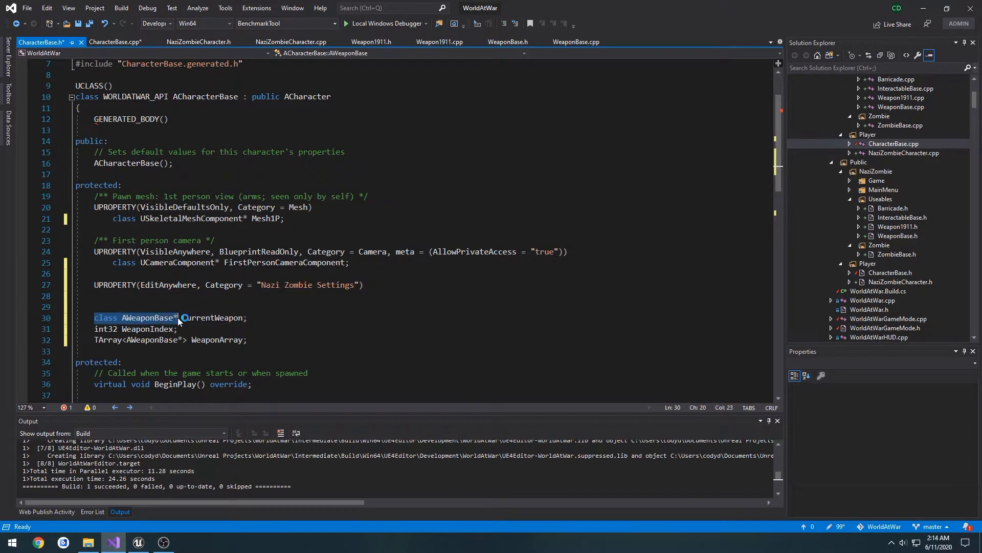
type("class AWeaponBase*")
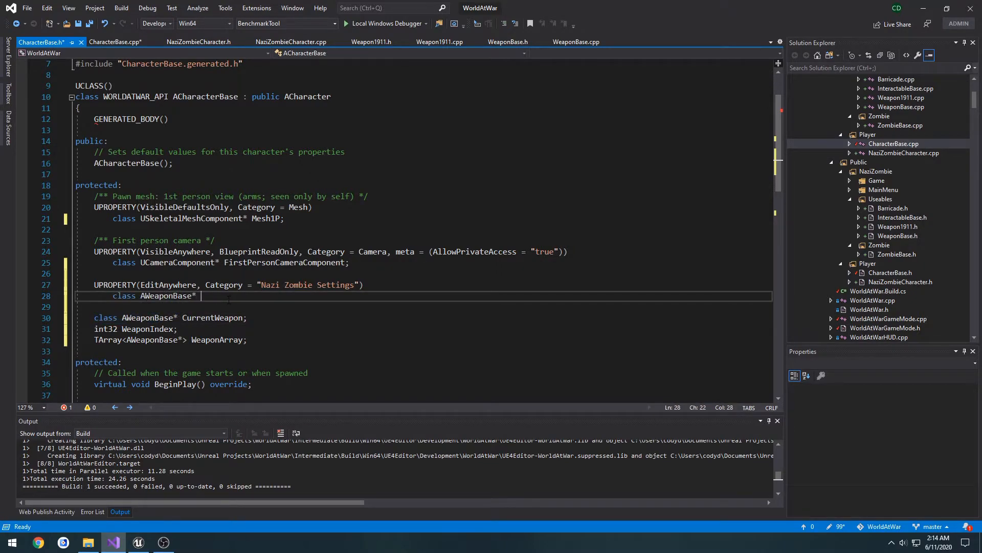
type("StartingWea")
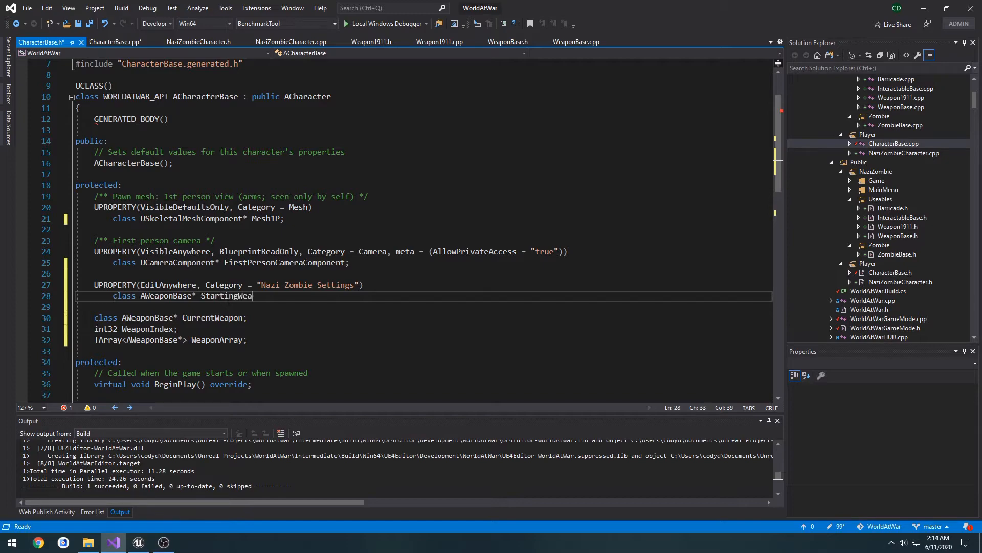
type("pon;")
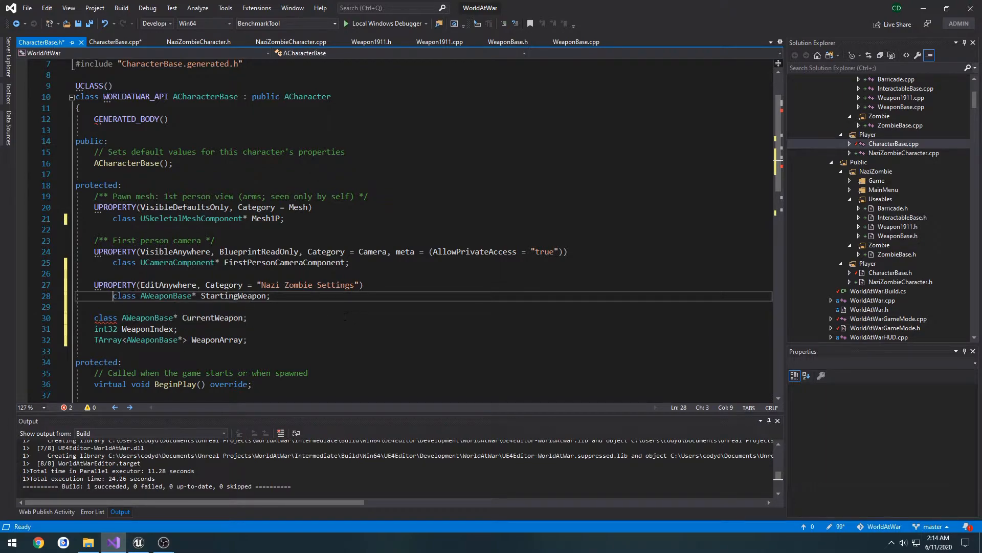
type("TSubclassOf<")
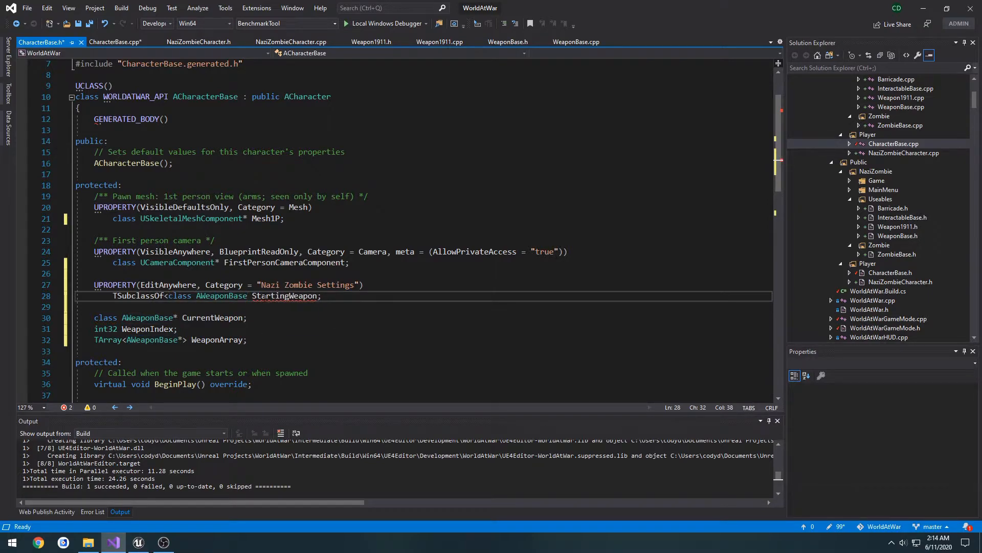
double_click(288, 296)
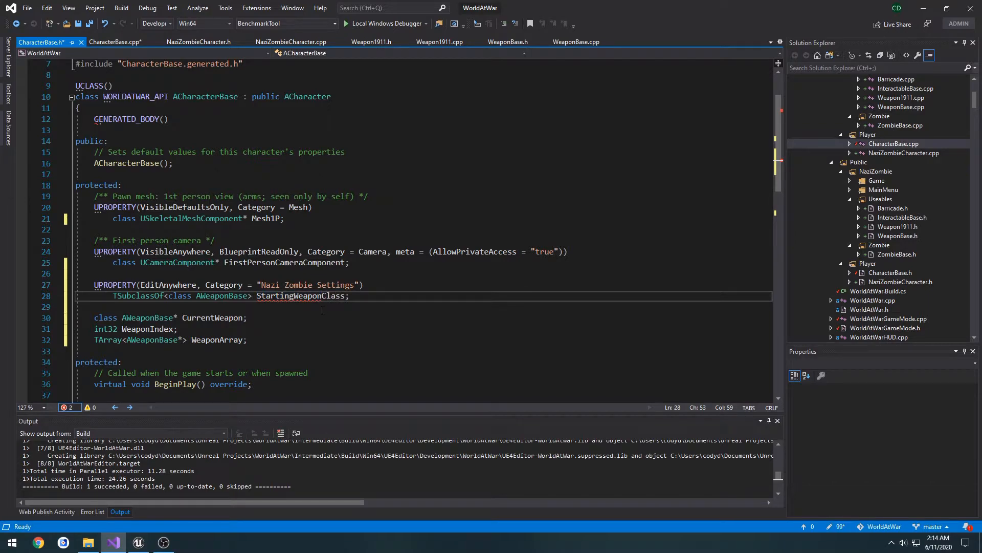
double_click(300, 296)
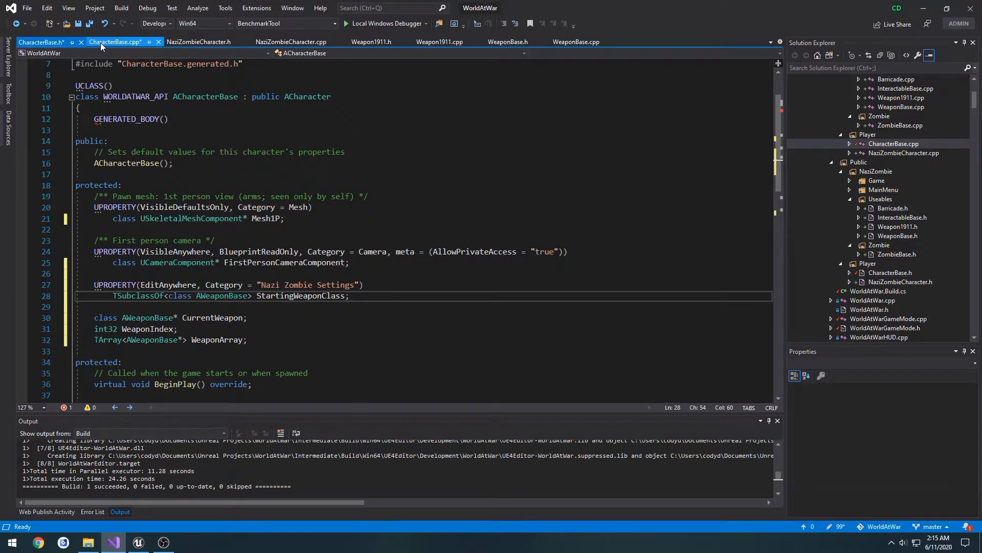
Replace the BeginPlay attach-gun comment with 'spawn weapon' and 'attach spawned weapon to socket' notes.
left_click(118, 41)
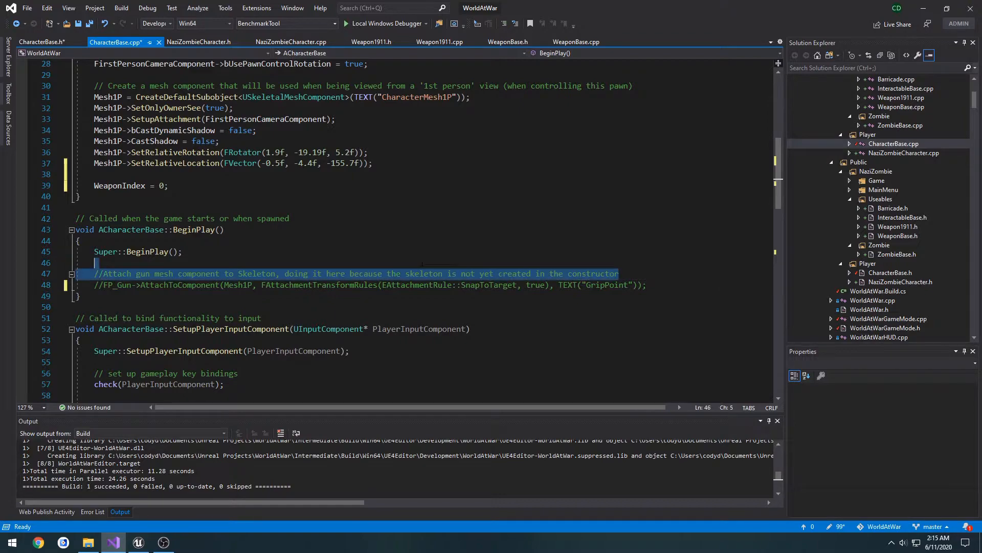
key("Delete")
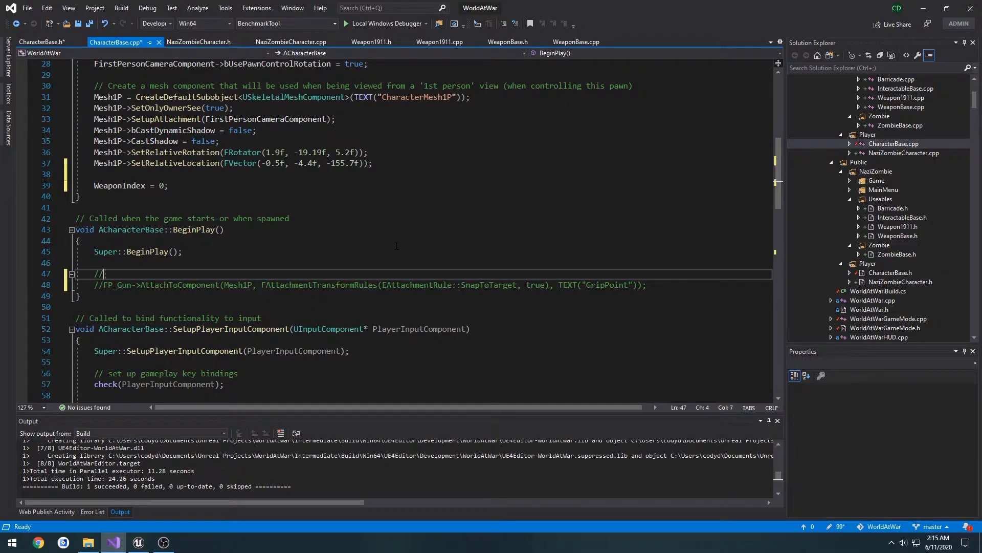
type("spawn weapon")
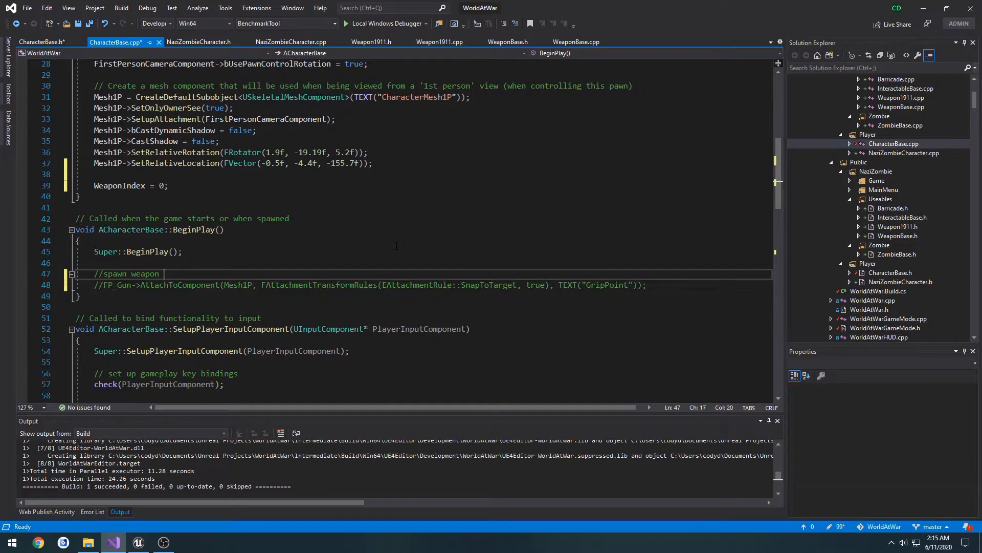
left_click(46, 42)
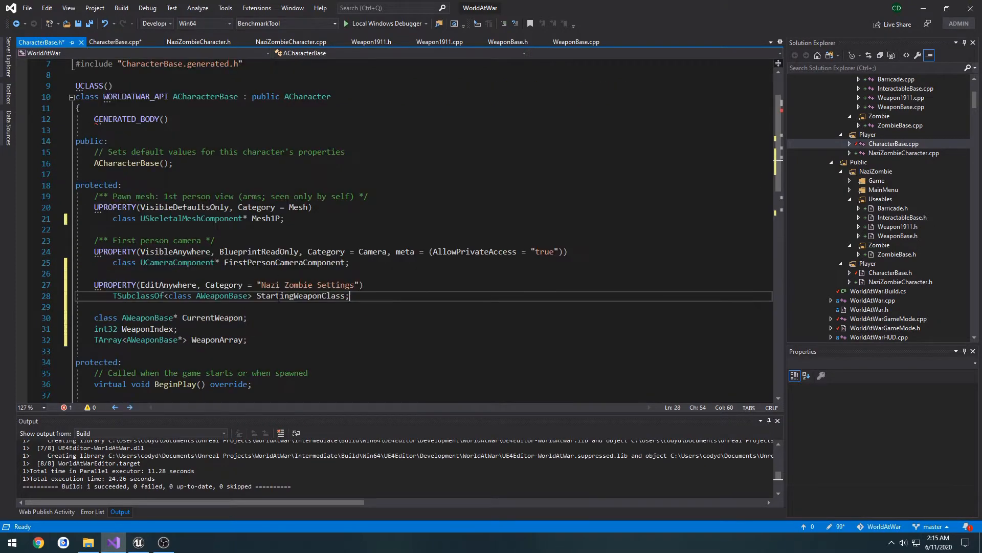
left_click(119, 41)
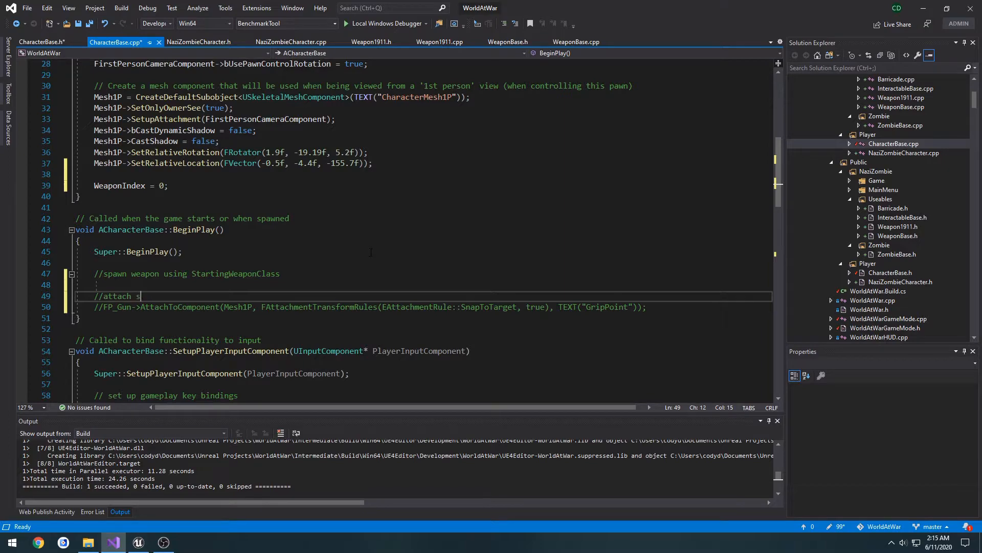
type("pawned weapon to s")
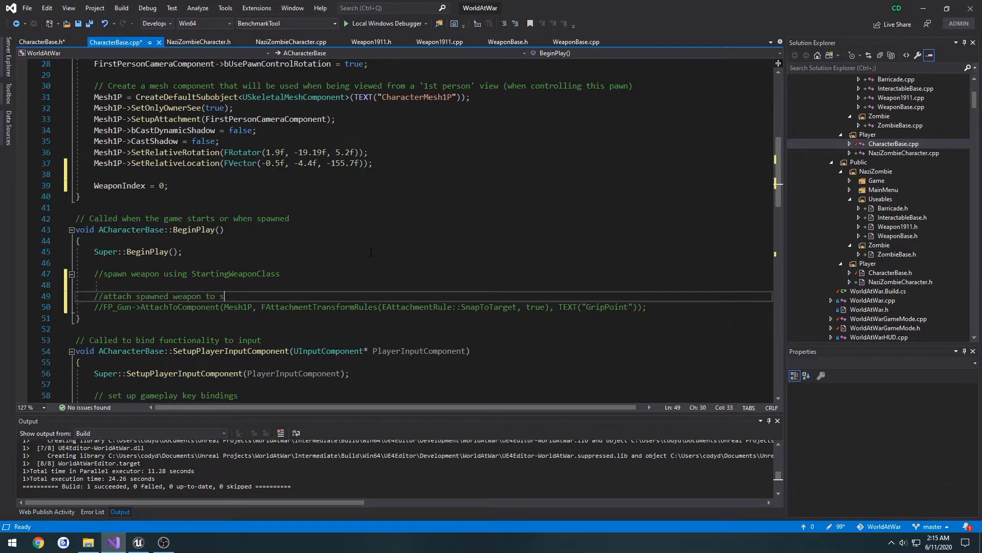
type("ocket")
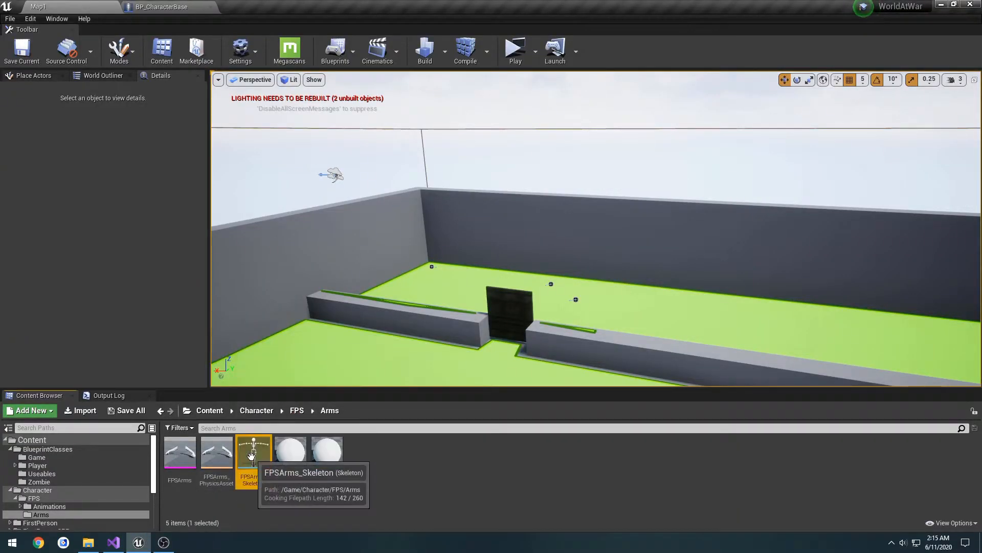
Open FPSArms_Skeleton and inspect the s_weaponSocket socket's parameters.
double_click(254, 451)
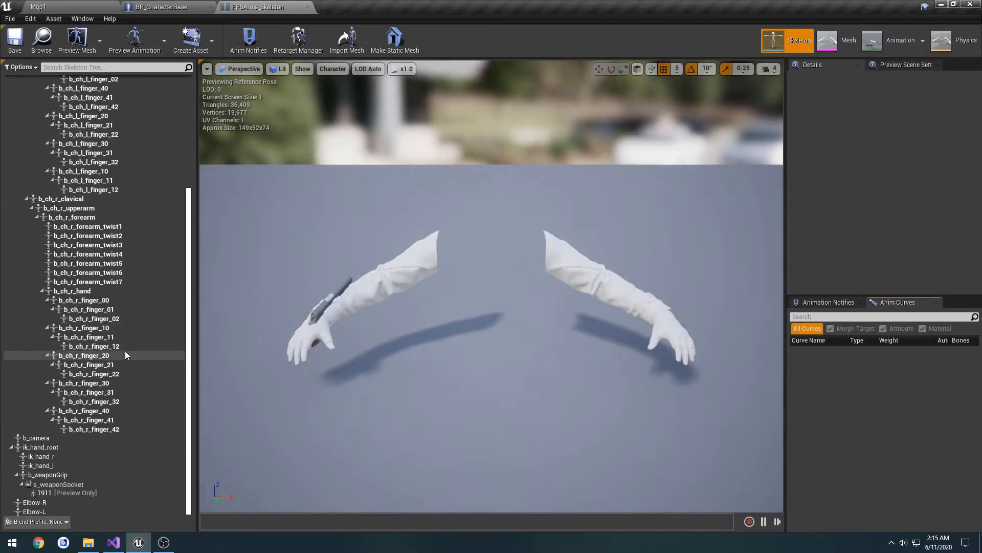
left_click(58, 484)
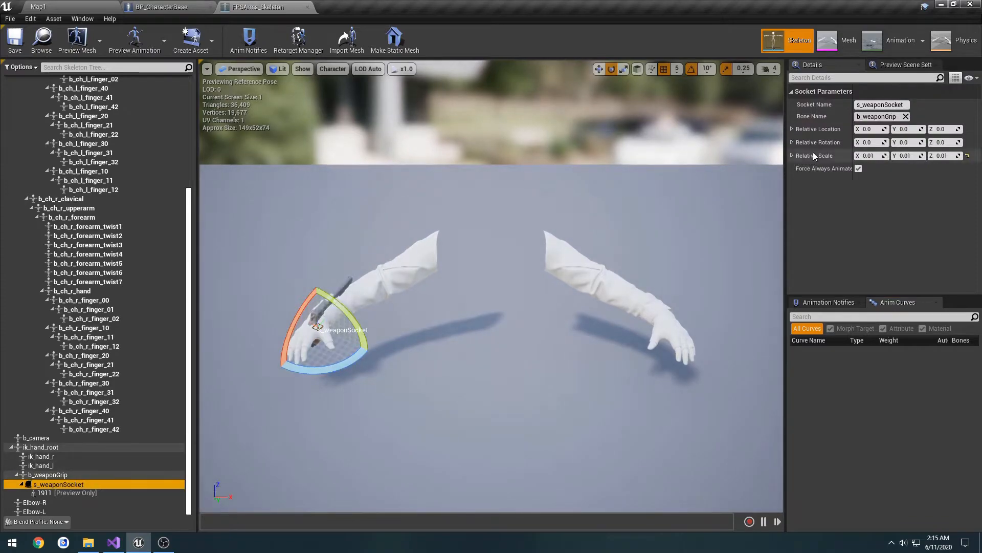
left_click(882, 104)
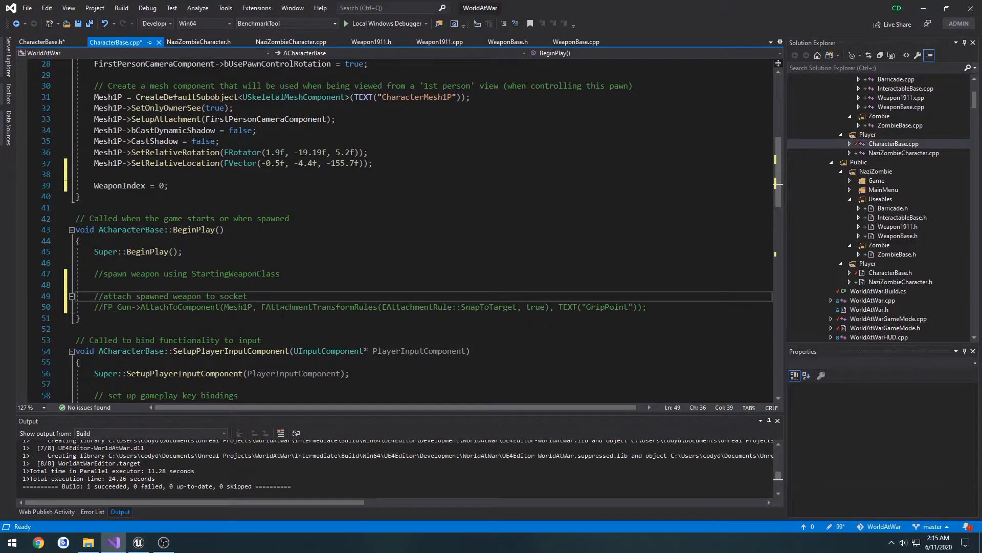
Add the s_weaponSocket spawn/attach comments and include WorldAtWar/Public/NaziZombie/Useables/WeaponBase.h in CharacterBase.cpp.
type("s_weaponSocket")
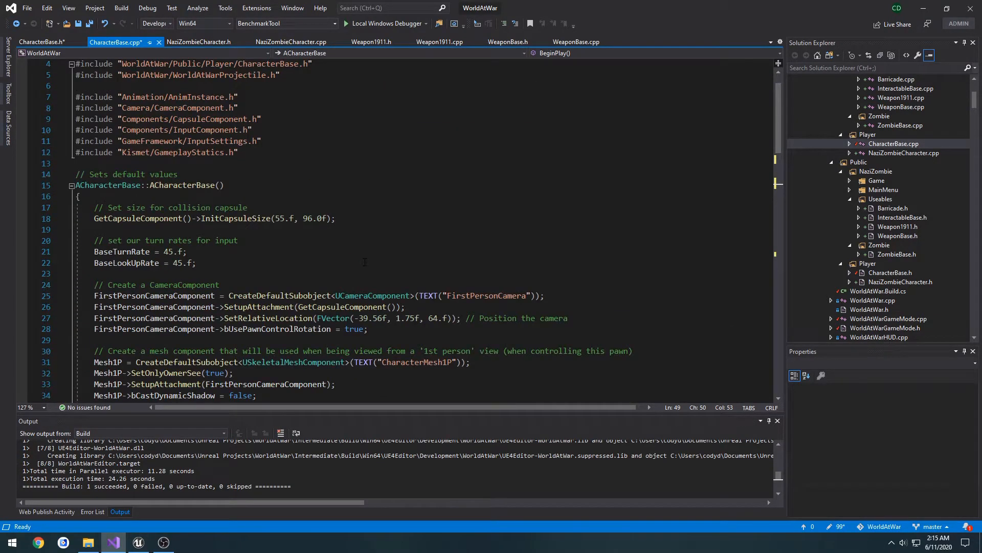
scroll("down", 3)
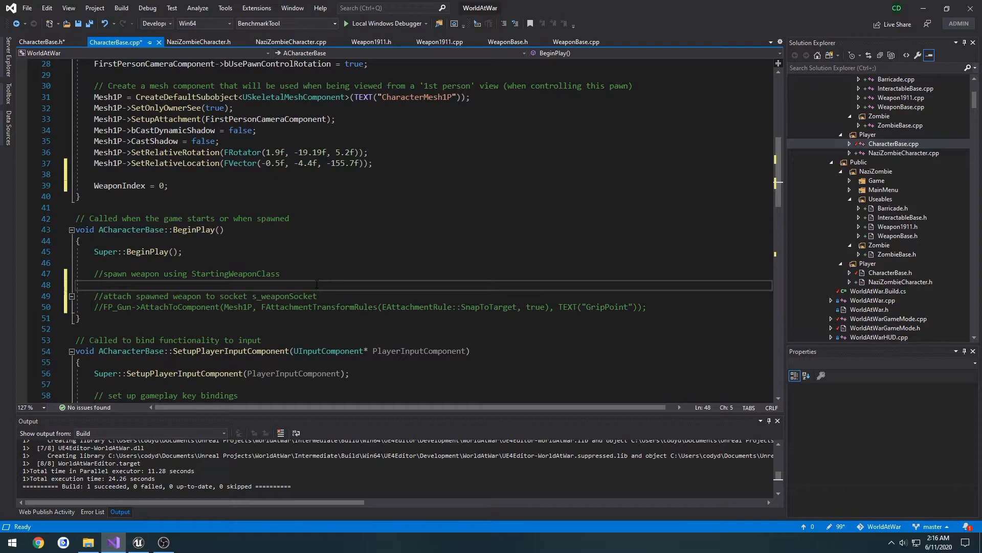
left_click(508, 41)
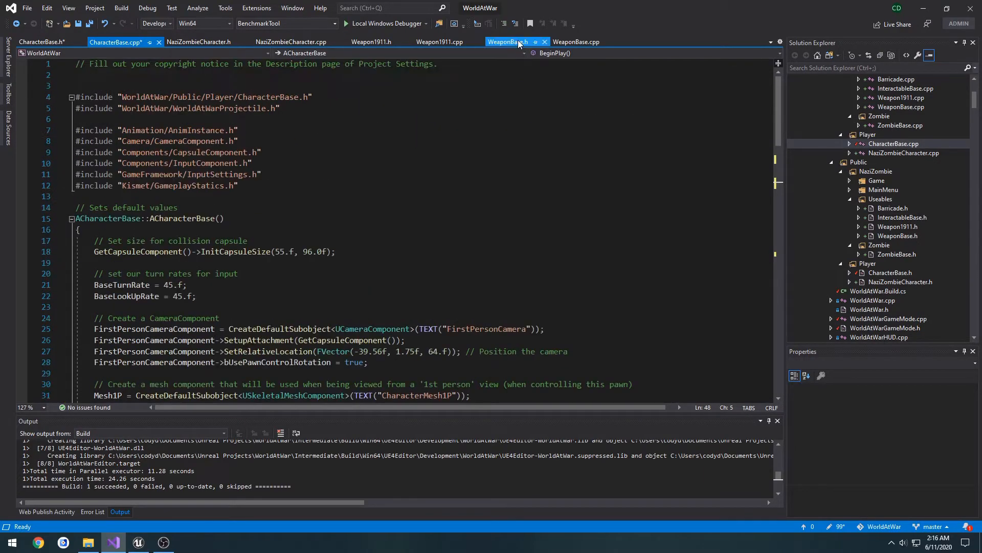
left_click(576, 42)
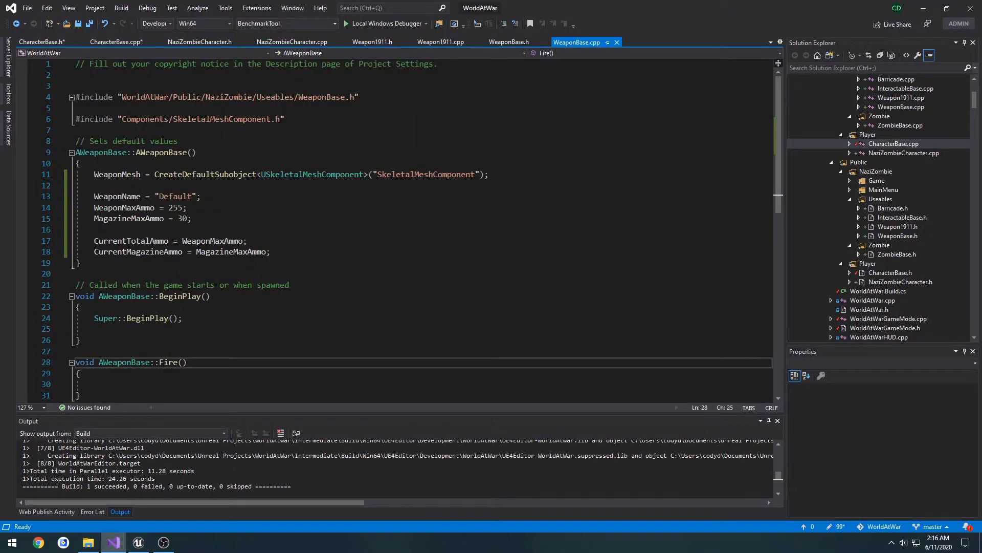
left_click(115, 41)
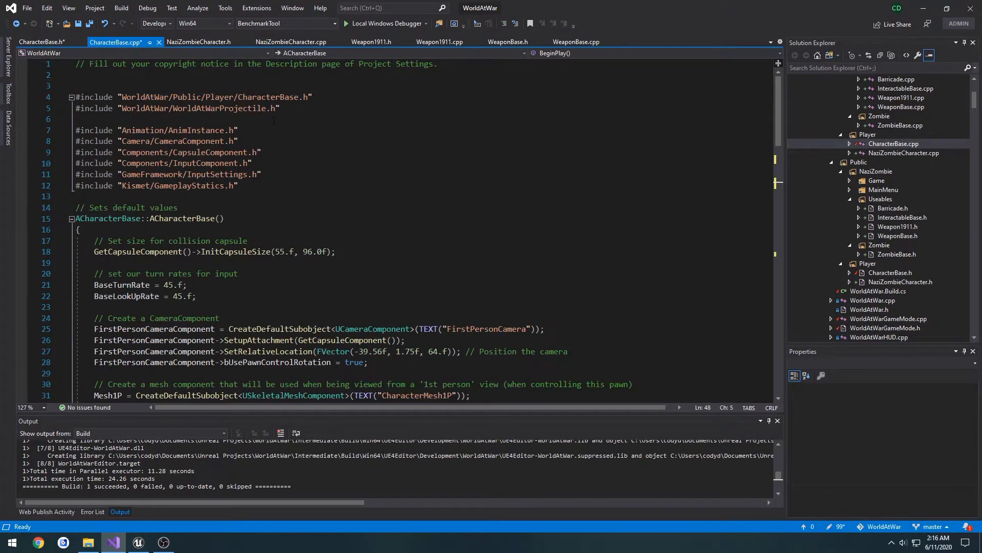
type("#include \"WorldAtWar/Public/NaziZombie/Useables/WeaponBase.h\"")
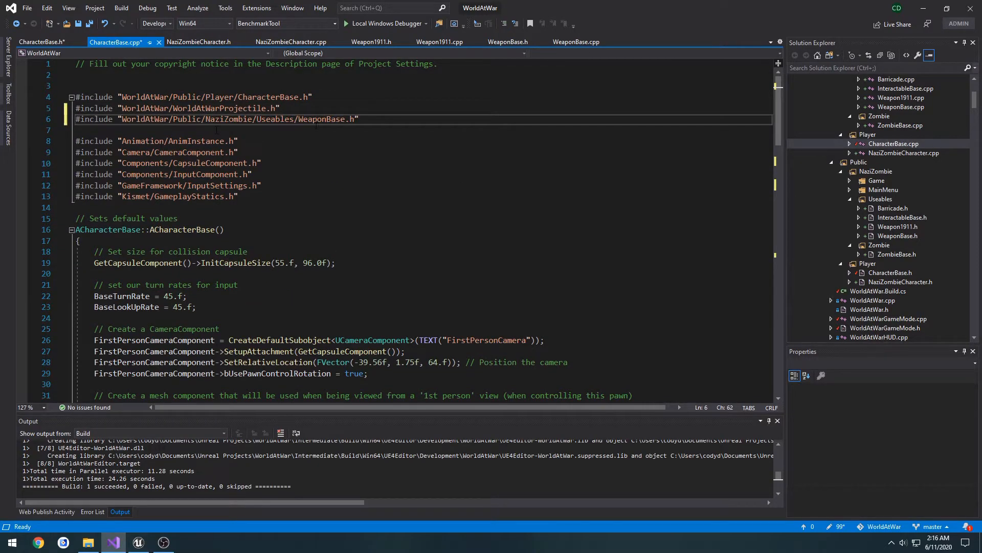
Begin typing an if statement under BeginPlay's spawn-weapon comment.
scroll("down", 3)
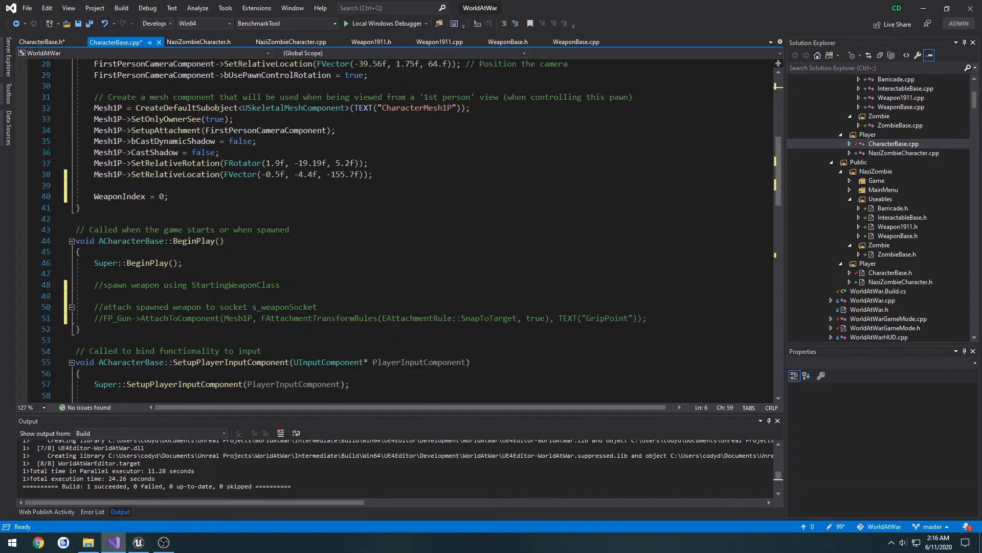
left_click(341, 295)
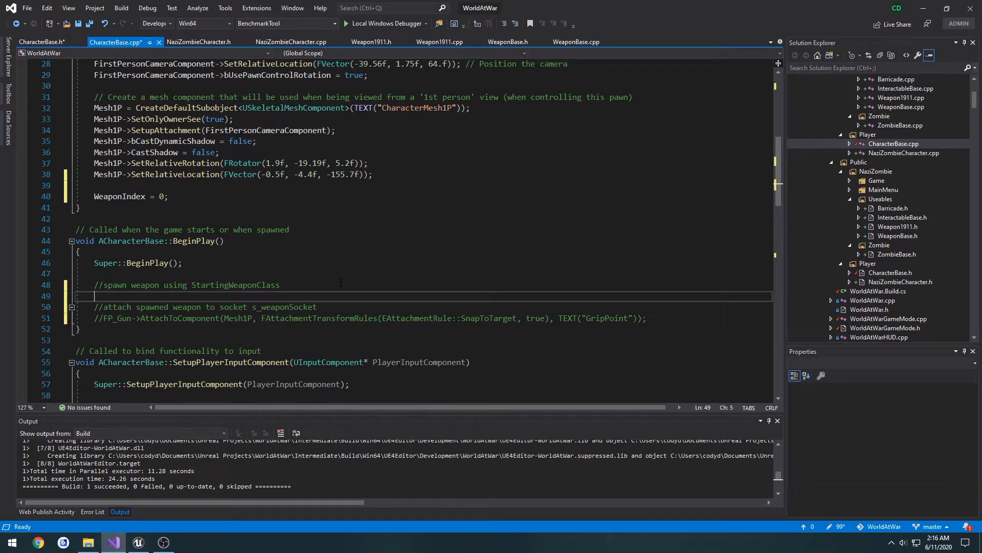
type("if (A")
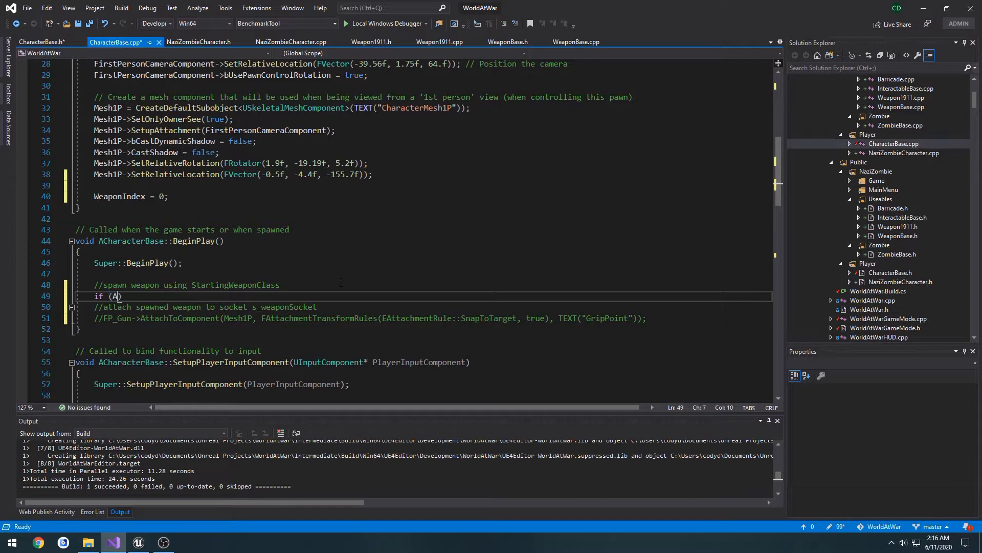
Write if (AWeaponBase* Weapon = GetWorld()->SpawnActor<AWeaponBase>(StartingWeaponClass)) followed by an empty block.
type("WeaponBase*")
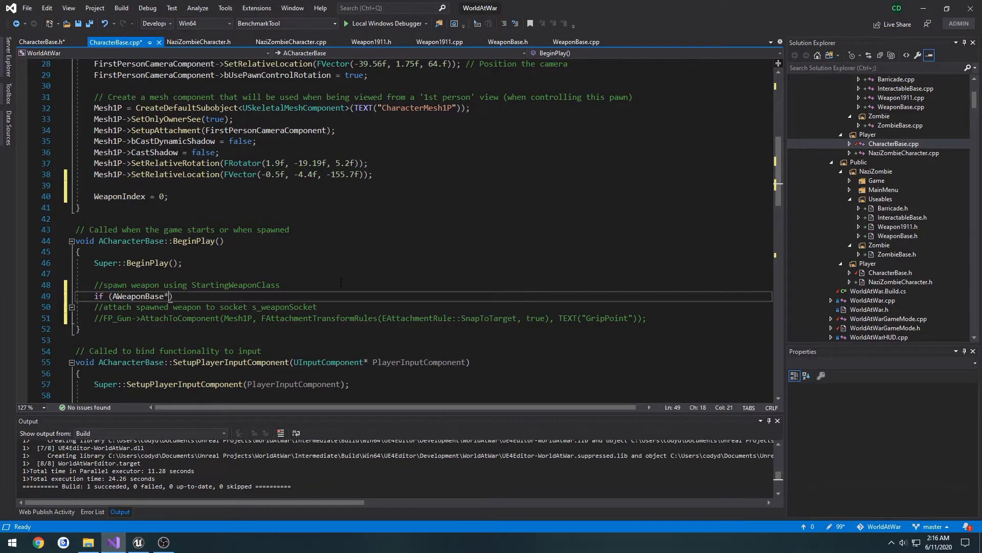
type("Weapon =")
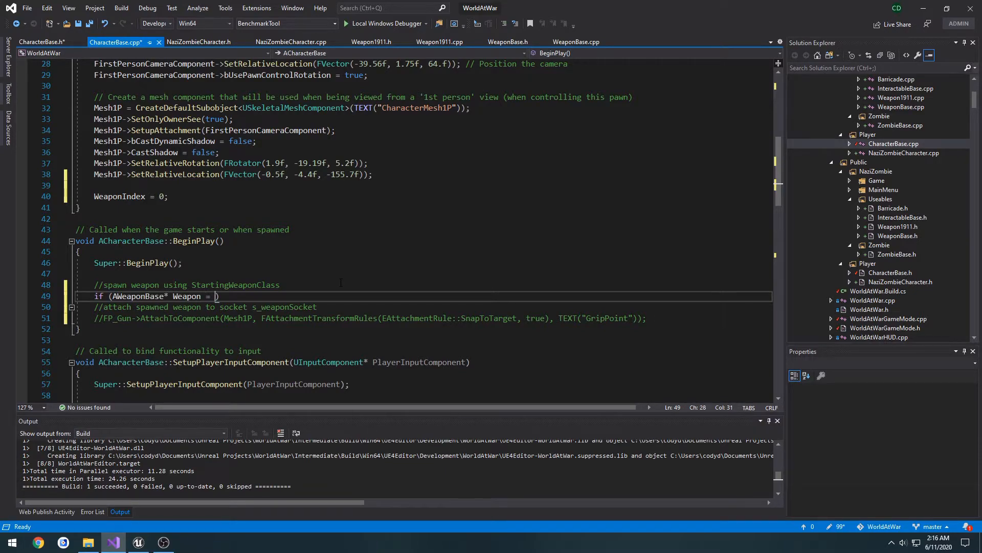
key("BackSpace")
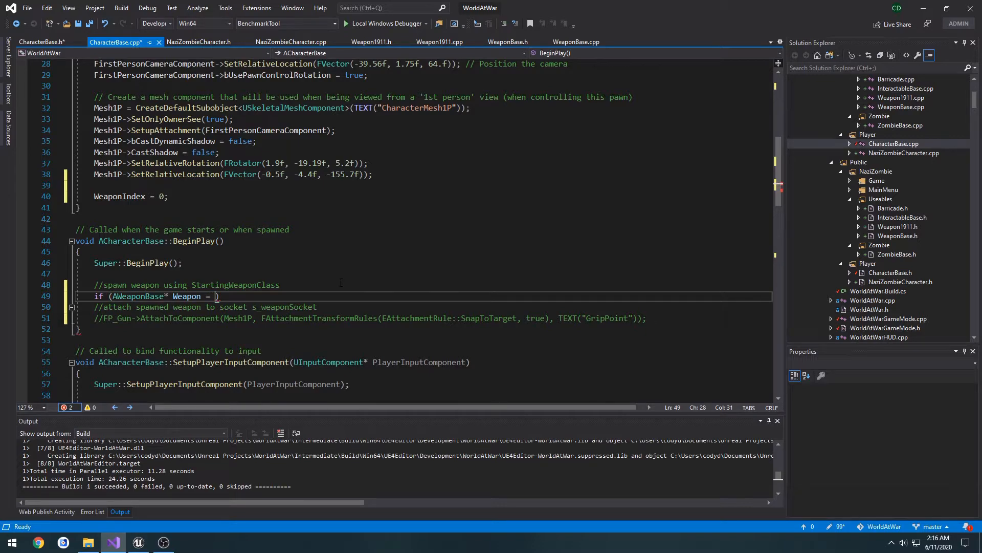
type("Get")
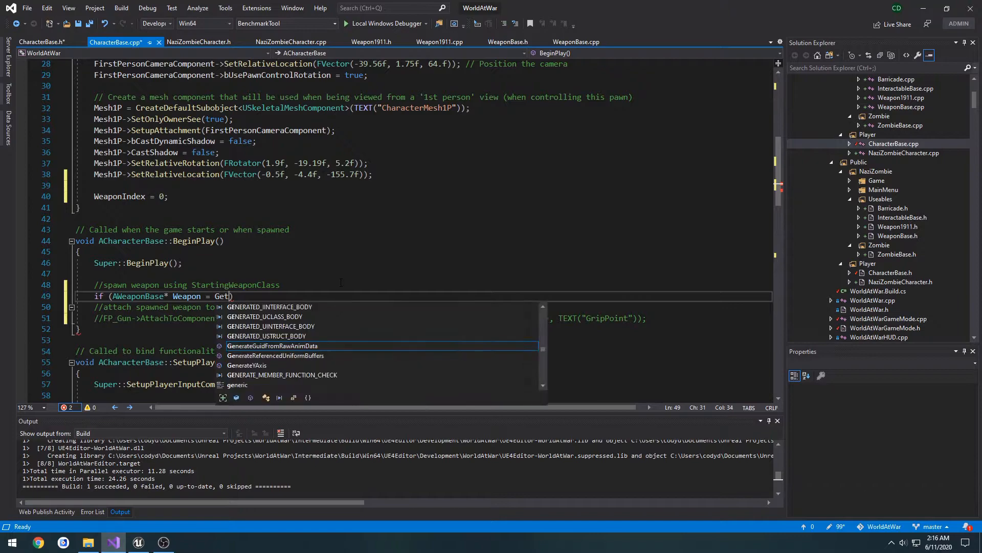
type("World()")
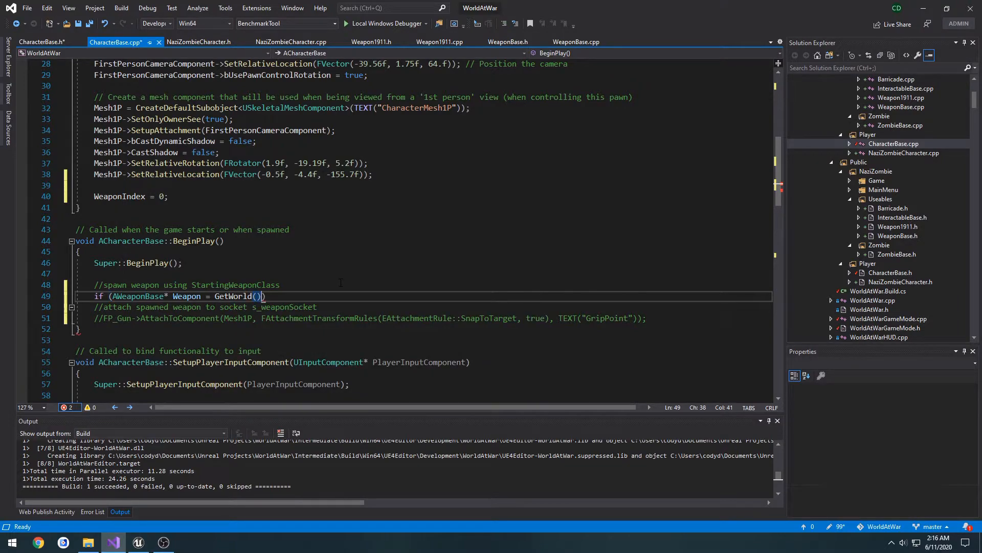
type("->SpawnActor<AW")
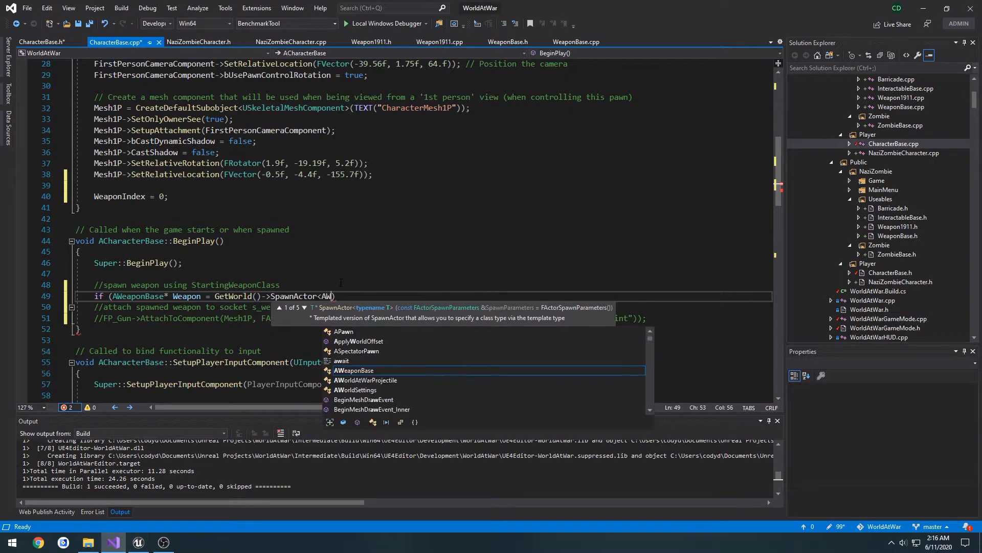
key("Tab")
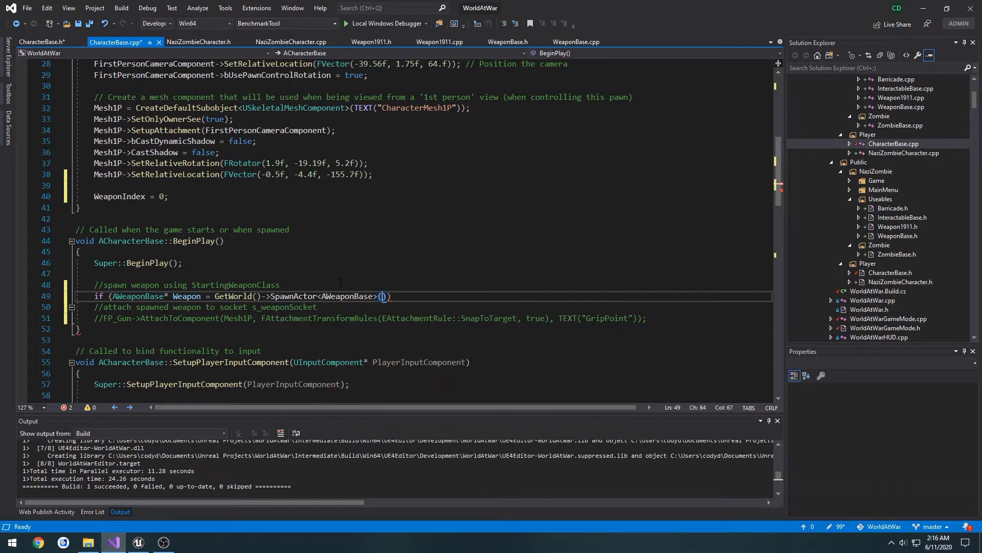
type("StartingWeaponClass")
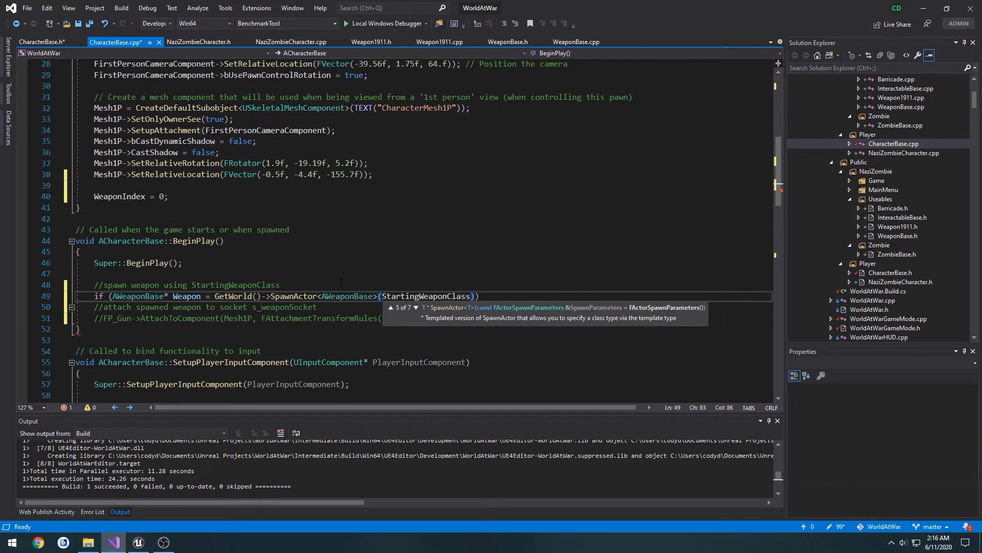
type("{")
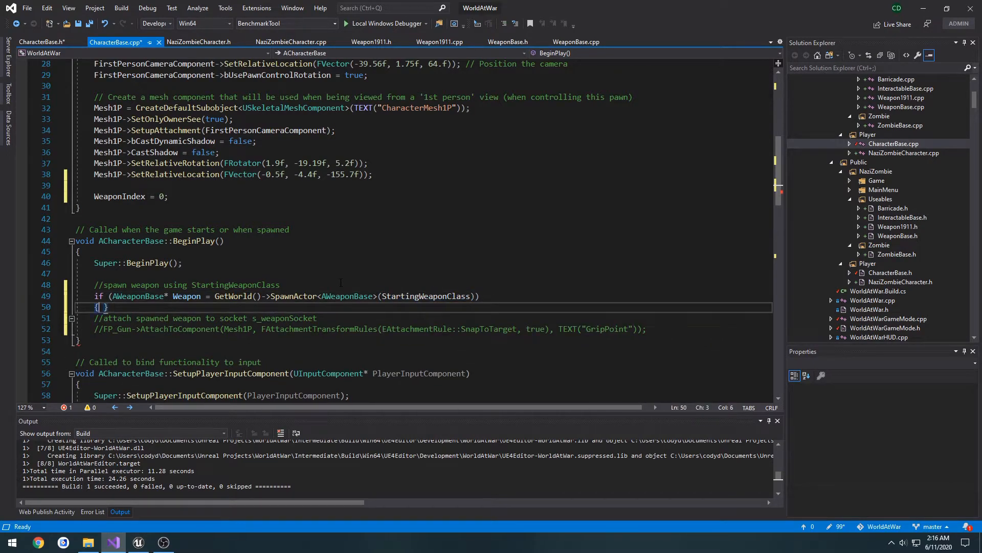
key("Enter")
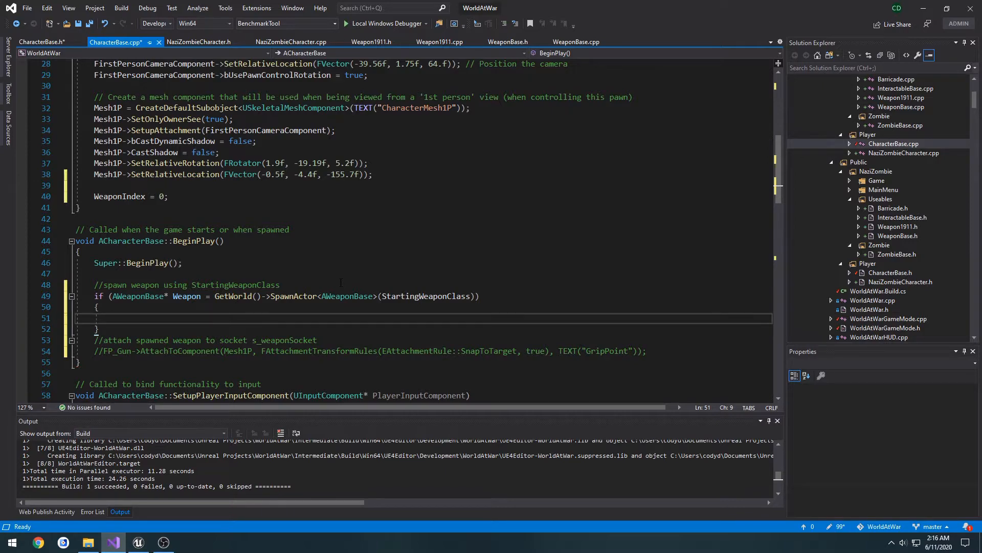
Attach Weapon to Mesh1P at FName("s_weaponSocket") using SnapToTargetIncludingScale, then select the old comment lines.
type("W")
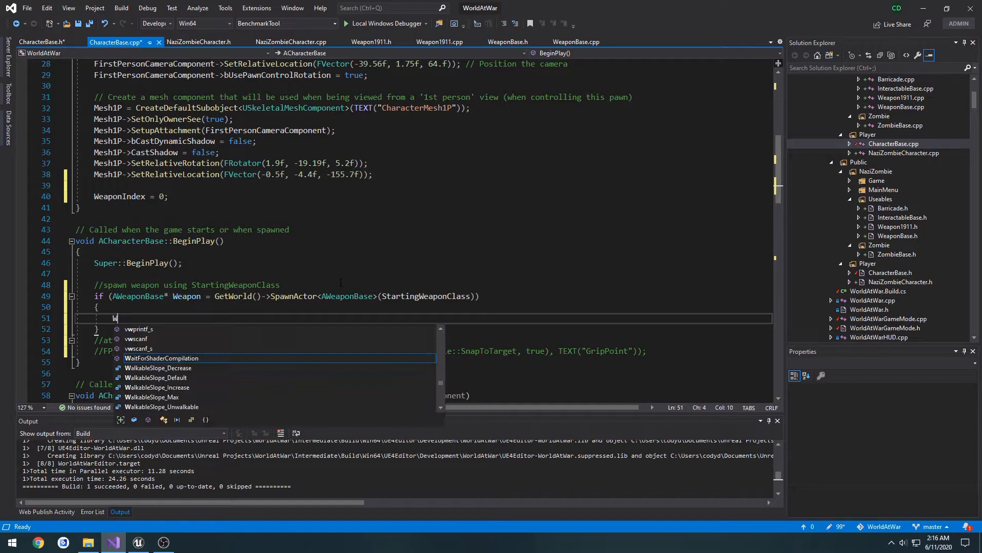
type("eapon->AttachToComponent(")
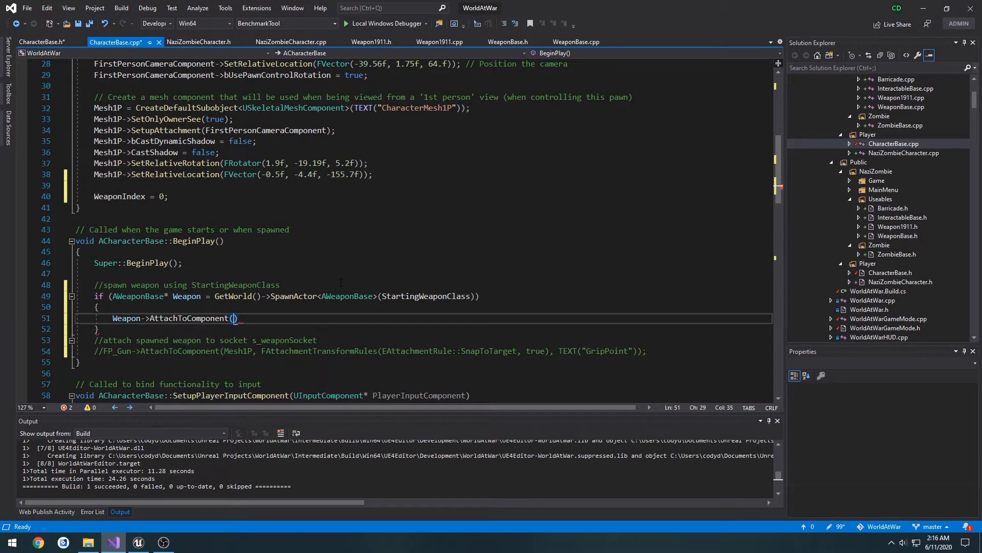
type("Mesh1P,")
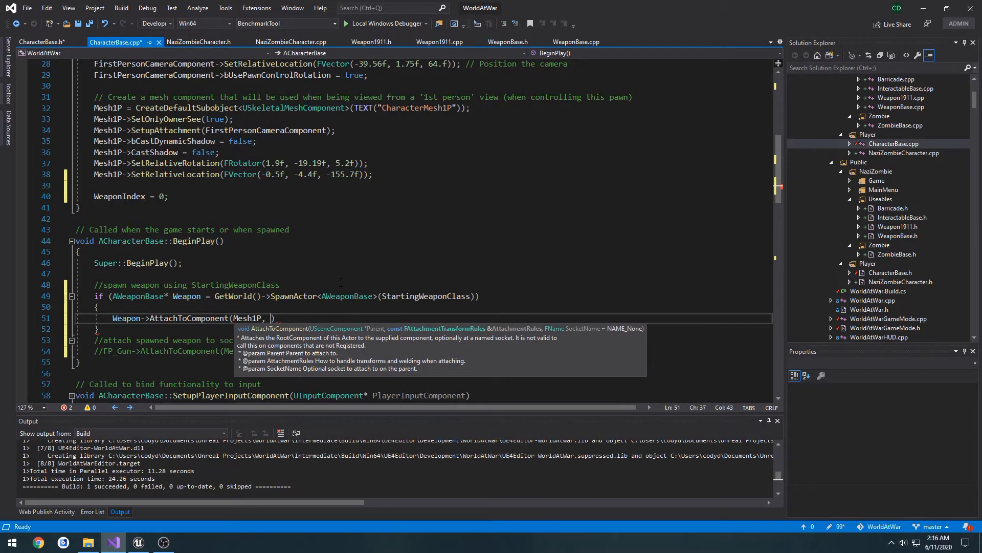
type("F")
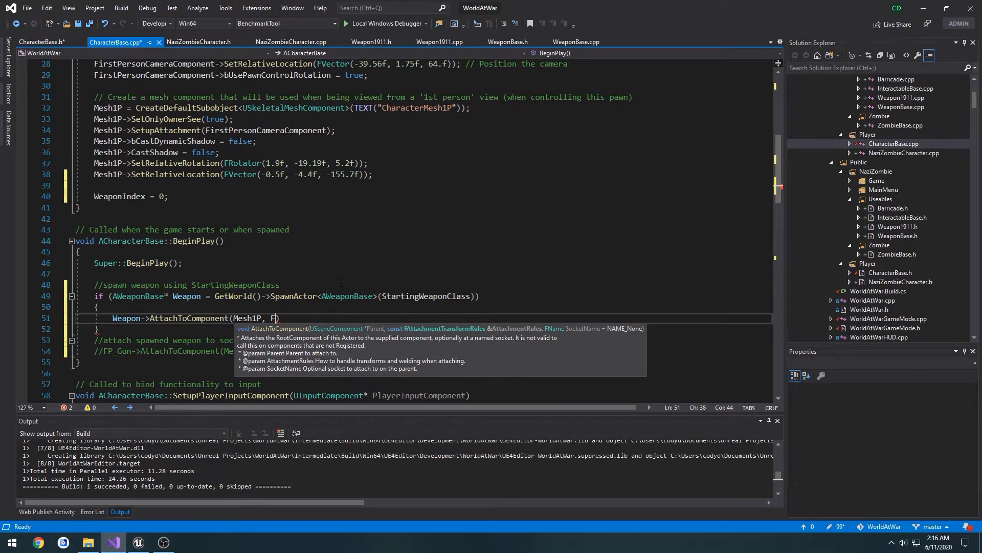
type("Attach")
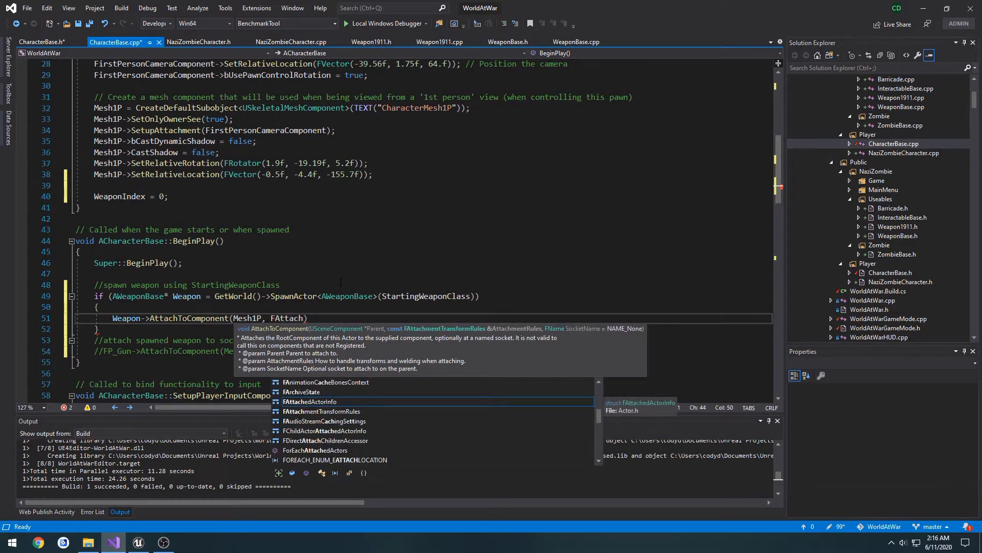
type("FAttachmentTransformRules::SnapToTargetIncludingScale,")
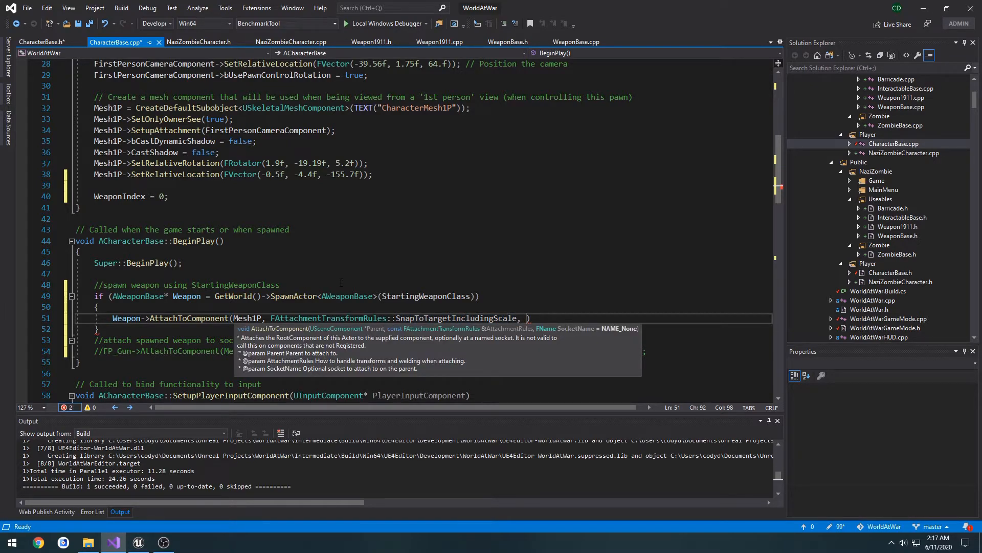
type("FNam")
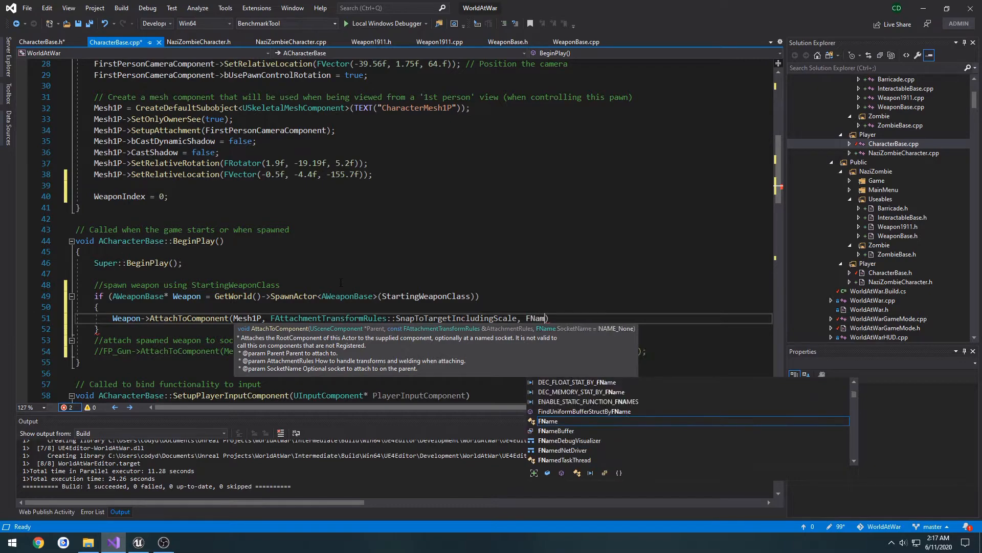
type("e(\"\")")
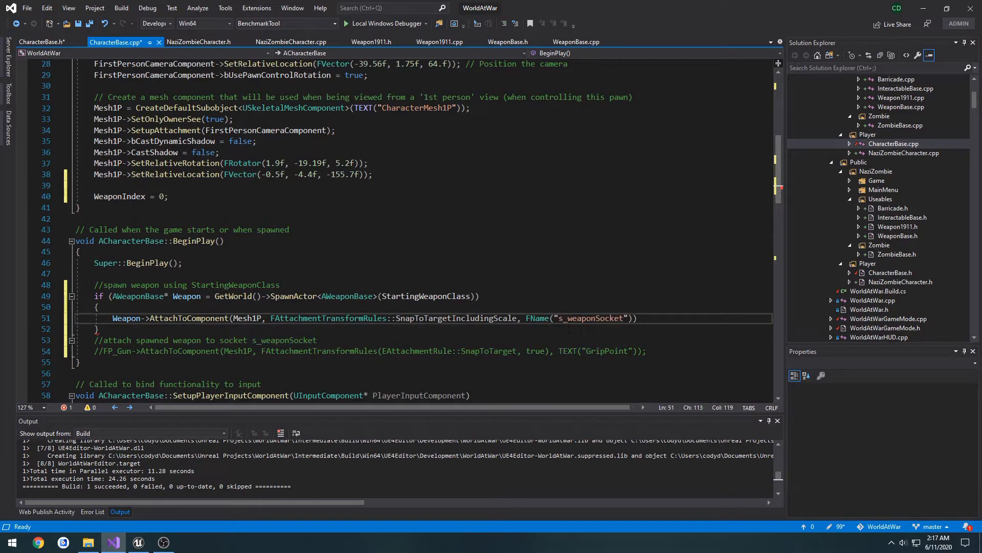
left_click_drag(93, 340, 645, 351)
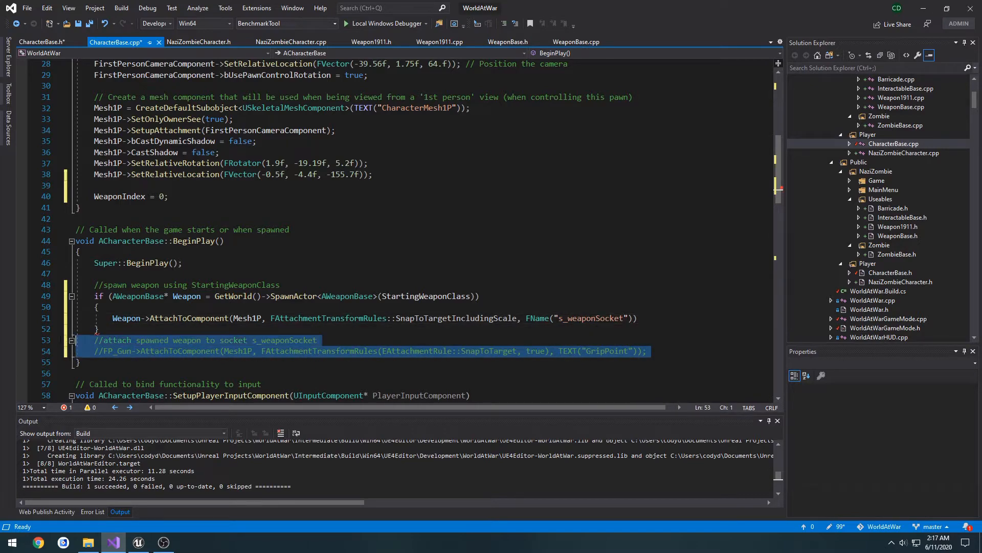
Delete the old comments, add a LogTemp warning 'SPAWNED AND ATTEMPTED TO ATTACH WEAPON TO HAND', and build.
key("Delete")
type("//")
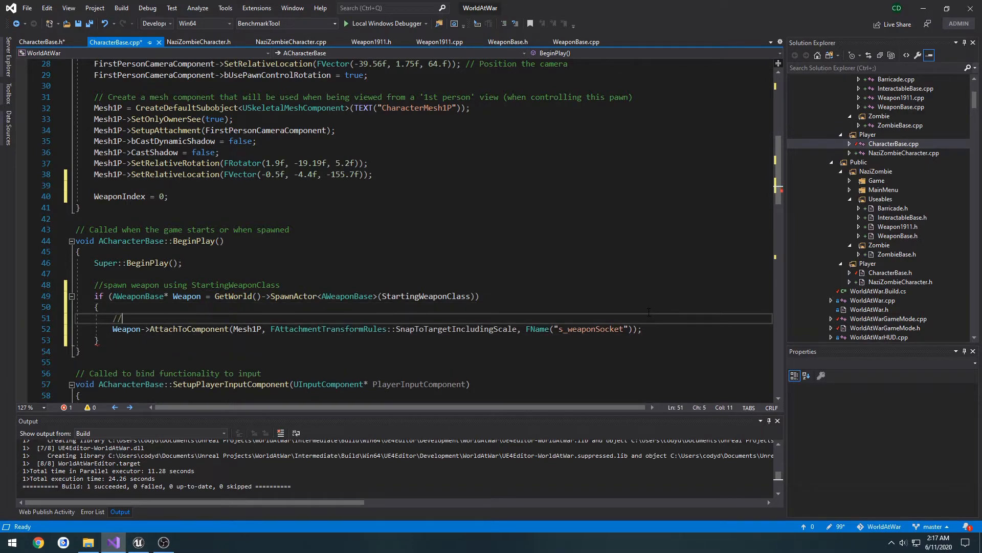
type("UE_LOG")
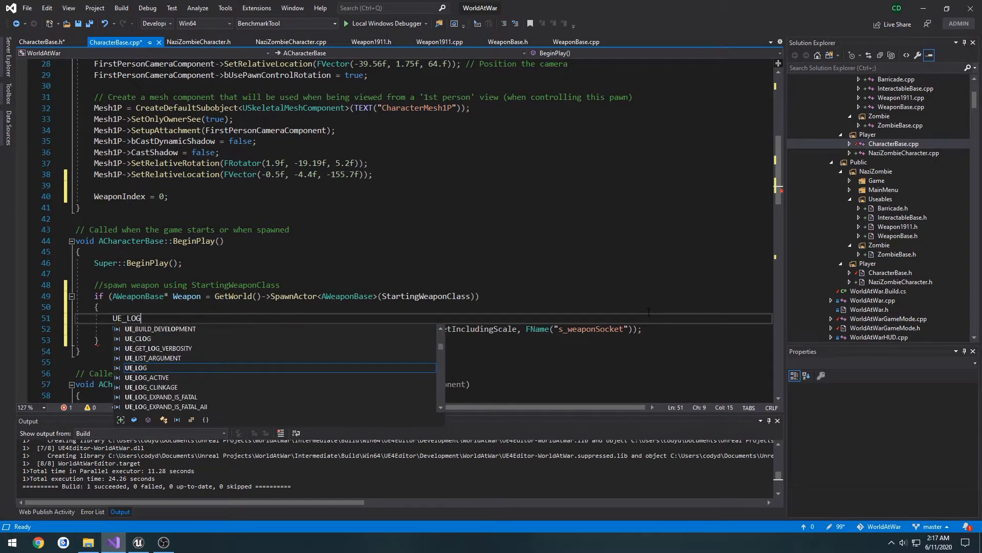
type("(LogTemp, Warning, TEXT(\"S")
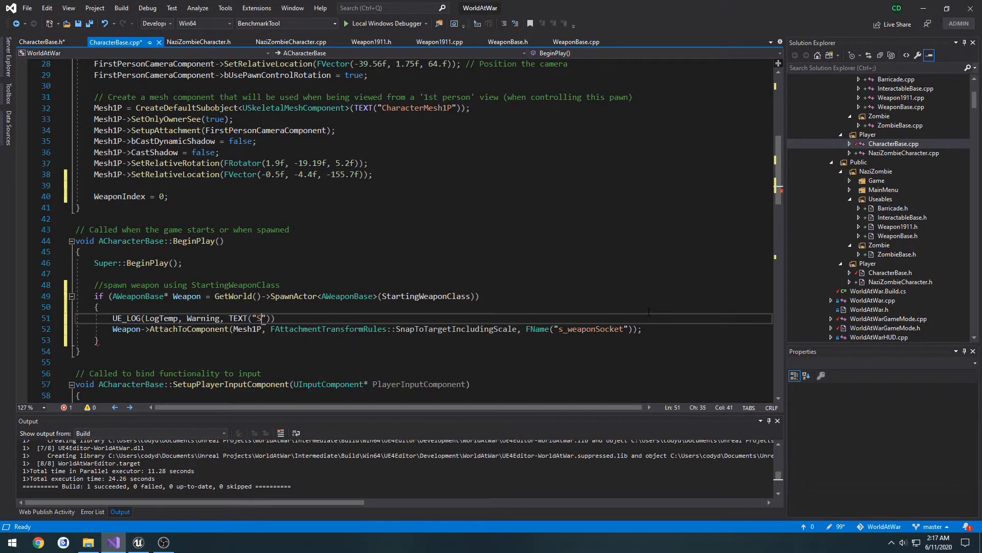
type("PAWNED AND A")
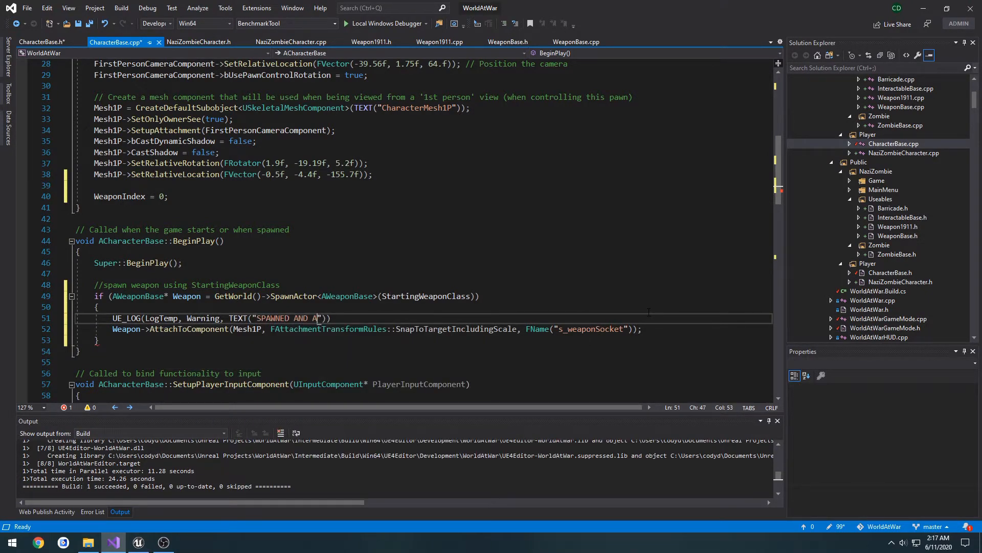
type("TTEMPTED TO A")
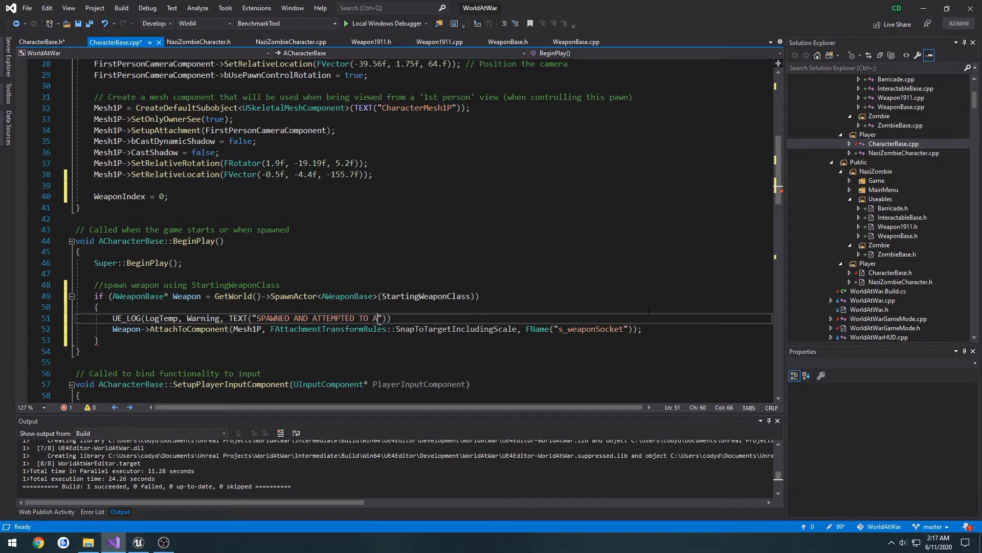
type("TTACH WEAPON TO HAND")
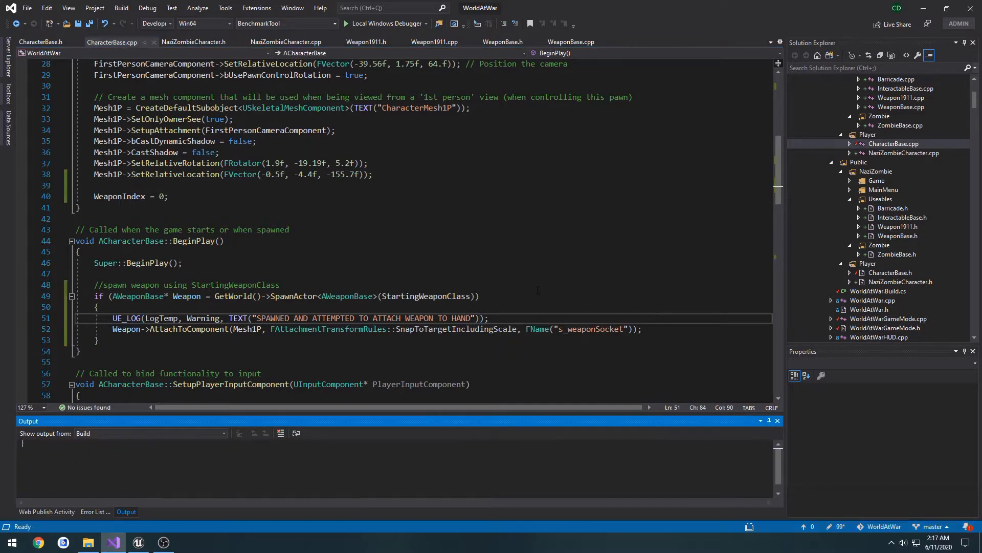
key("F7")
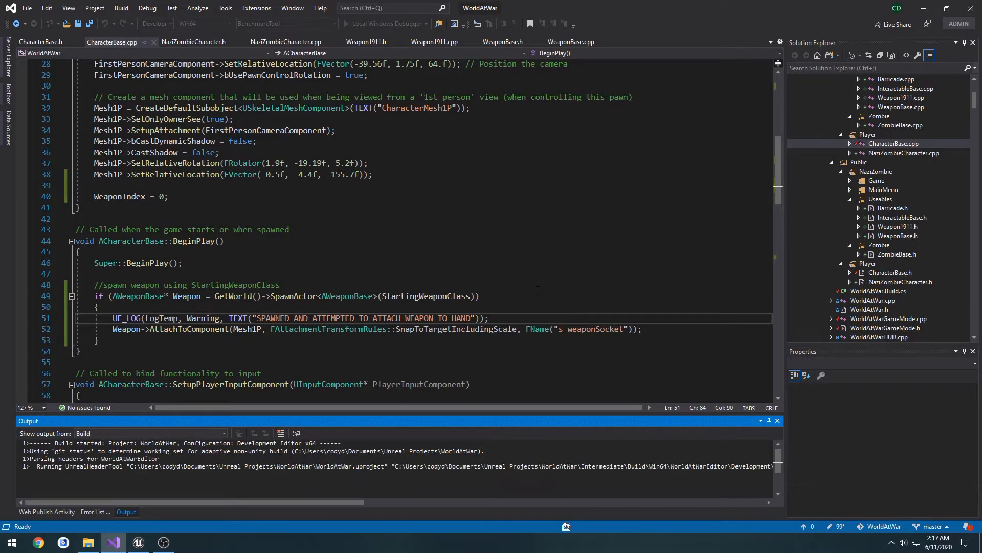
In NaziZombieCharacter.cpp, cancel the running build and remove the FP_Gun AttachToComponent line.
left_click(289, 42)
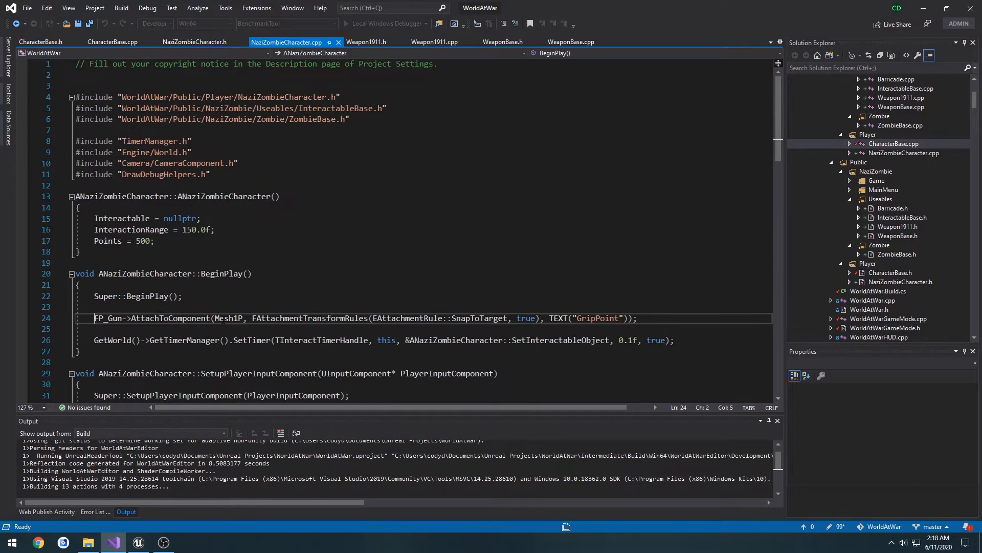
left_click(120, 8)
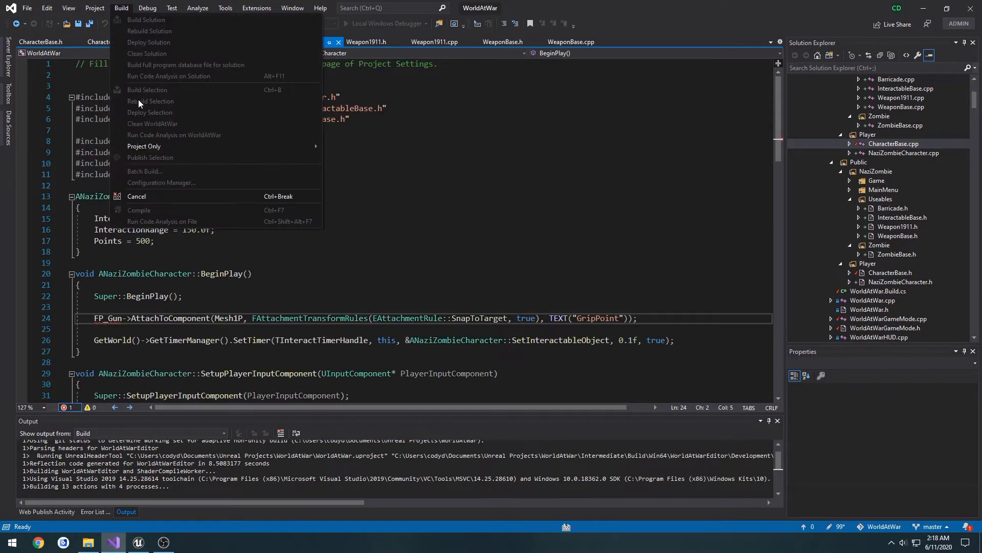
left_click(137, 196)
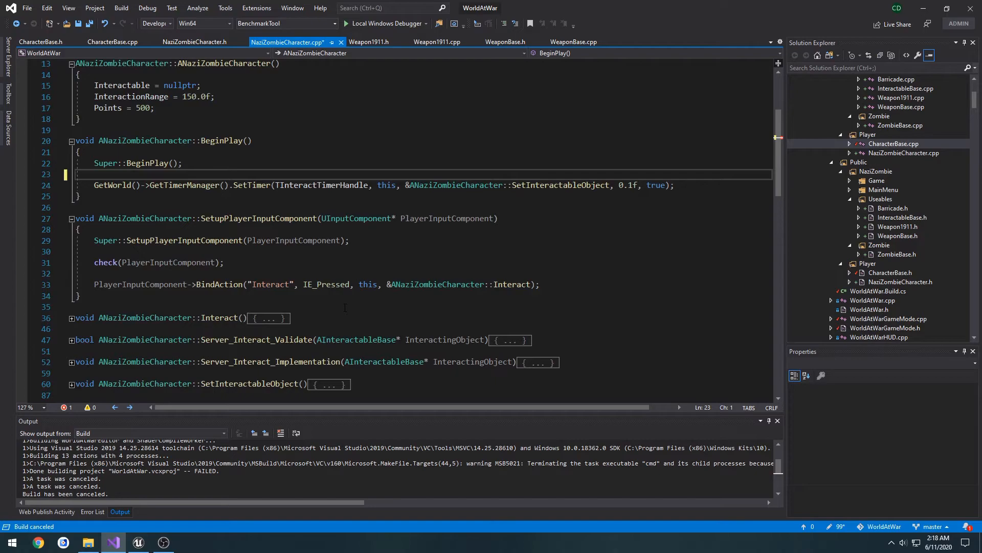
scroll("down", 3)
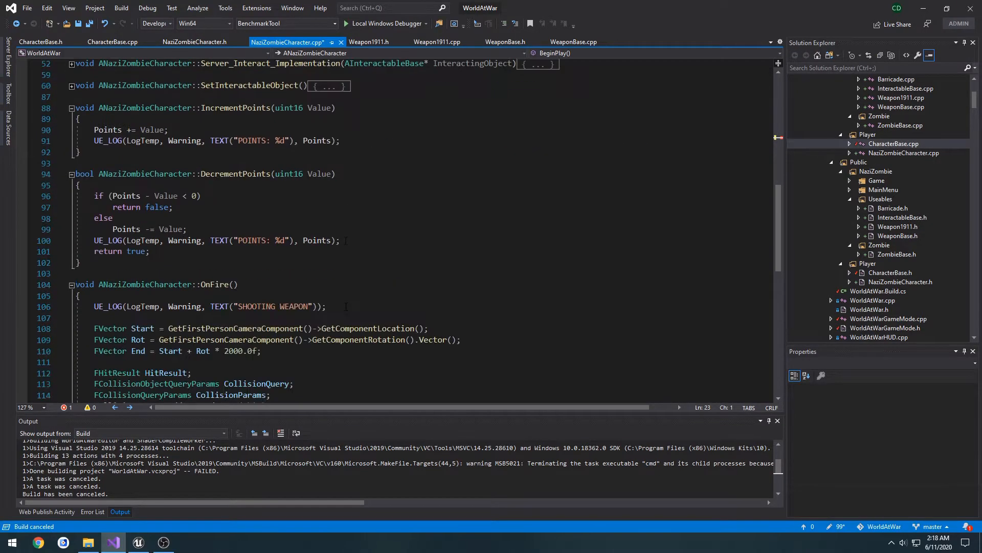
scroll("down", 3)
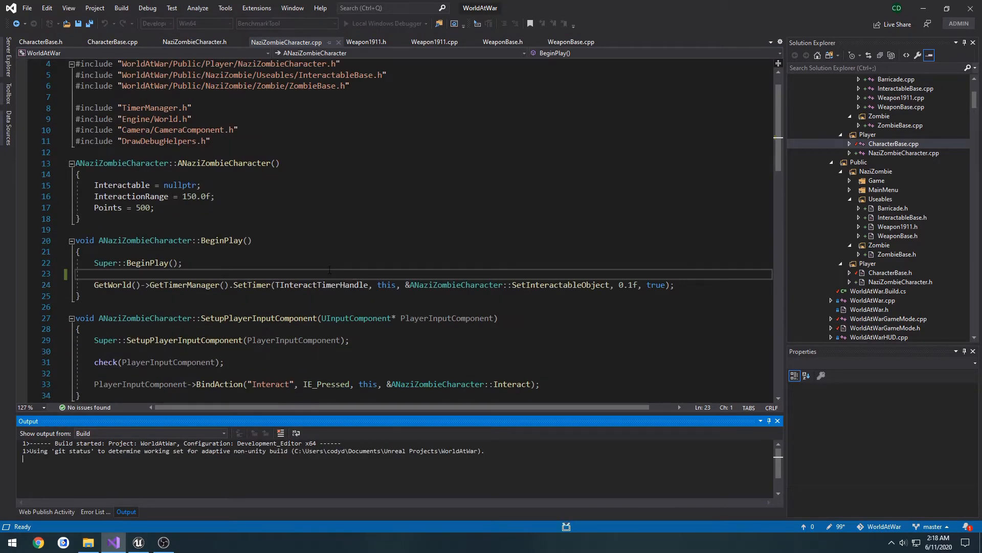
Close the FPSArms_Skeleton editor in Unreal and save the skeleton asset.
left_click(138, 542)
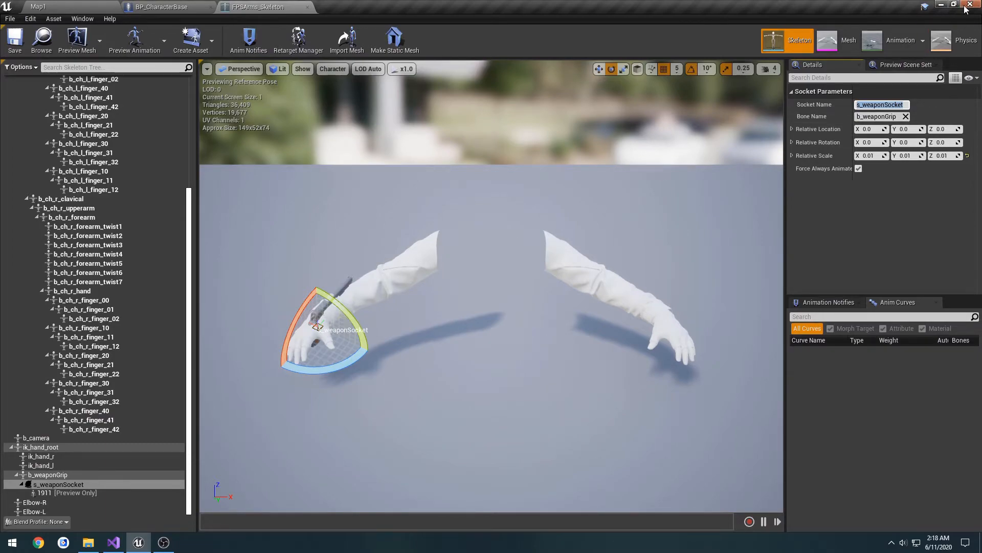
left_click(969, 5)
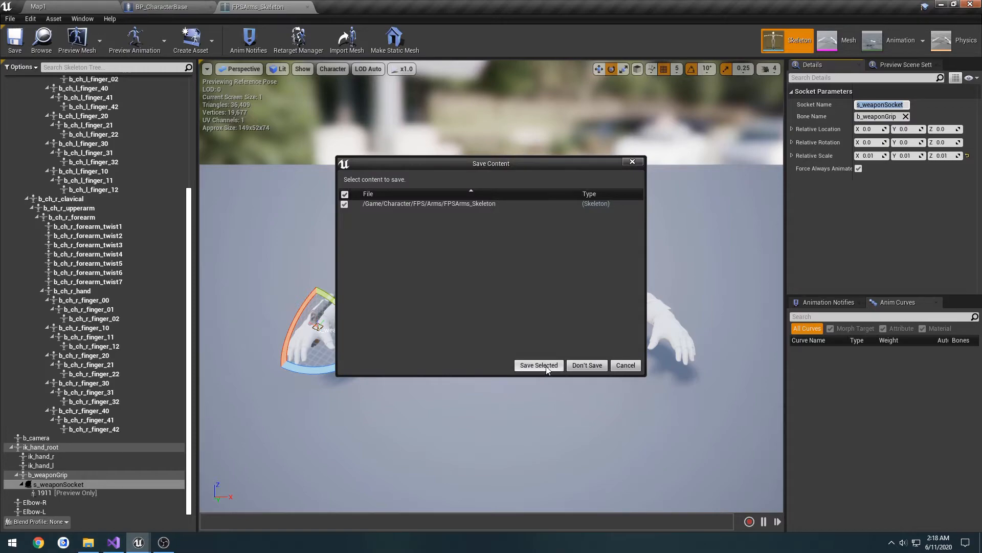
left_click(114, 542)
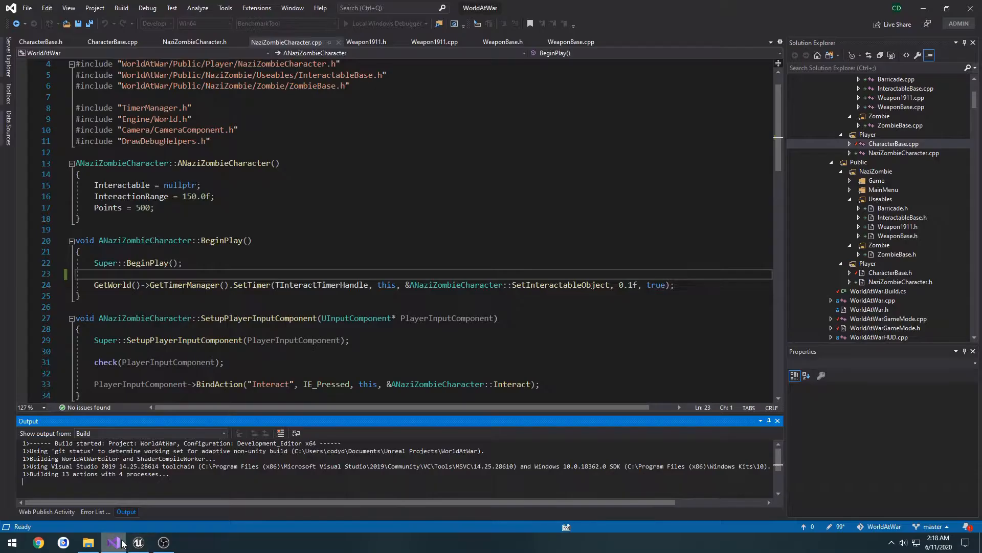
mouse_move(114, 542)
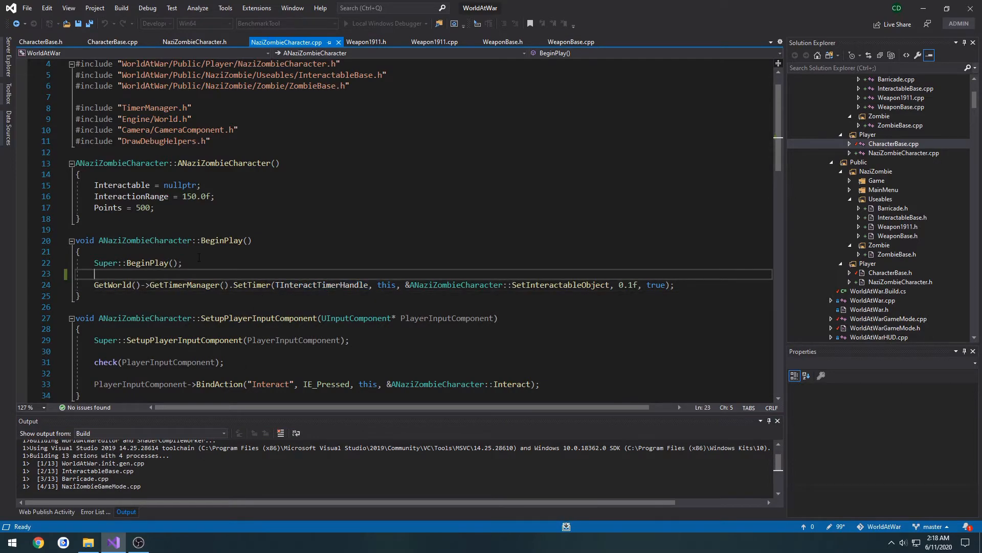
After the build succeeds, return to CharacterBase.cpp and open the WorldAtWar folder in File Explorer.
left_click(112, 40)
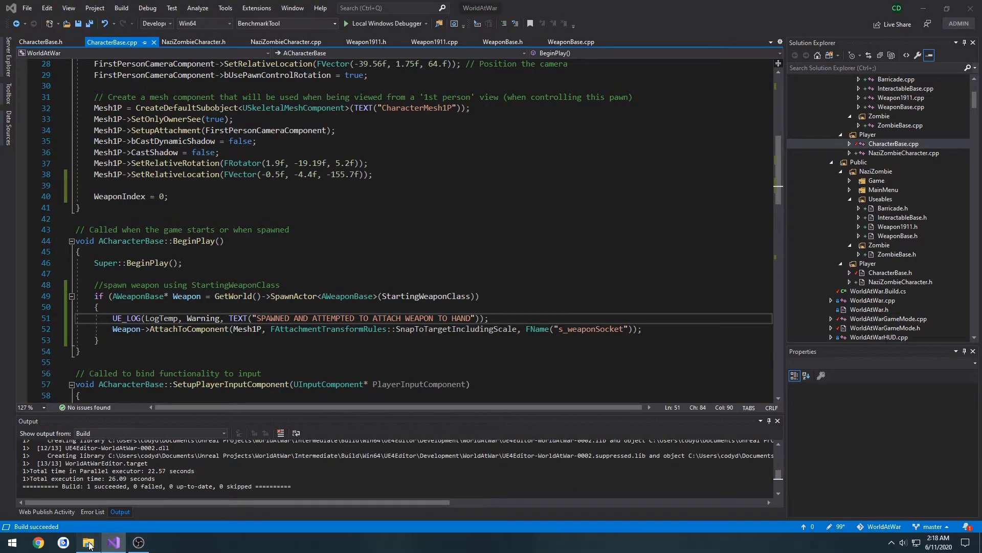
left_click(88, 542)
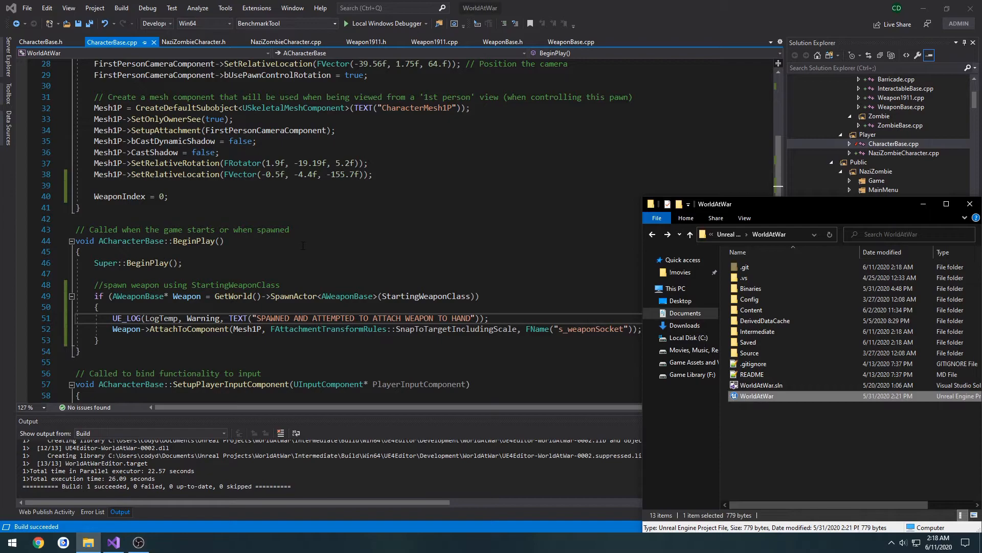
Launch WorldAtWar.uproject and open BP_CharacterBase from BlueprintClasses > Player.
double_click(757, 396)
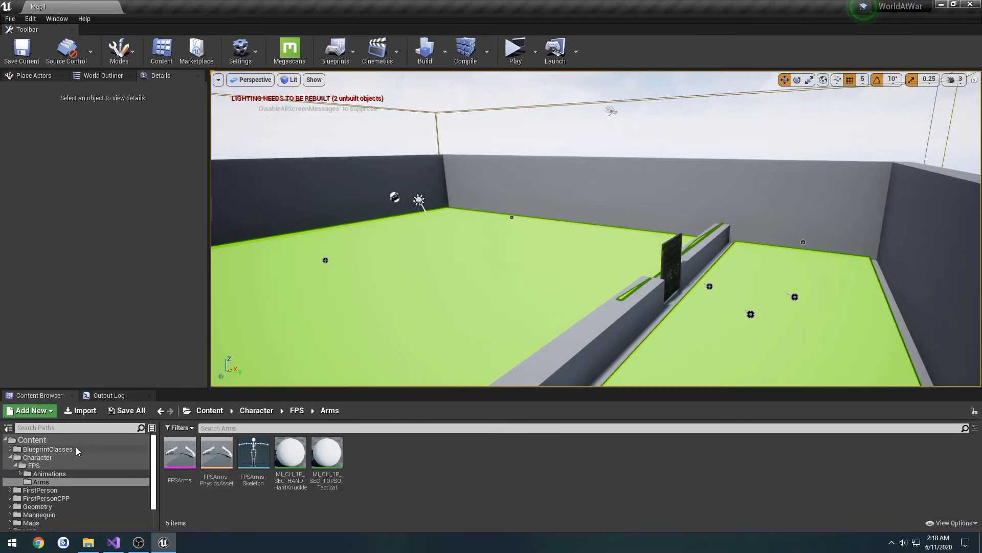
left_click(48, 449)
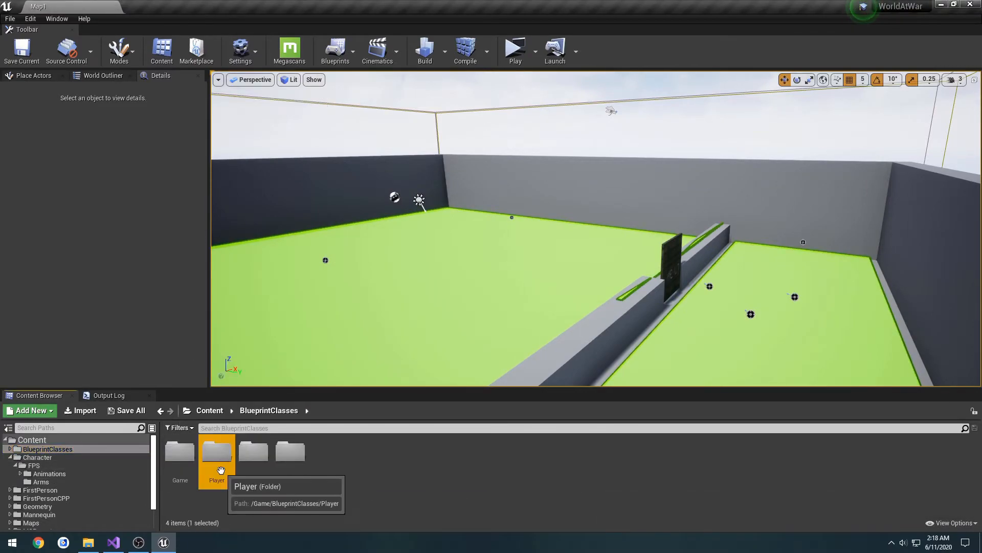
double_click(217, 451)
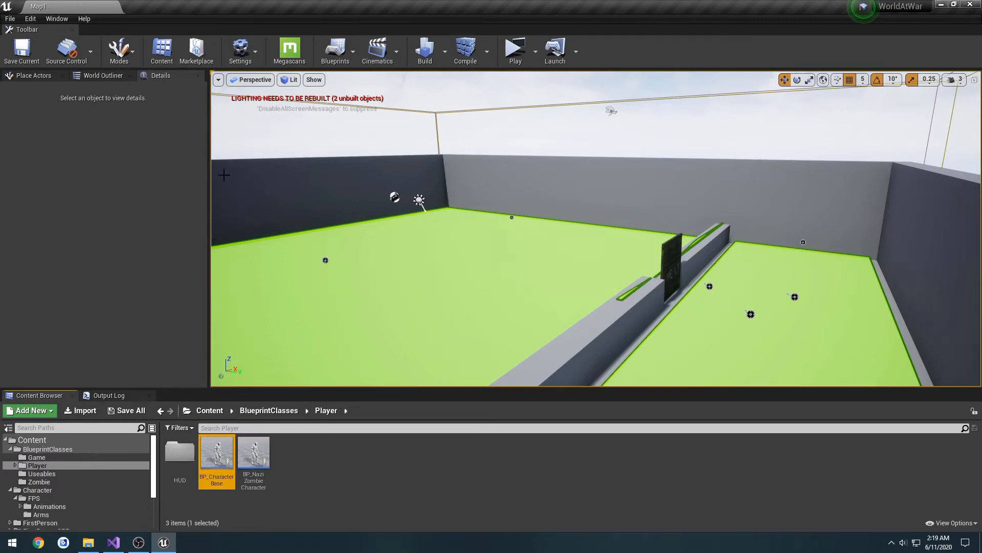
double_click(216, 452)
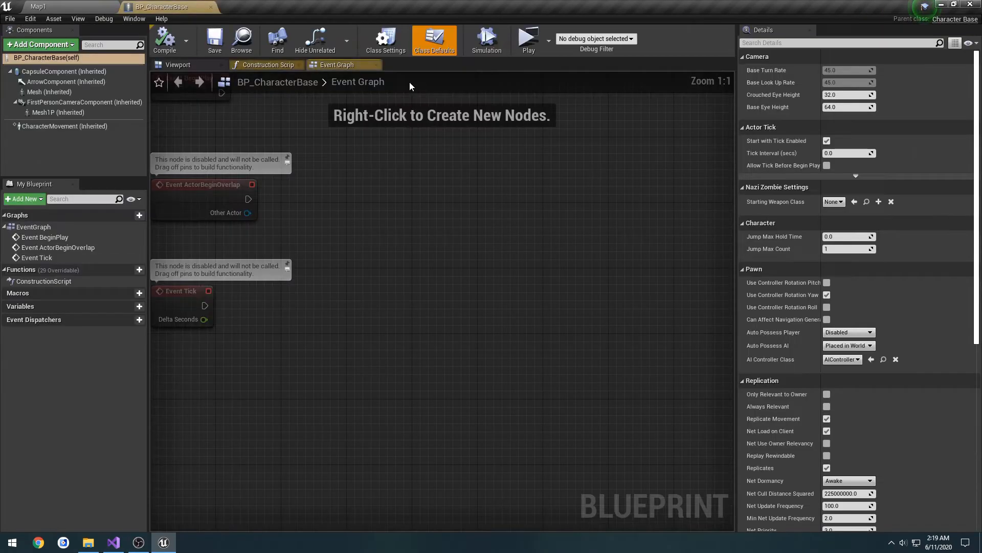
Set BP_CharacterBase's Mesh1P to the FPSArms skeletal mesh with zeroed location, -90 rotation, no anim class.
left_click(177, 64)
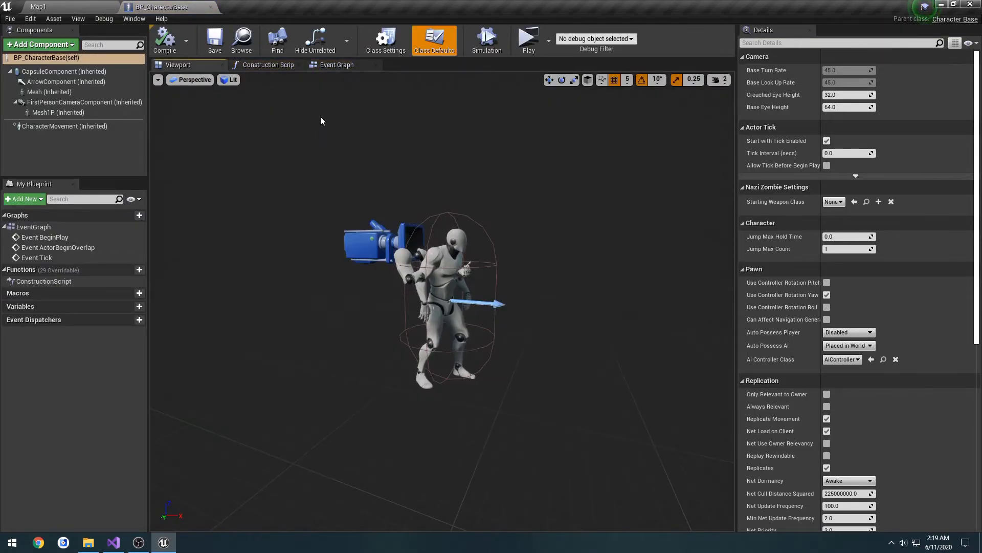
left_click(48, 112)
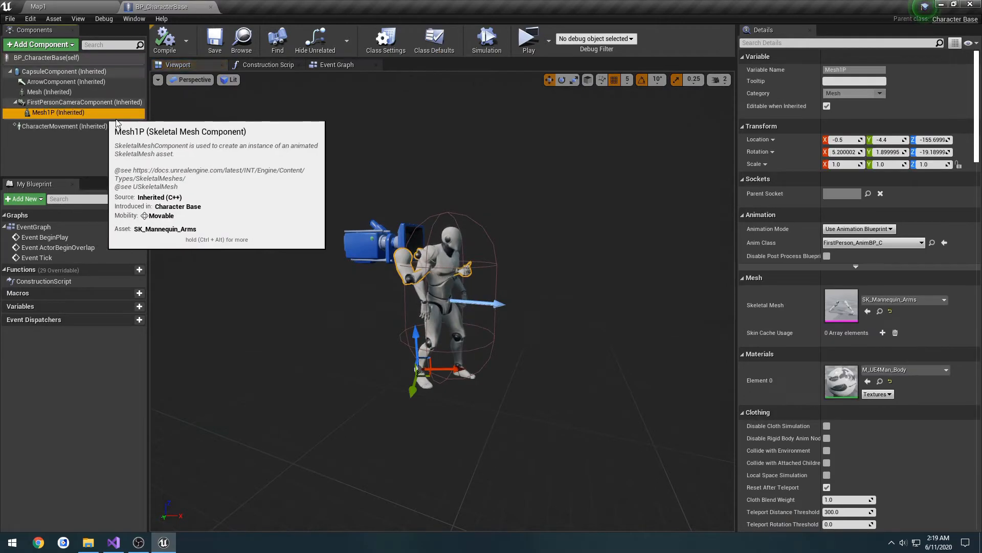
left_click(944, 299)
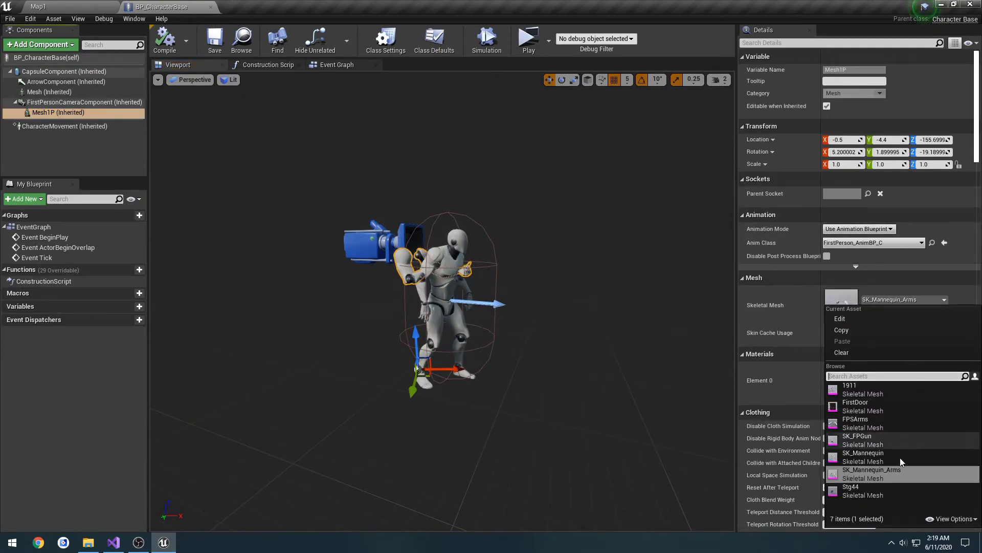
left_click(855, 419)
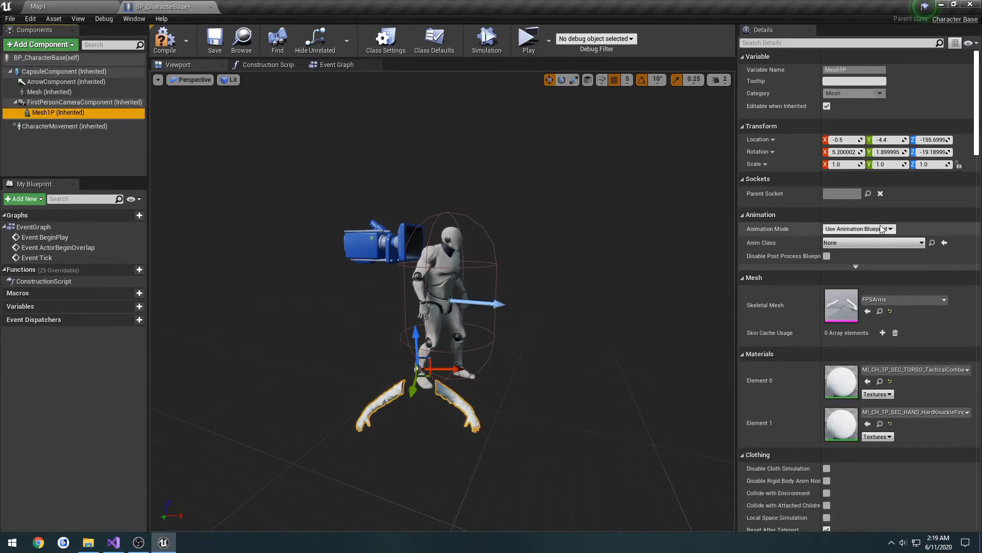
left_click(841, 140)
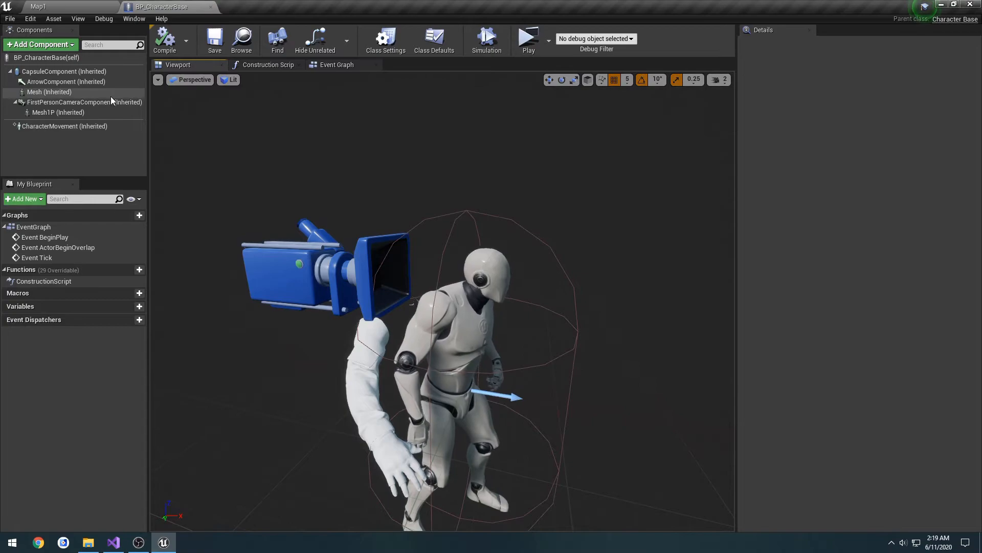
left_click(57, 112)
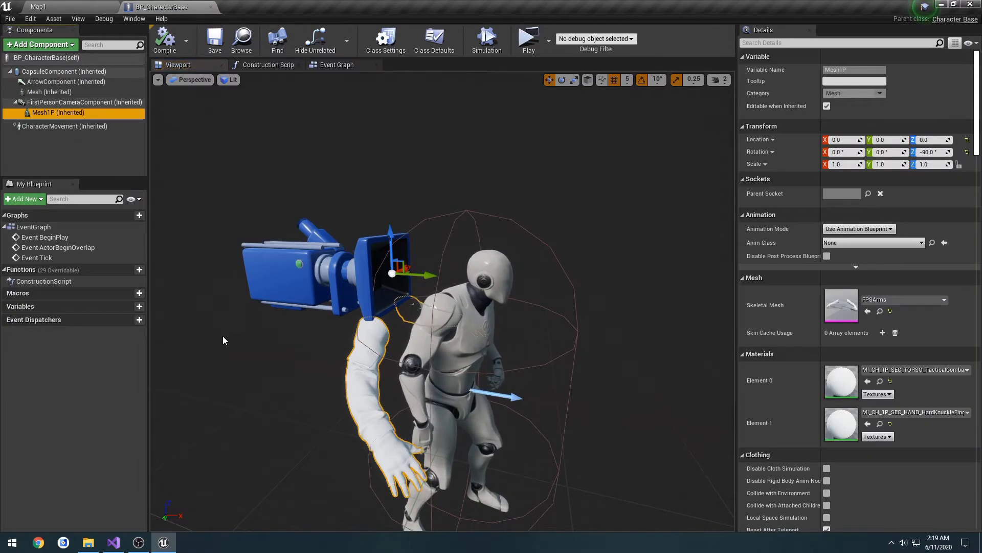
Set Starting Weapon Class to BP_Weapon1911 in Class Defaults and return to the Map1 level editor.
left_click(434, 38)
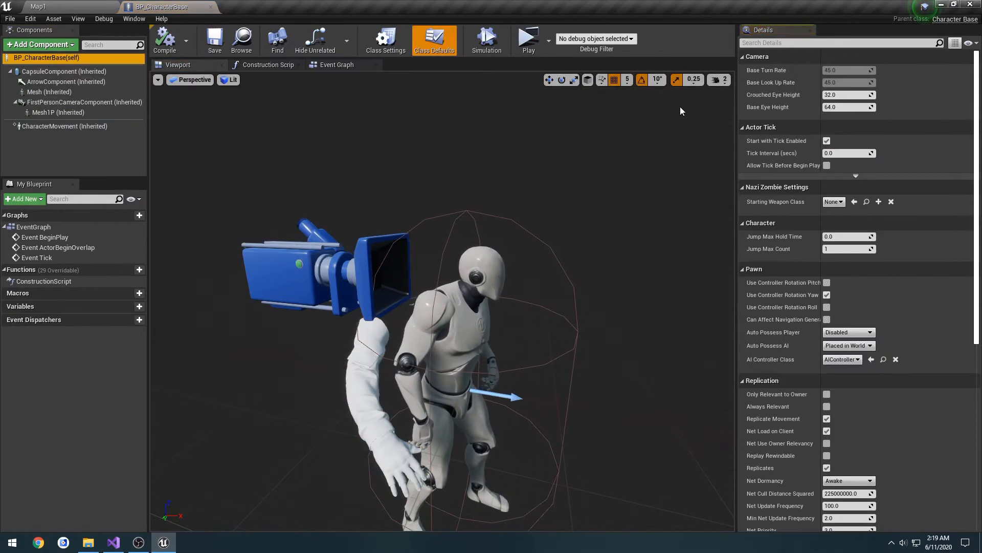
left_click(833, 201)
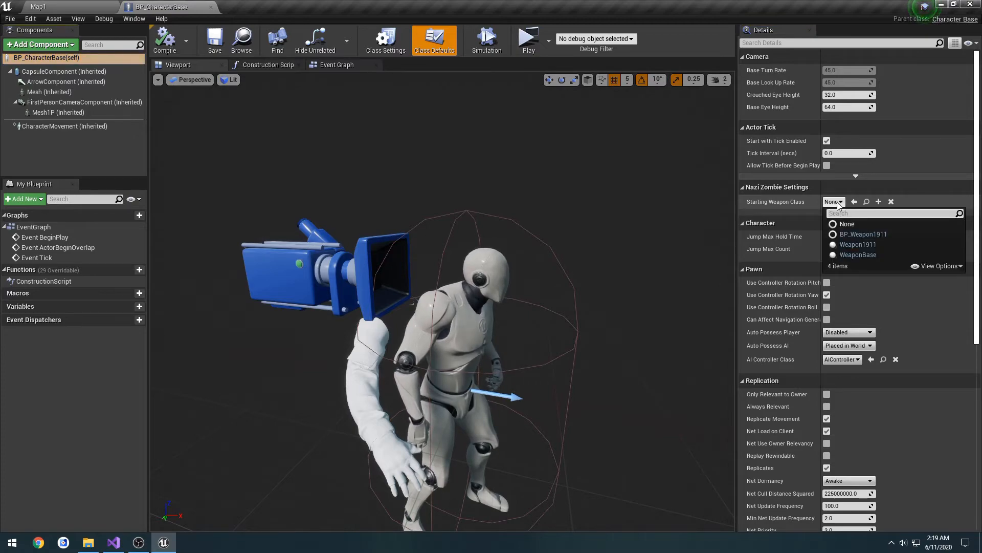
left_click(863, 234)
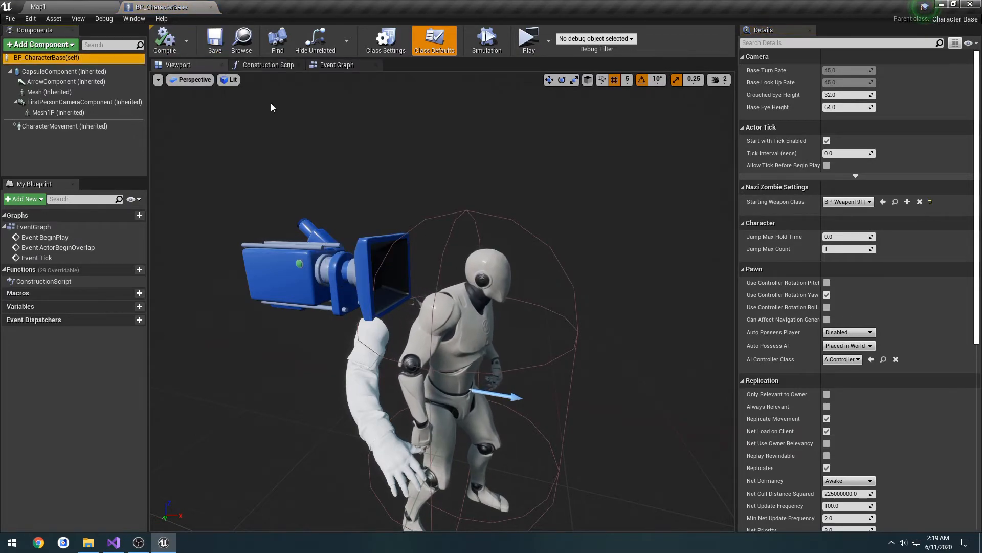
mouse_move(115, 542)
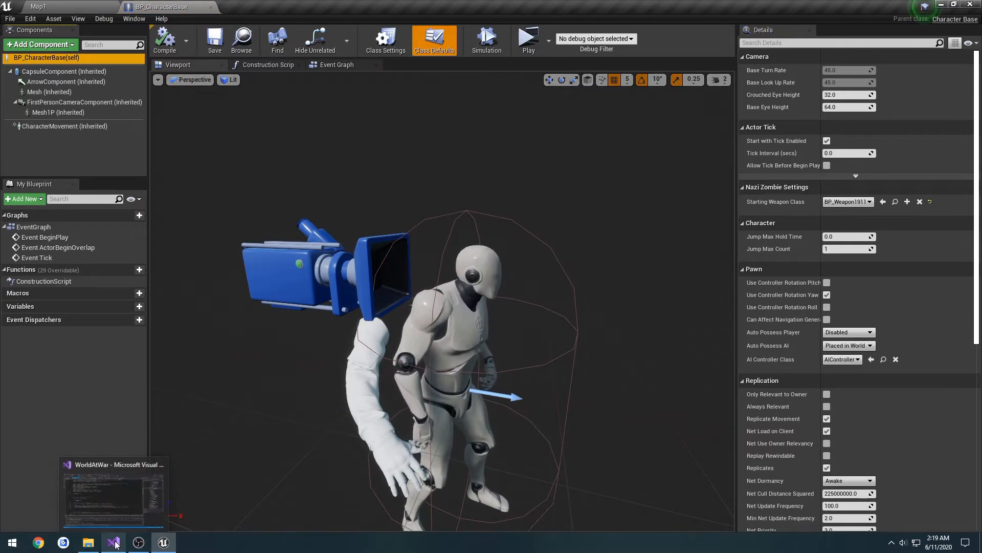
left_click(113, 542)
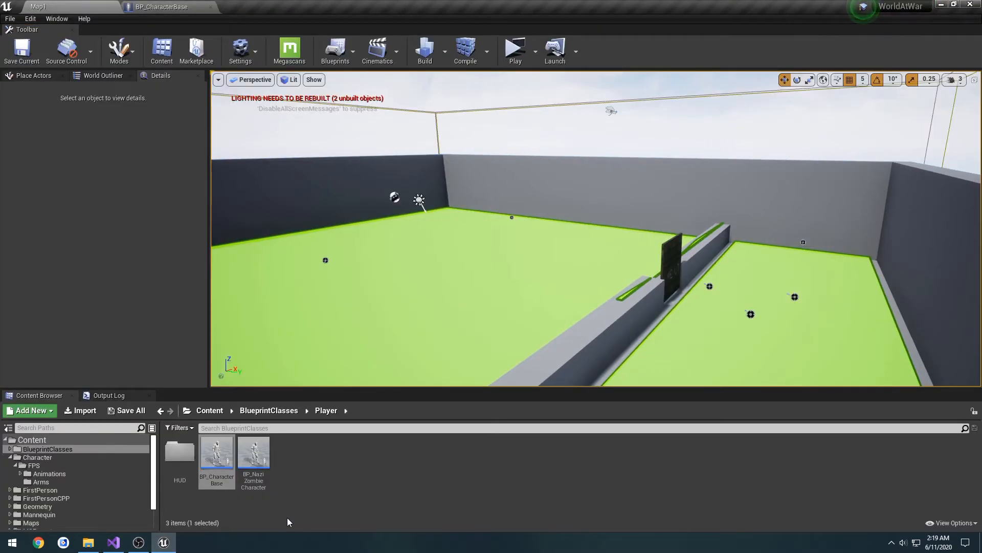
Give BP_NaziZombieCharacter's Mesh1P the FPSArms mesh and set BP_Weapon1911 as its Starting Weapon Class.
double_click(254, 452)
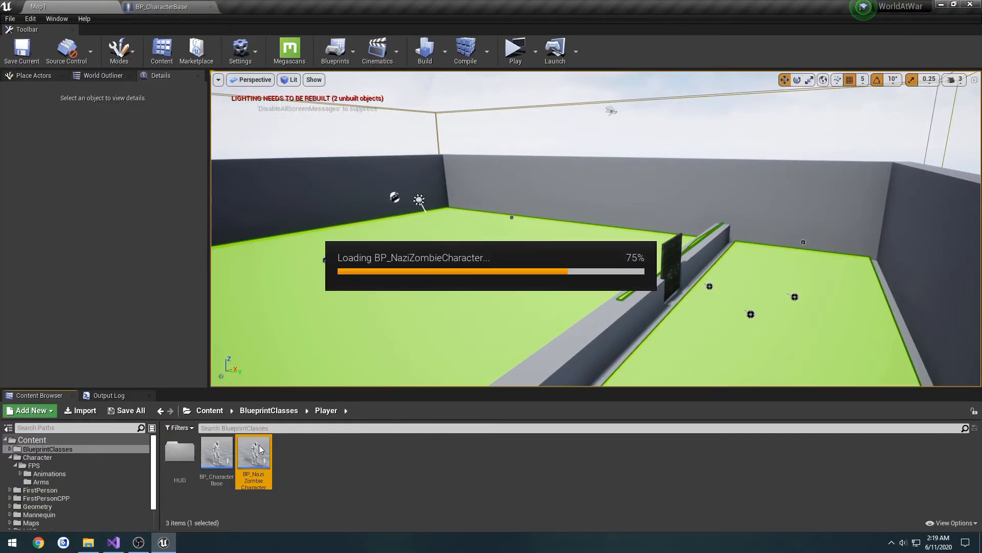
double_click(254, 451)
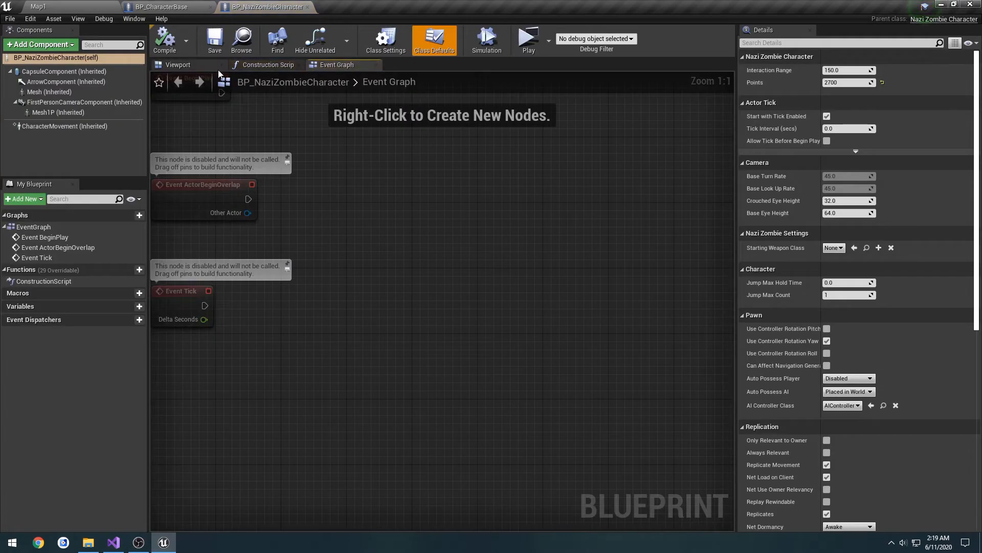
left_click(178, 64)
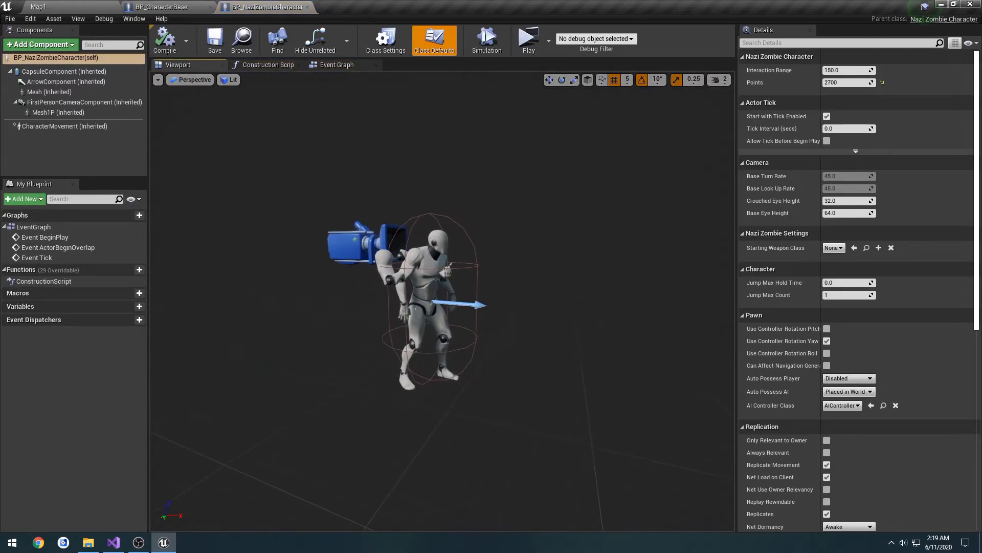
left_click(47, 113)
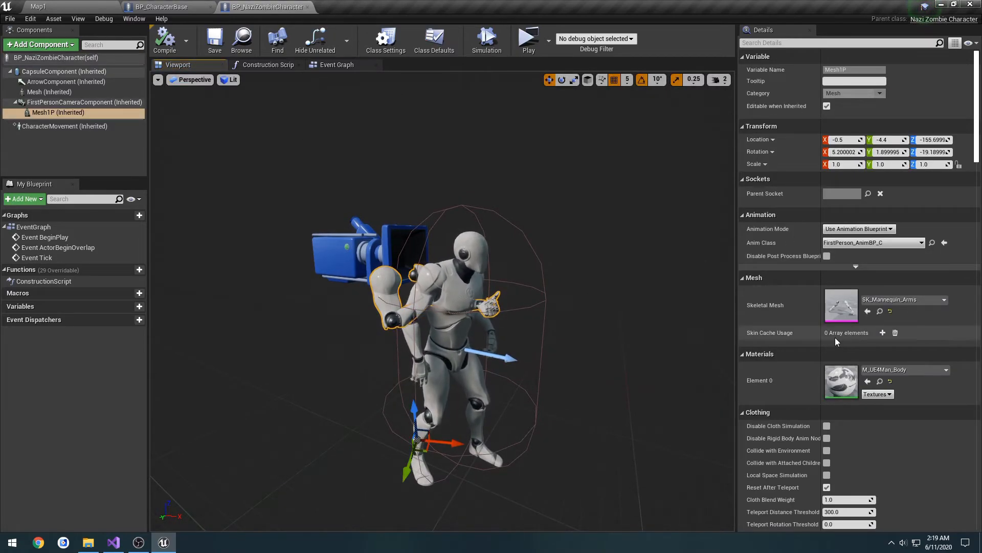
left_click(943, 300)
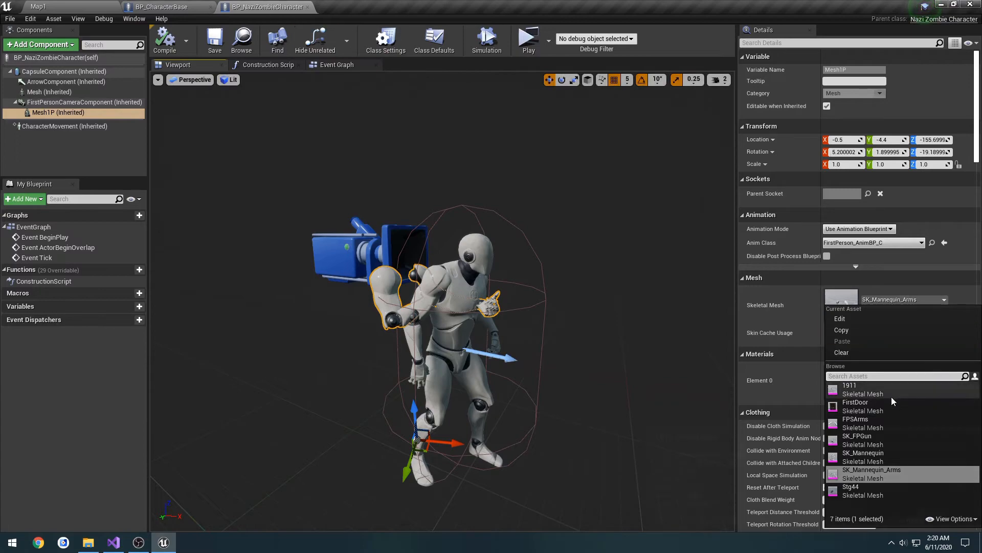
left_click(857, 423)
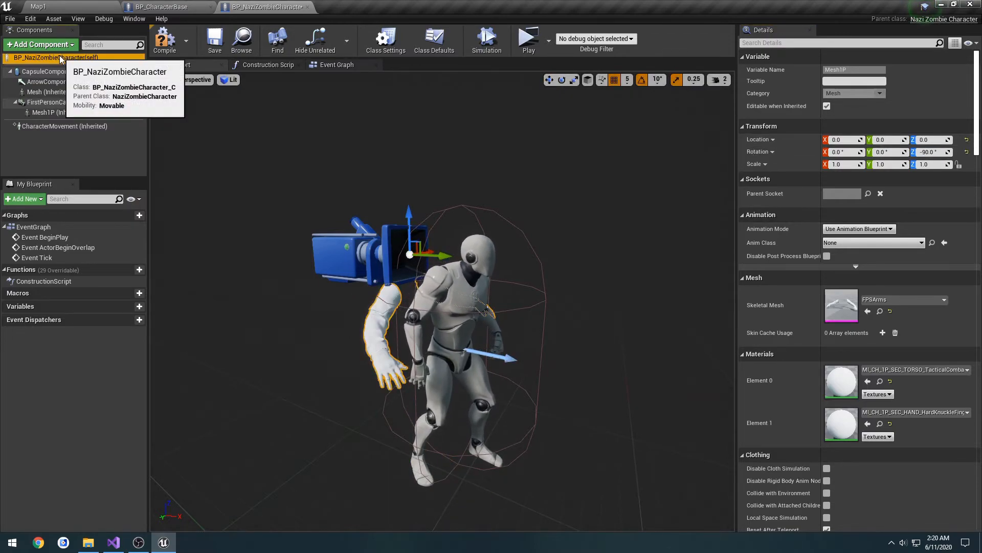
left_click(435, 39)
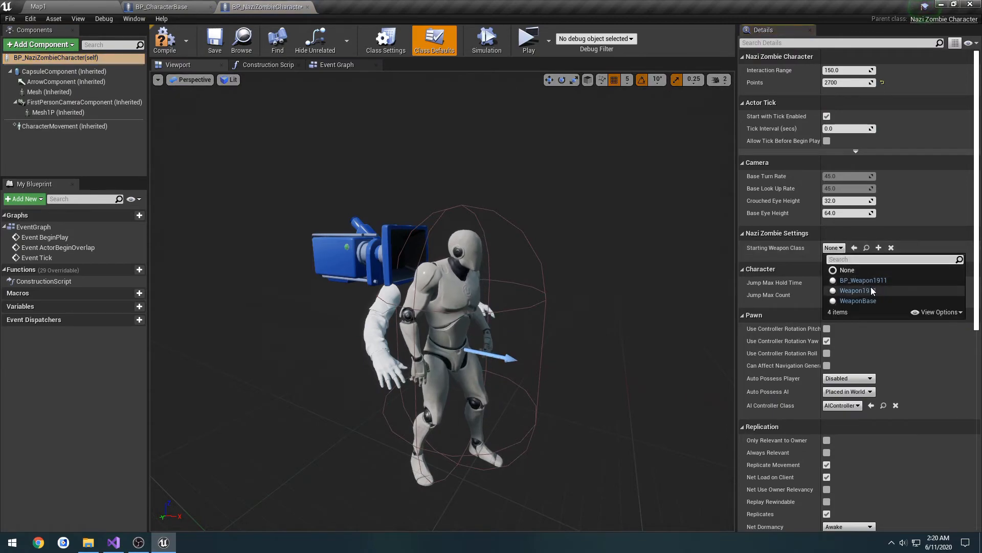
left_click(863, 279)
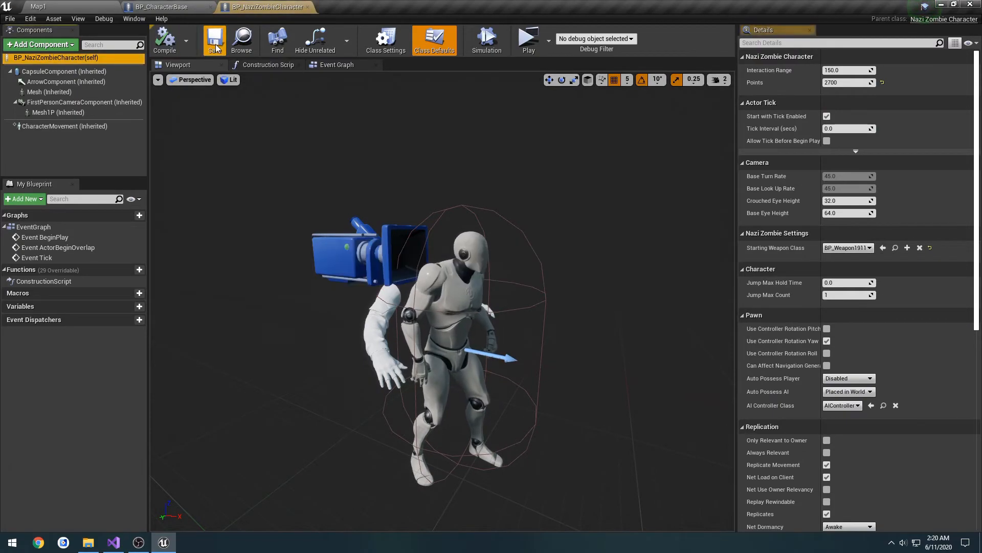
mouse_move(187, 9)
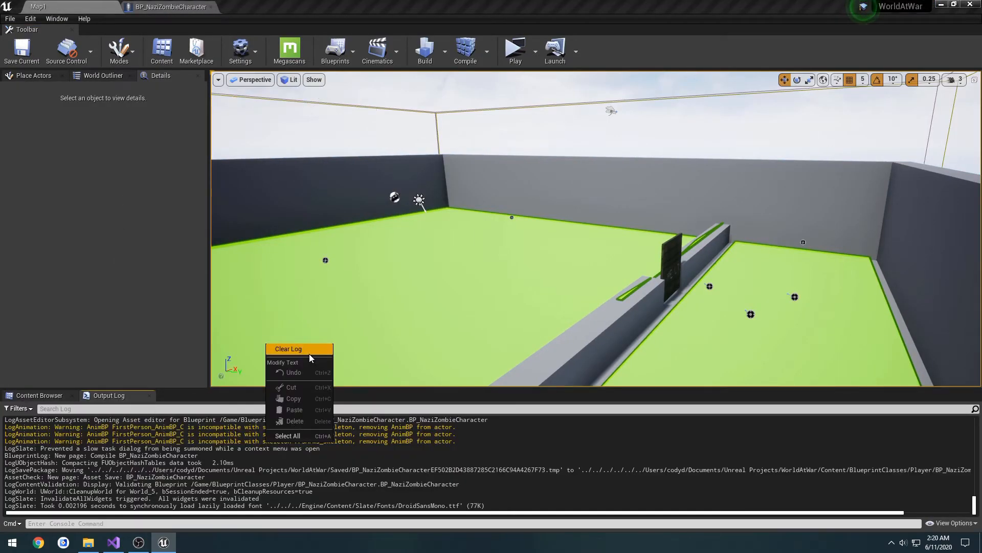
Return to the level editor and clear the Output Log.
left_click(169, 6)
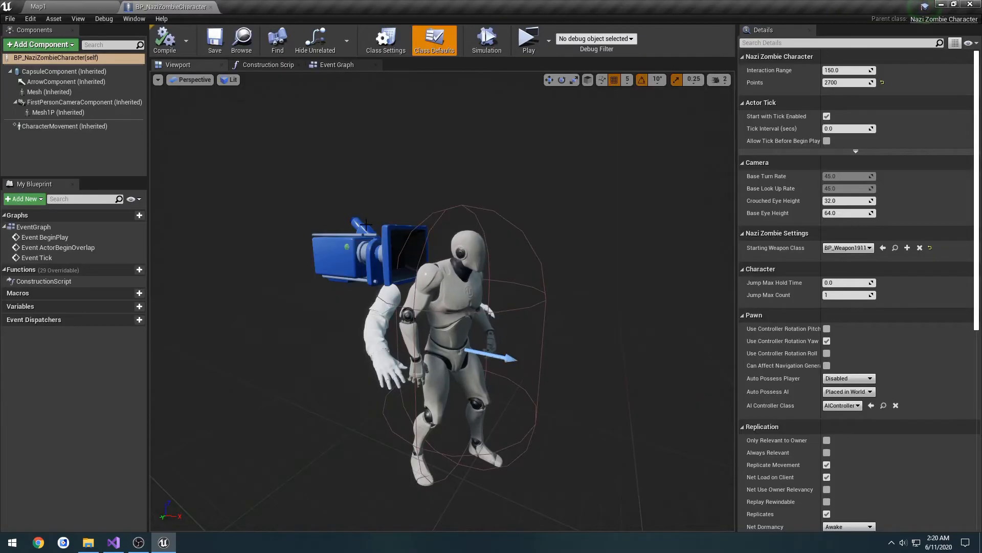
left_click(49, 112)
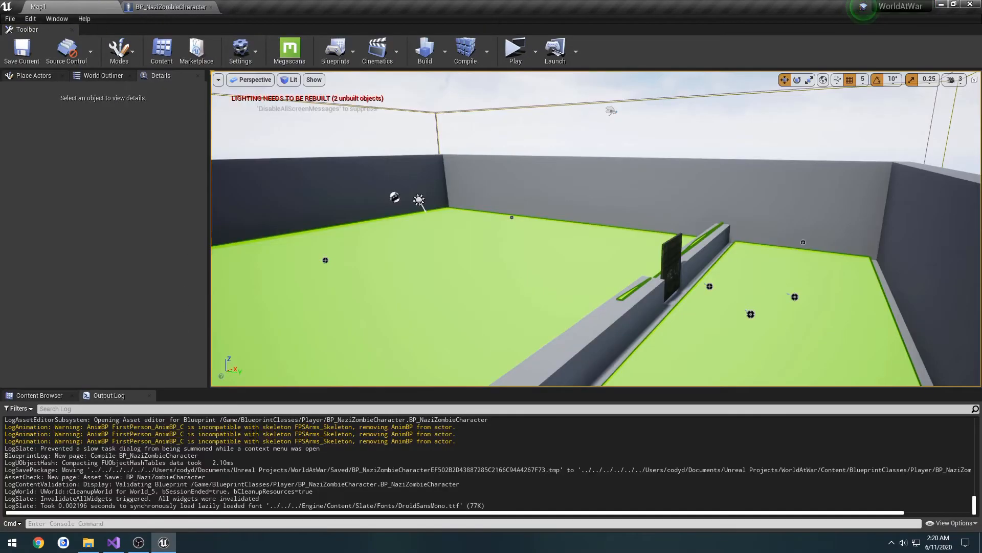
right_click(409, 352)
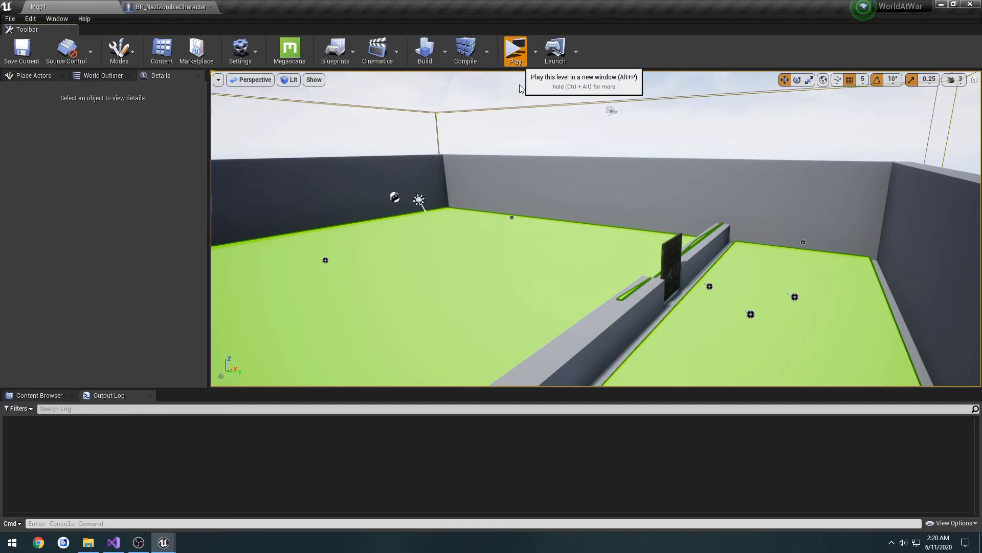
Play Map1 and select the spawned player character, whose pistol lies on the floor.
left_click(516, 50)
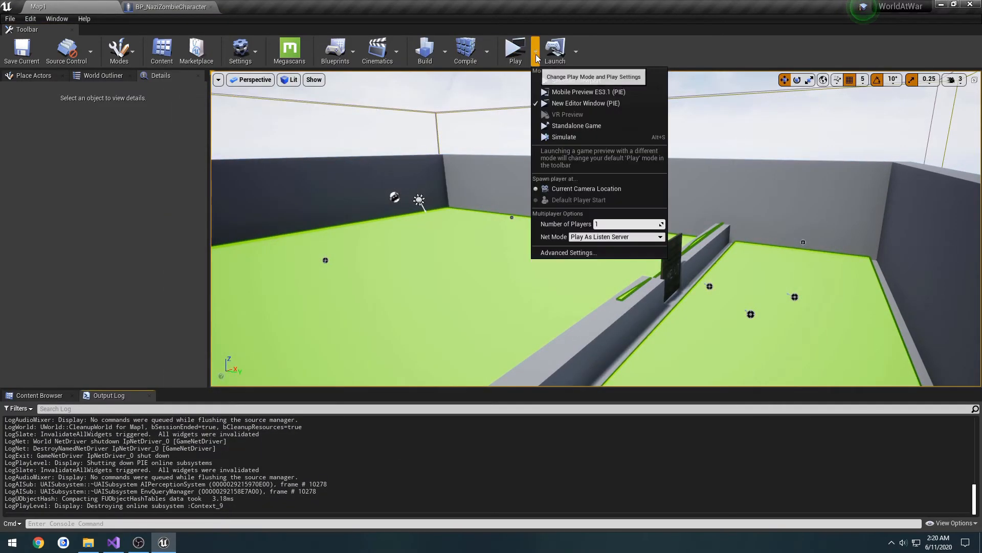
left_click(515, 49)
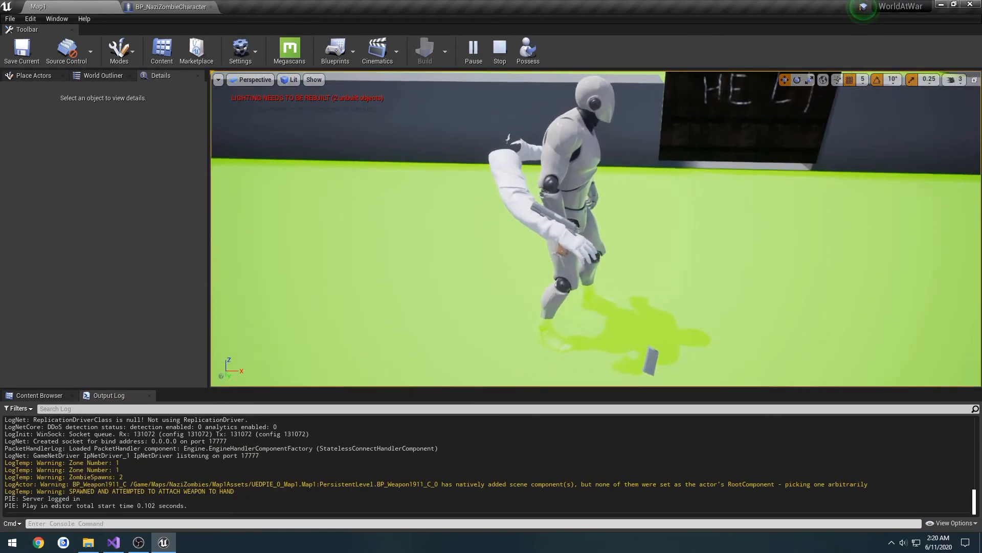
left_click(578, 208)
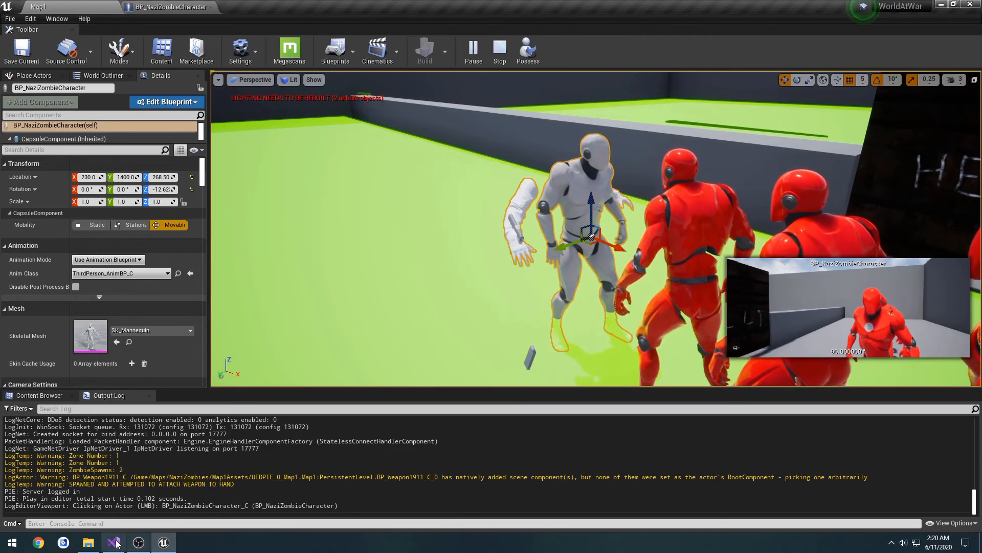
left_click(114, 541)
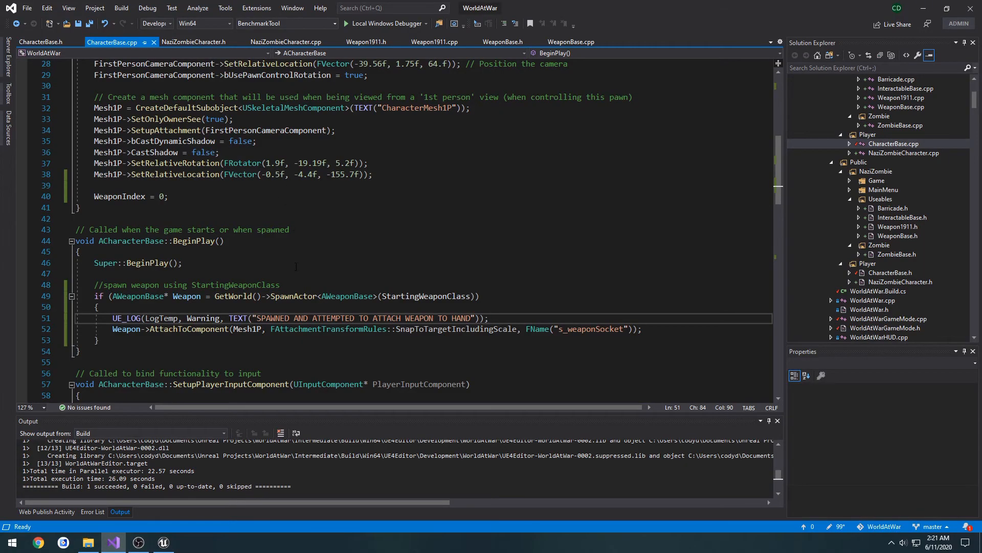
left_click(286, 42)
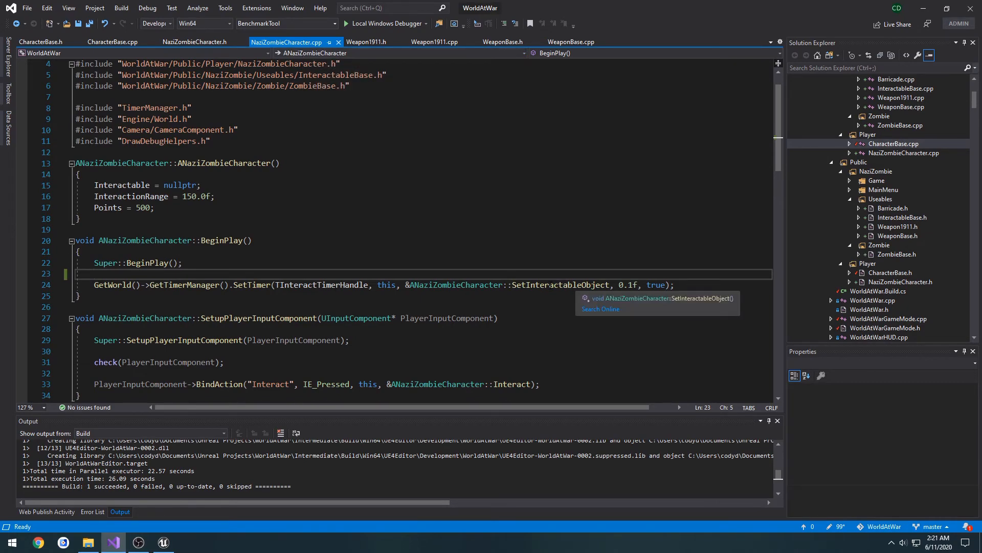
double_click(560, 284)
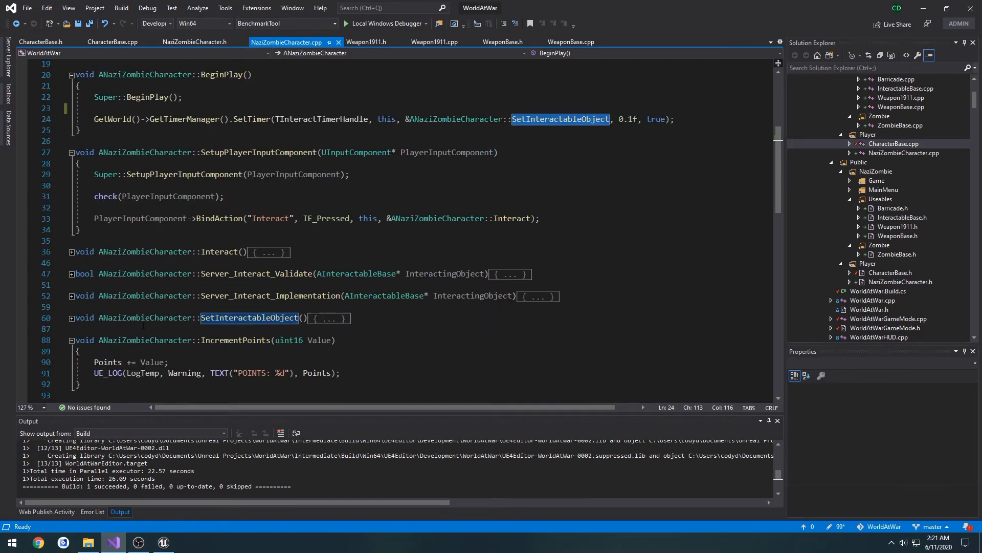
left_click(71, 317)
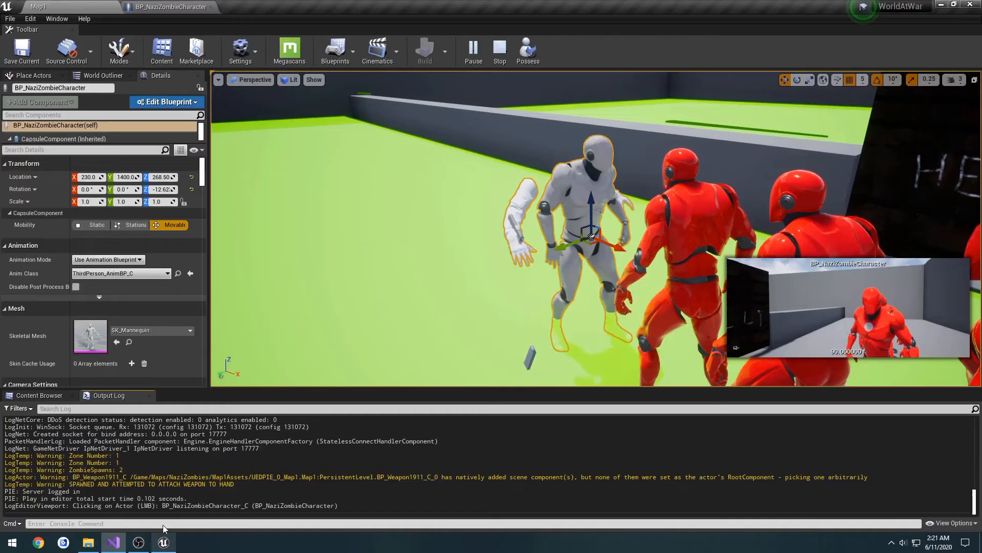
Possess the character, stop and replay Map1 twice, then select the new player character.
left_click(527, 49)
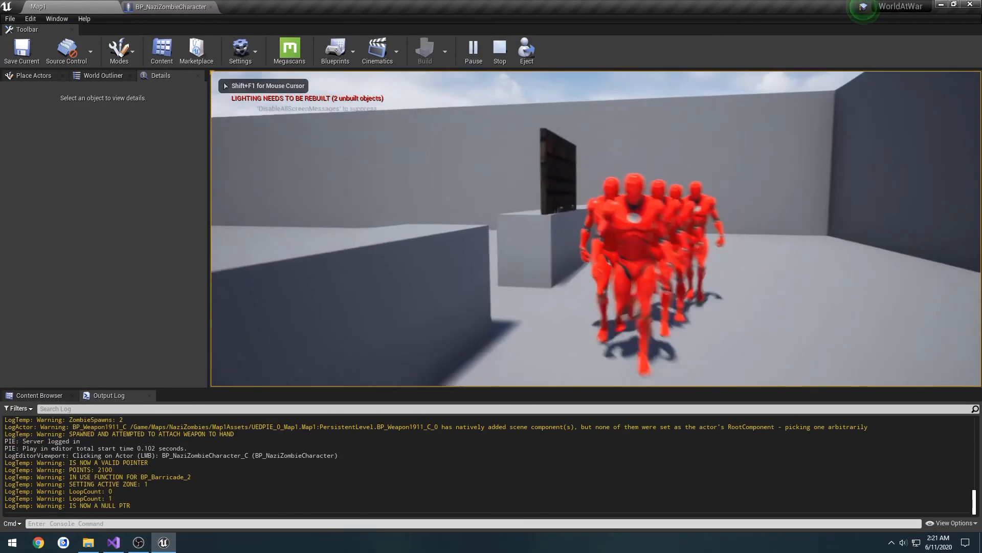
left_click(499, 46)
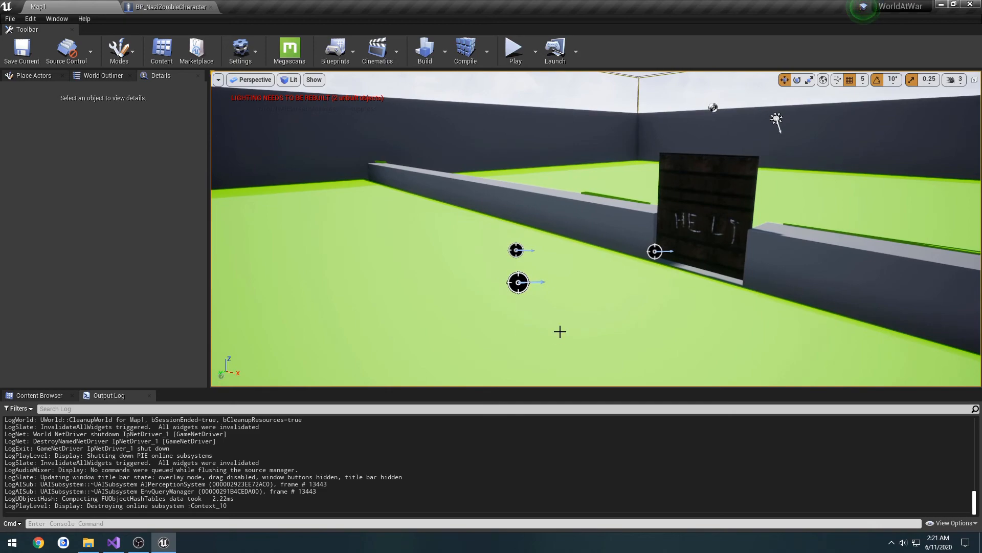
left_click(516, 46)
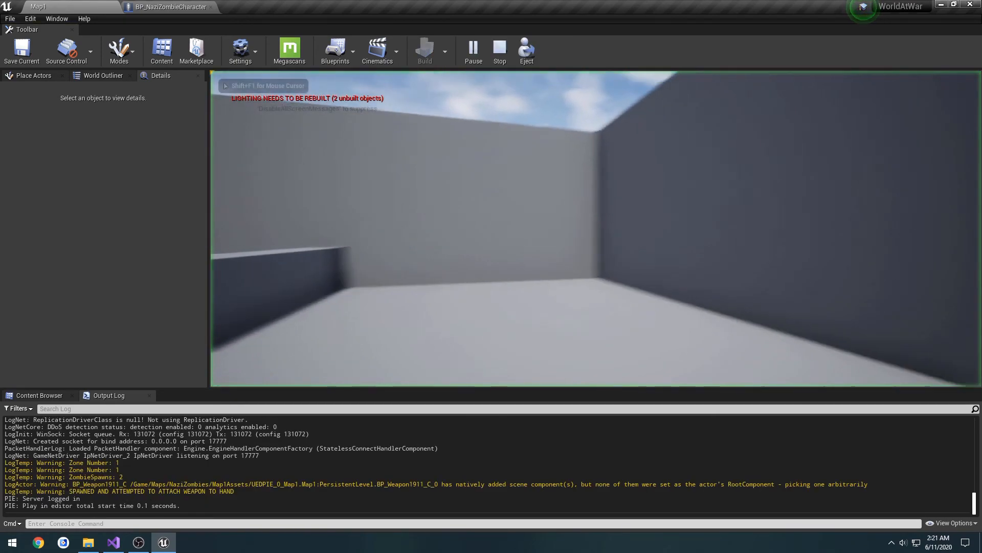
left_click(500, 49)
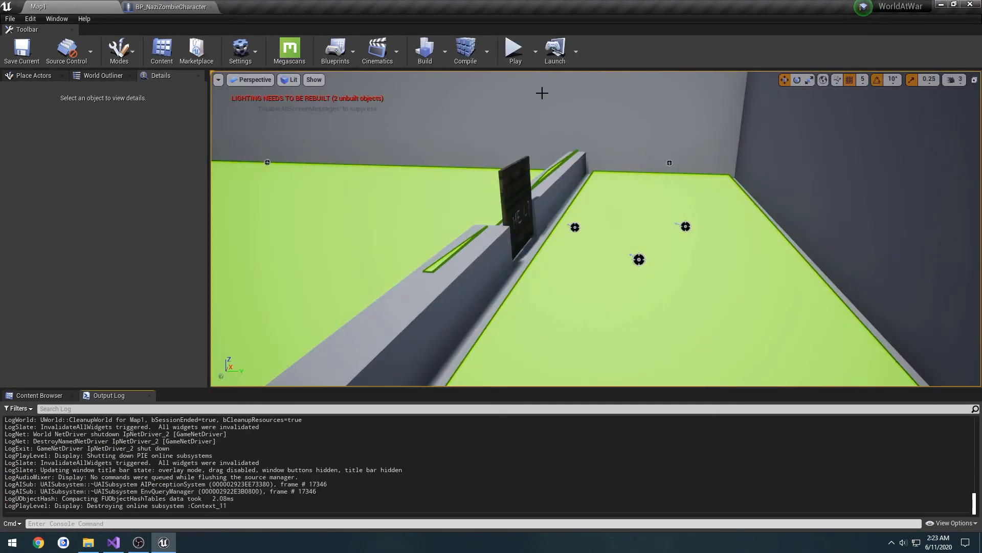
mouse_move(515, 49)
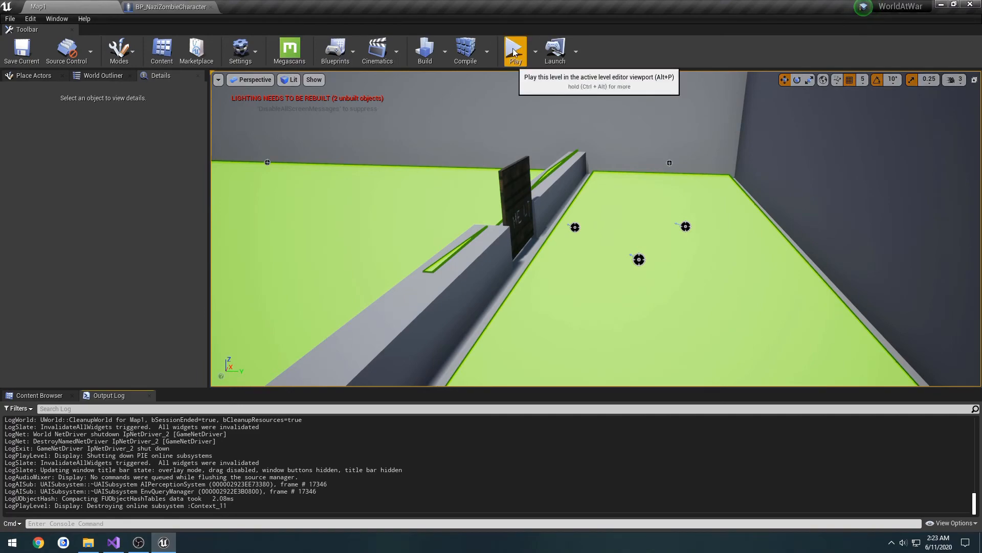
left_click(514, 45)
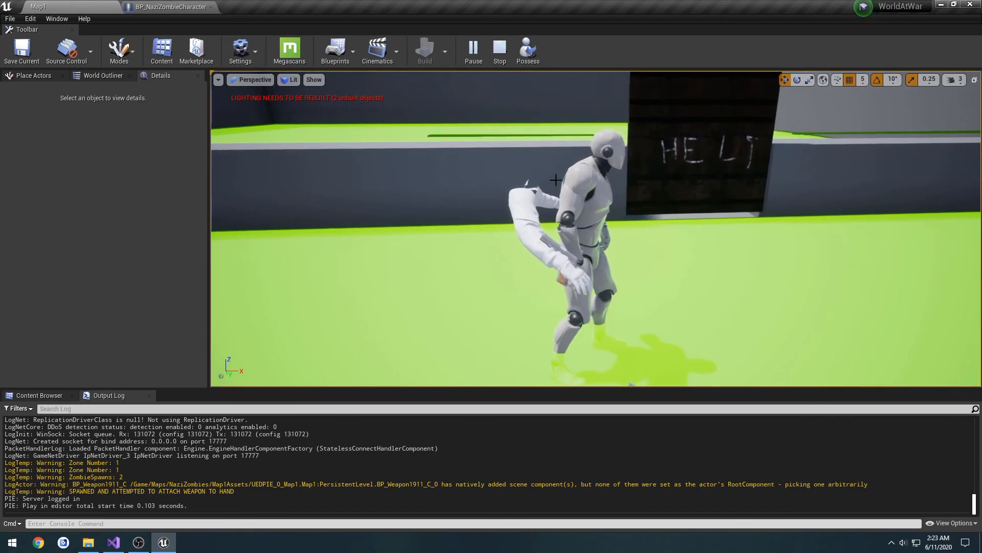
left_click(555, 180)
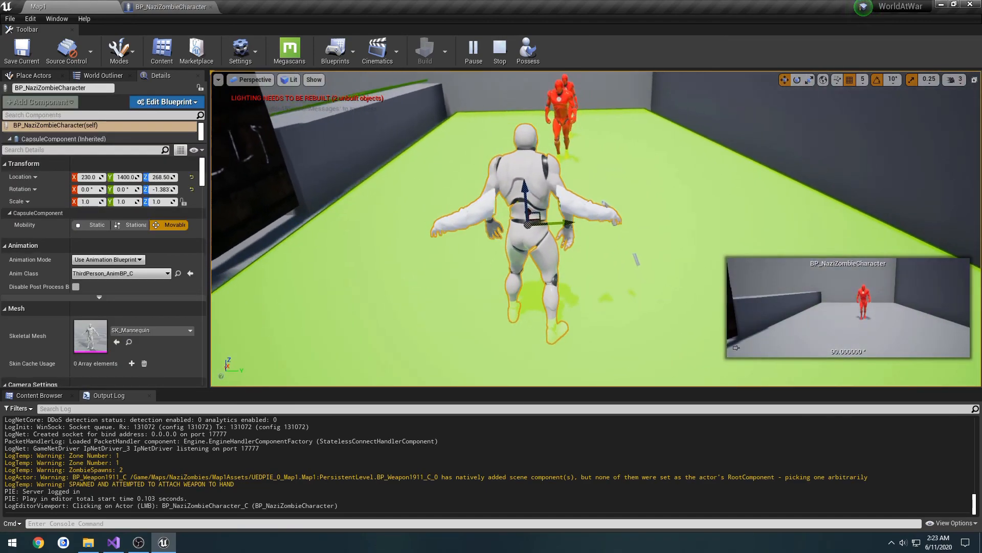